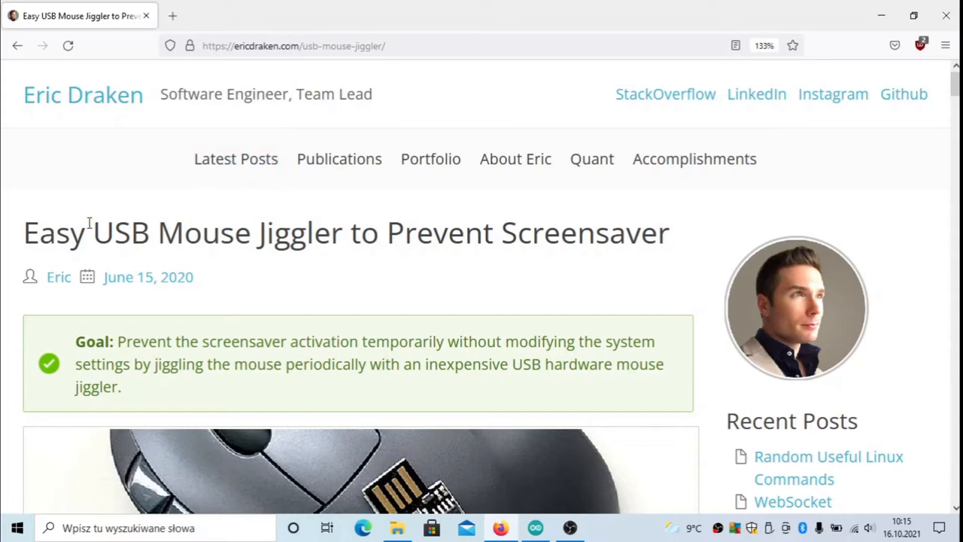
{"action": "mouse_move", "coordinate": [273, 243]}
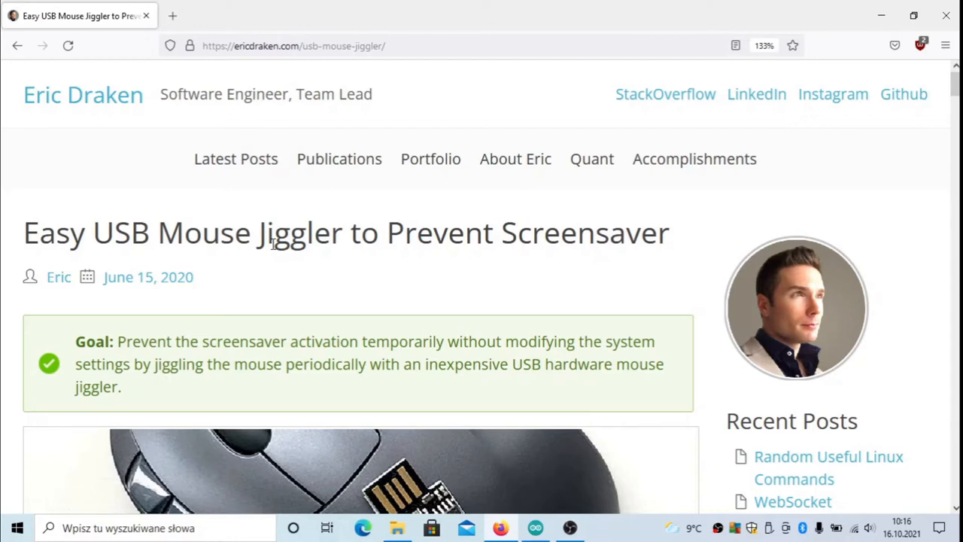
{"action": "mouse_move", "coordinate": [527, 240]}
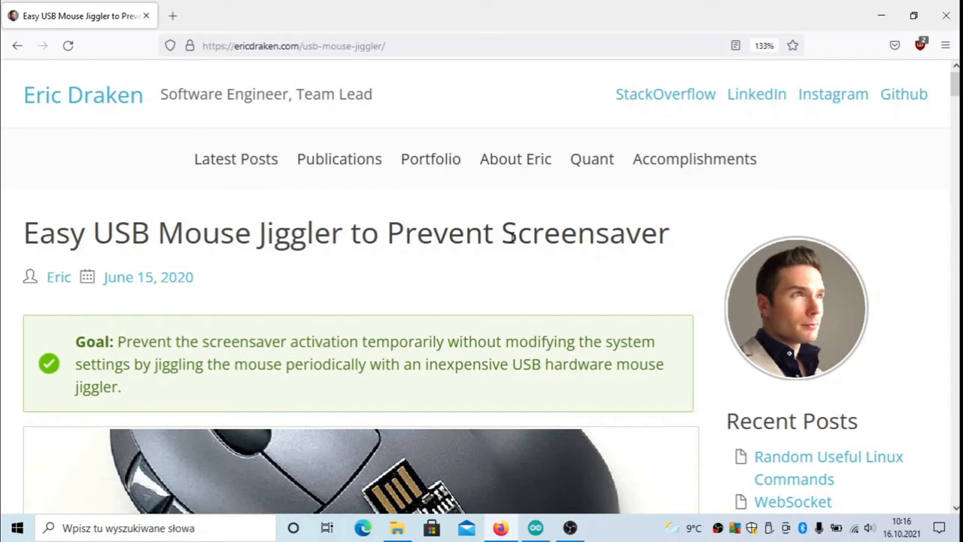
{"action": "mouse_move", "coordinate": [483, 261]}
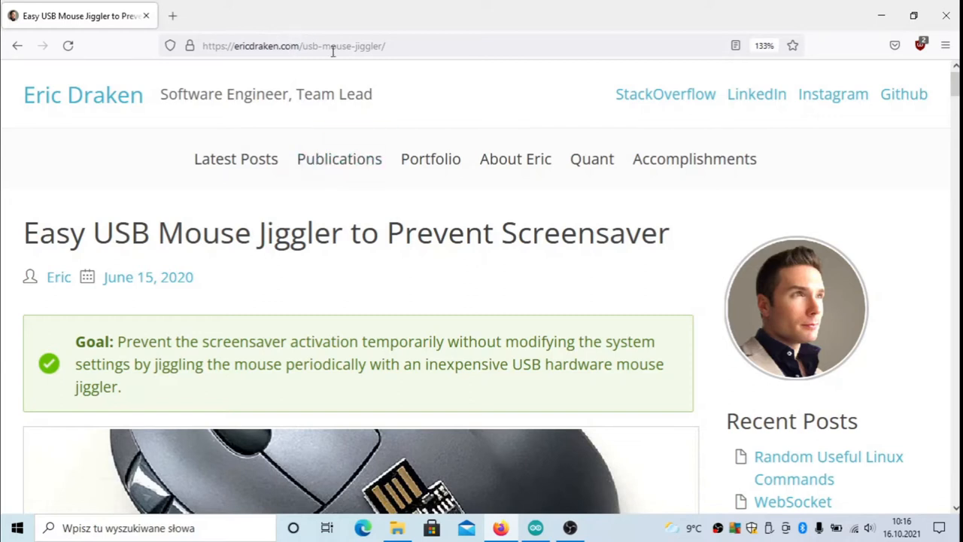
{"action": "mouse_move", "coordinate": [335, 309]}
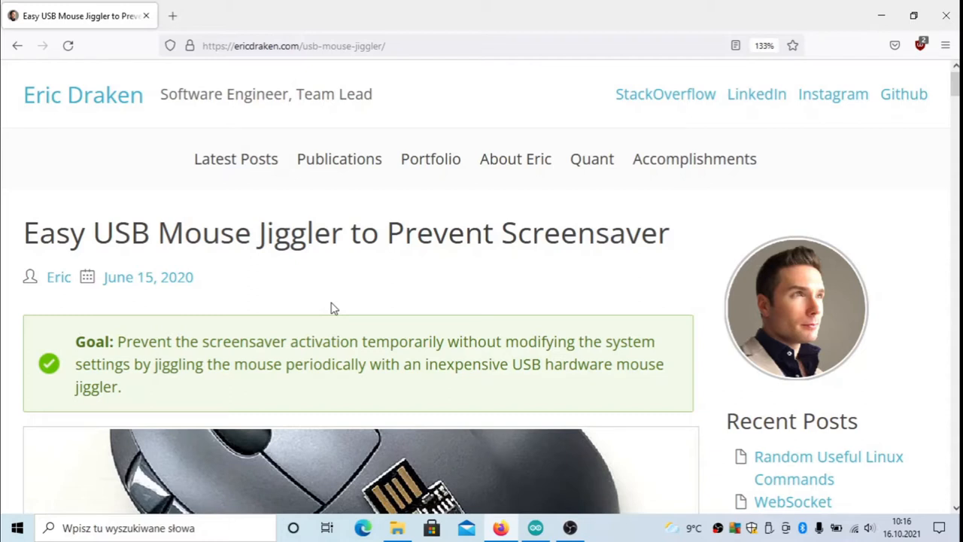
{"action": "mouse_move", "coordinate": [382, 307]}
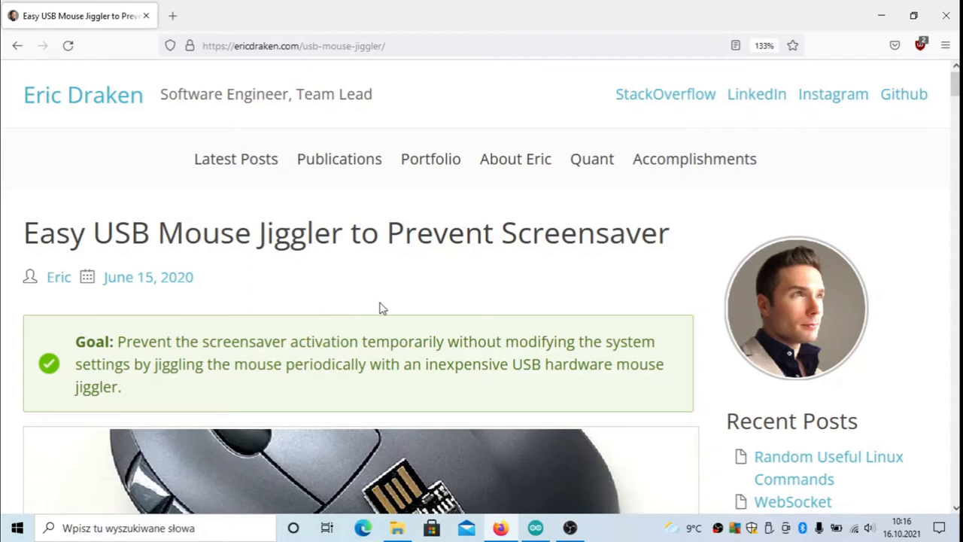
{"action": "mouse_move", "coordinate": [380, 335]}
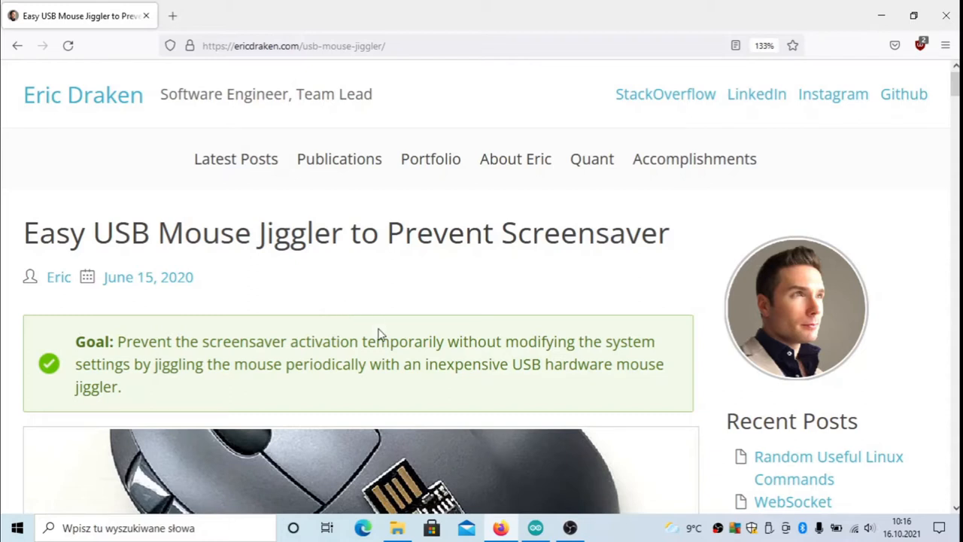
Scroll the article past the Amazon jiggler listings to the ATtiny85 Digistump hardware photo
{"action": "scroll", "scroll_direction": "down", "scroll_amount": 3}
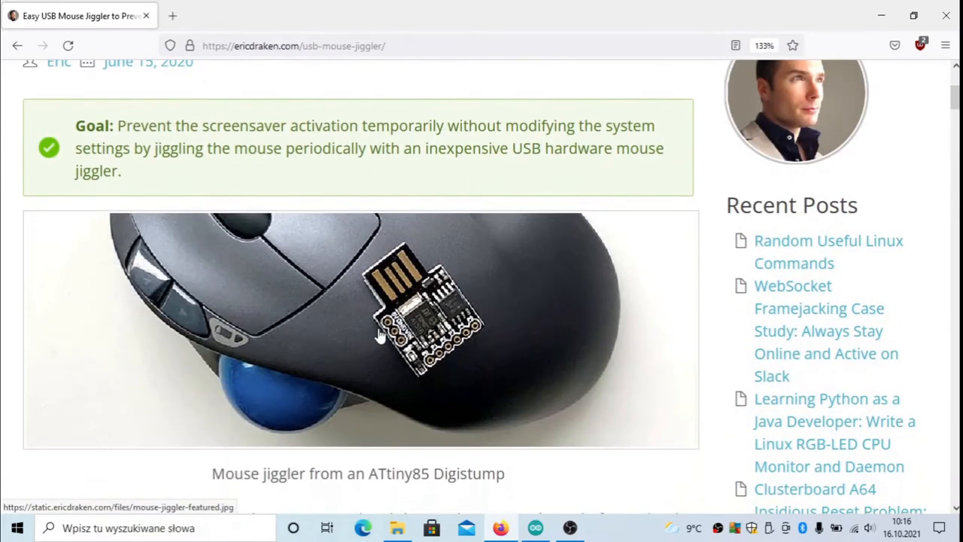
{"action": "scroll", "scroll_direction": "down", "scroll_amount": 3}
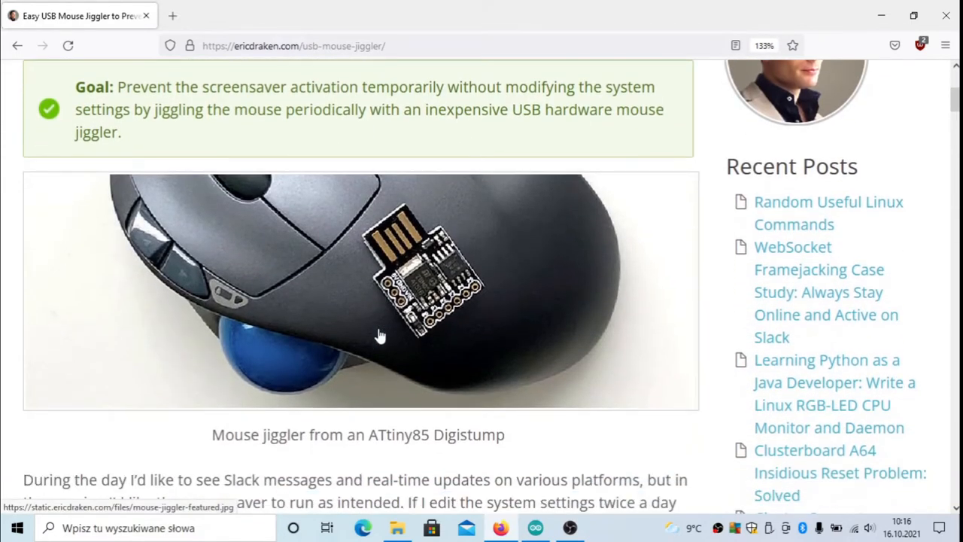
{"action": "scroll", "scroll_direction": "down", "scroll_amount": 3}
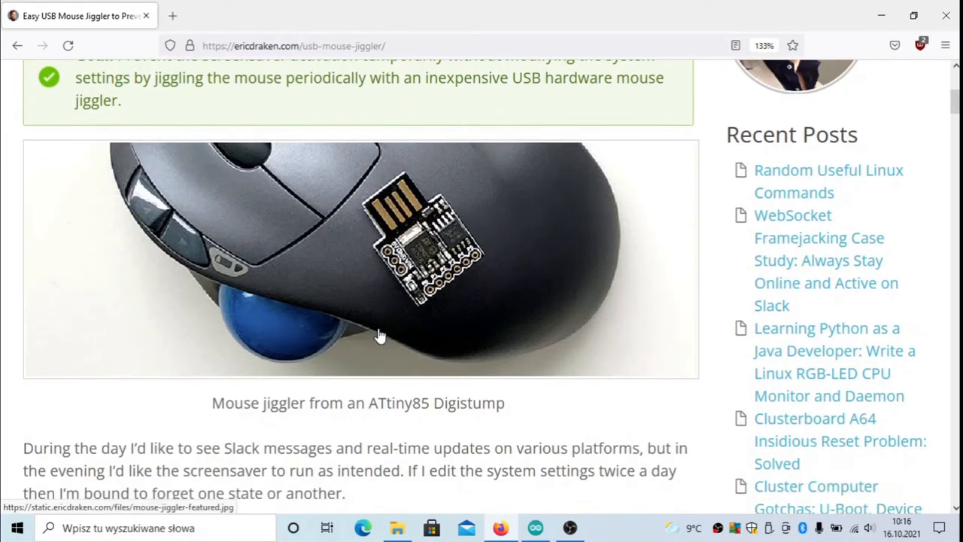
{"action": "mouse_move", "coordinate": [440, 218]}
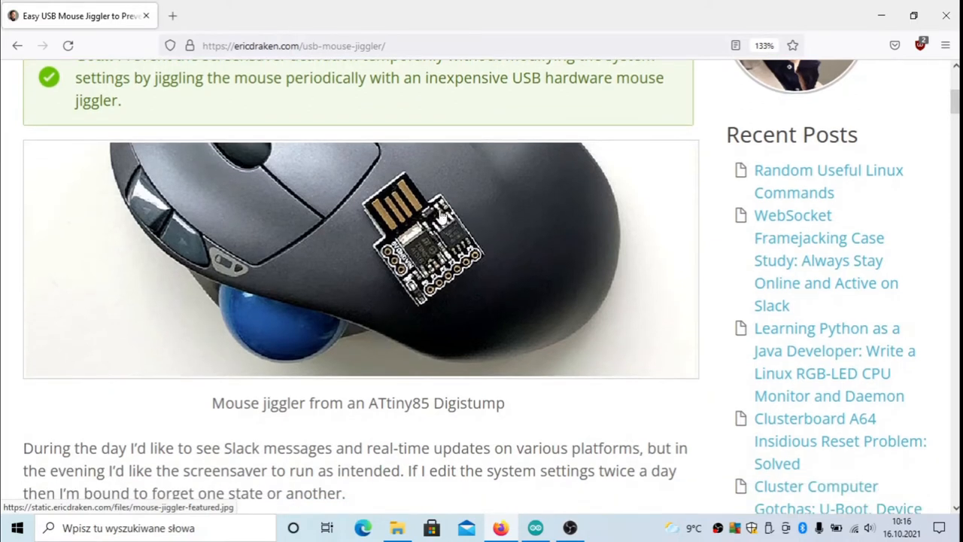
{"action": "mouse_move", "coordinate": [400, 309]}
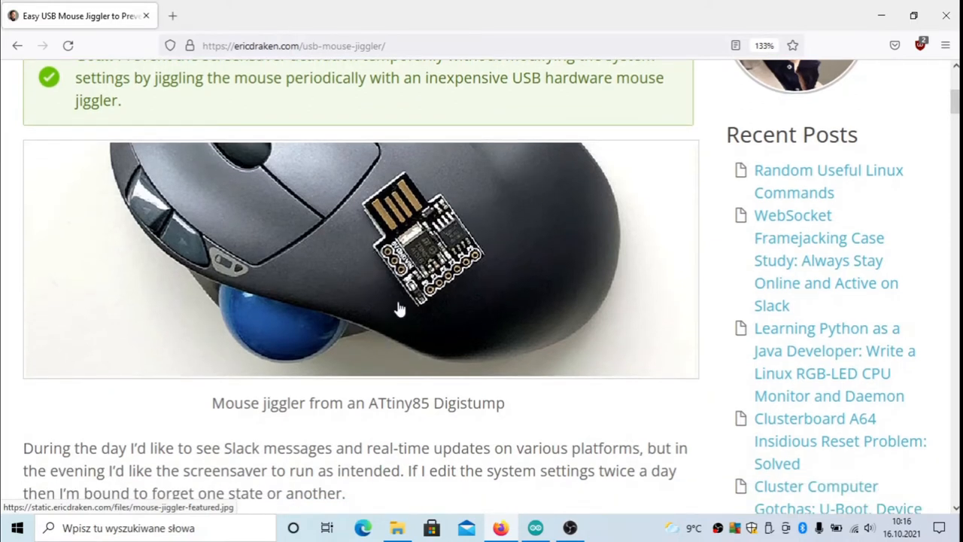
{"action": "mouse_move", "coordinate": [413, 466]}
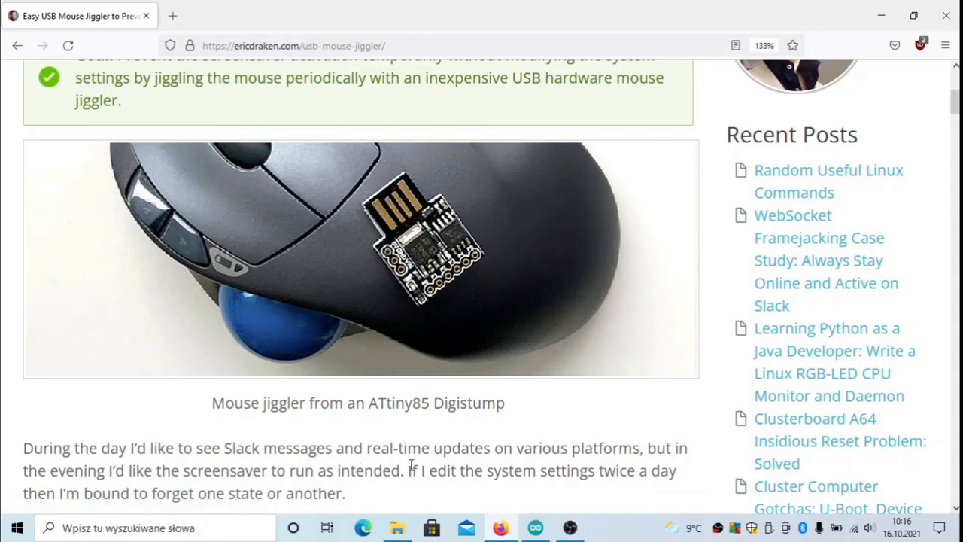
{"action": "scroll", "scroll_direction": "down", "scroll_amount": 3}
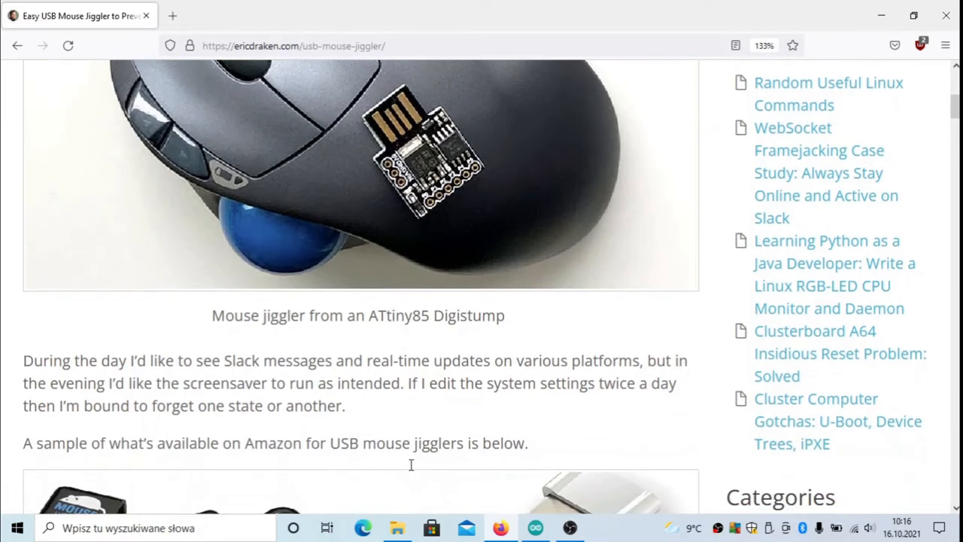
{"action": "scroll", "scroll_direction": "down", "scroll_amount": 3}
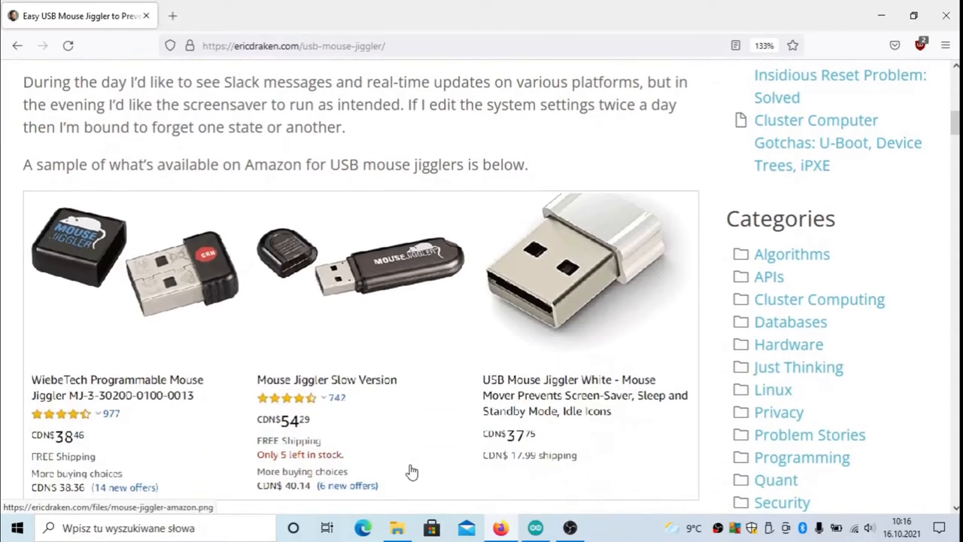
{"action": "scroll", "scroll_direction": "down", "scroll_amount": 3}
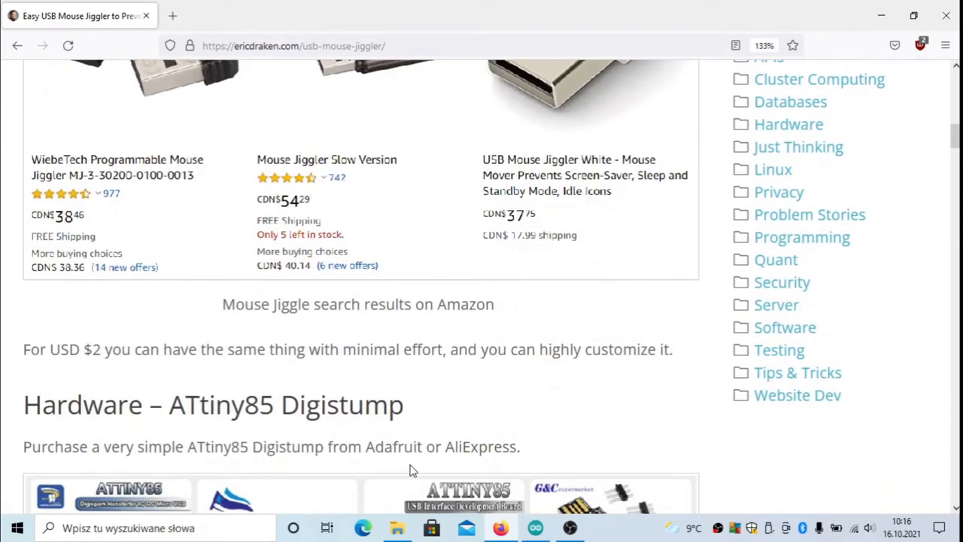
{"action": "scroll", "scroll_direction": "down", "scroll_amount": 3}
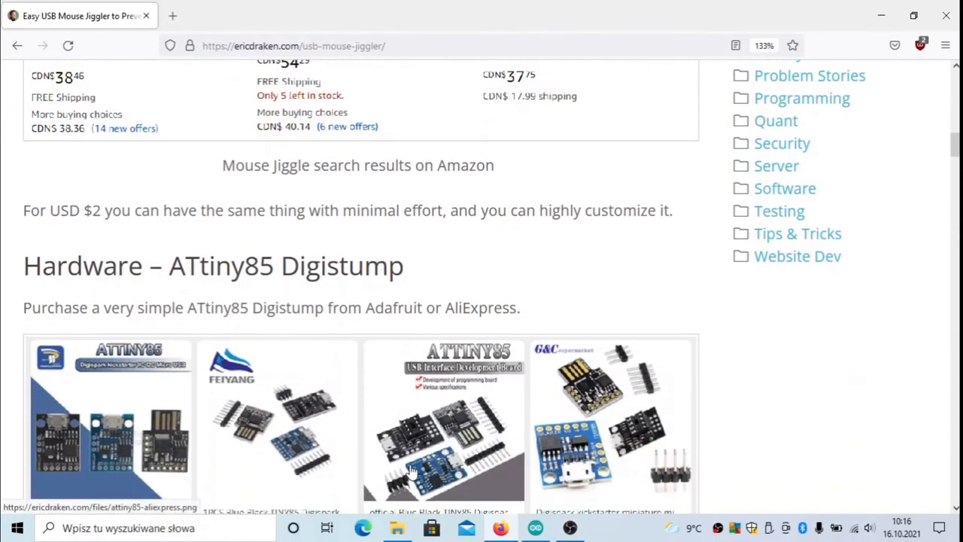
{"action": "scroll", "scroll_direction": "down", "scroll_amount": 3}
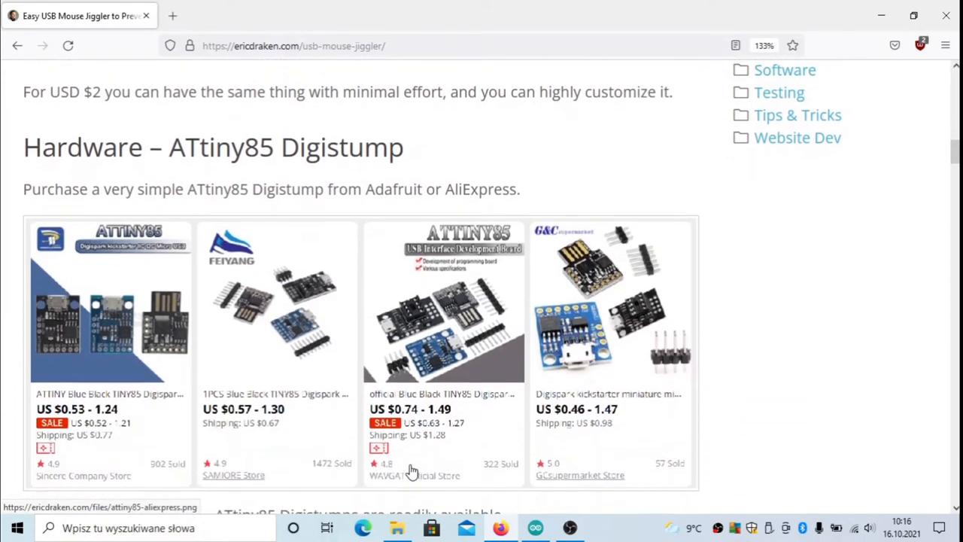
{"action": "scroll", "scroll_direction": "down", "scroll_amount": 3}
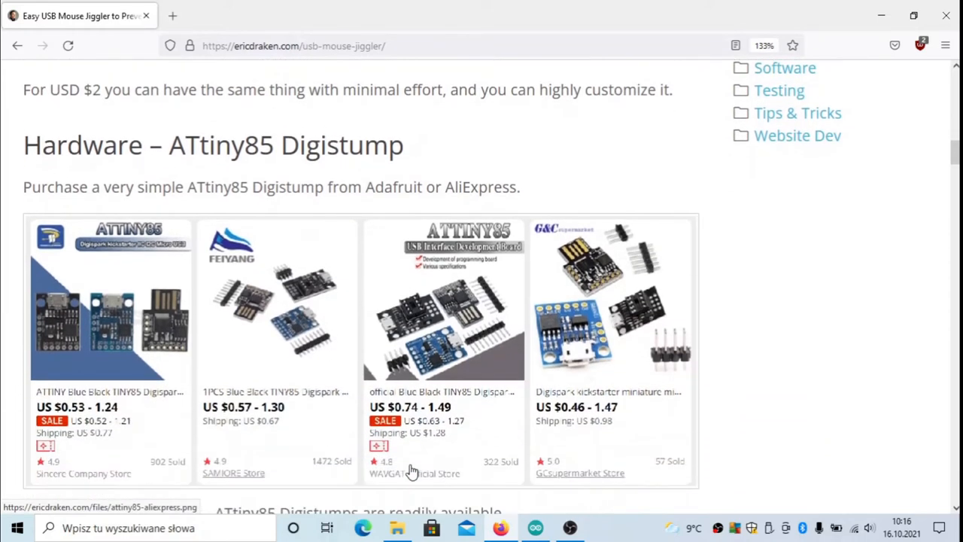
{"action": "scroll", "scroll_direction": "down", "scroll_amount": 3}
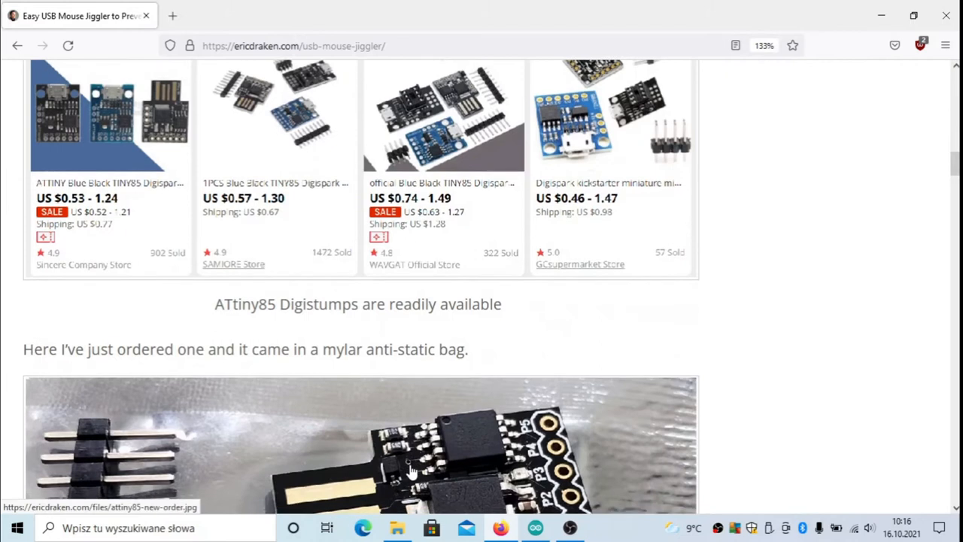
{"action": "scroll", "scroll_direction": "down", "scroll_amount": 3}
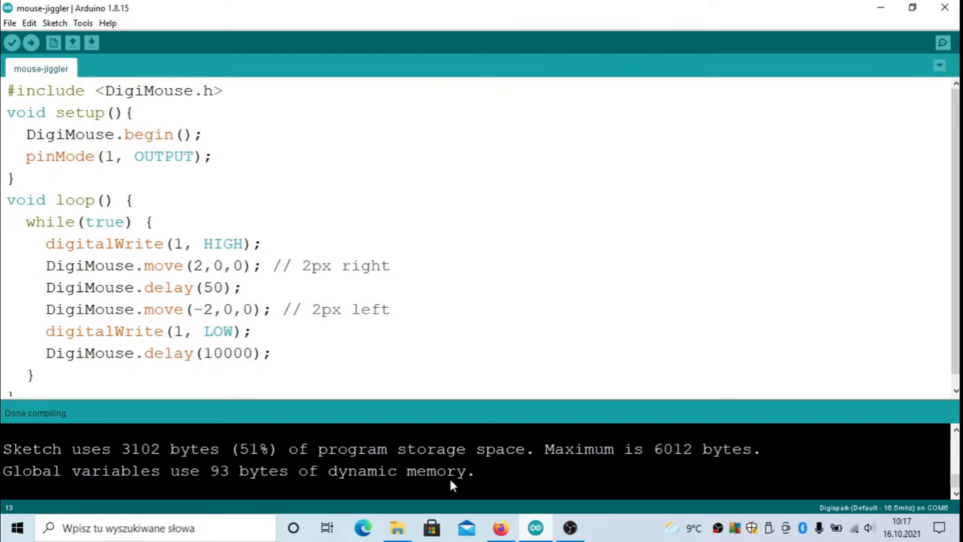
Open Arduino IDE Preferences to view the Digistump package index boards manager URL
{"action": "left_click", "coordinate": [9, 22]}
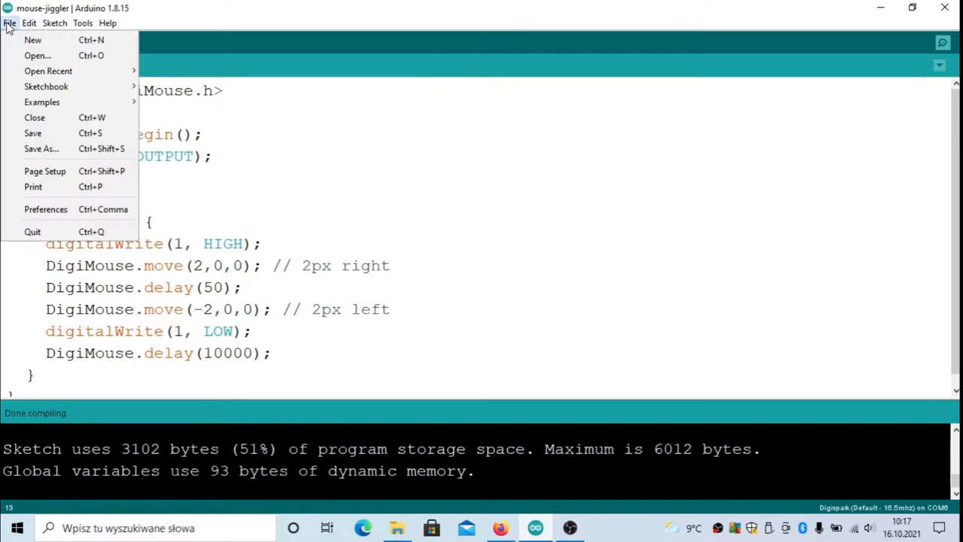
{"action": "left_click", "coordinate": [55, 23]}
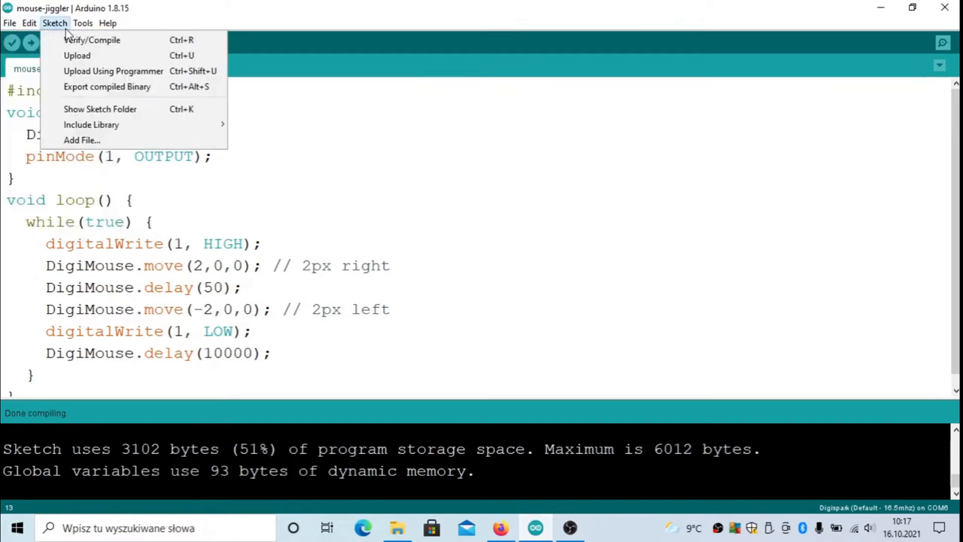
{"action": "left_click", "coordinate": [10, 23]}
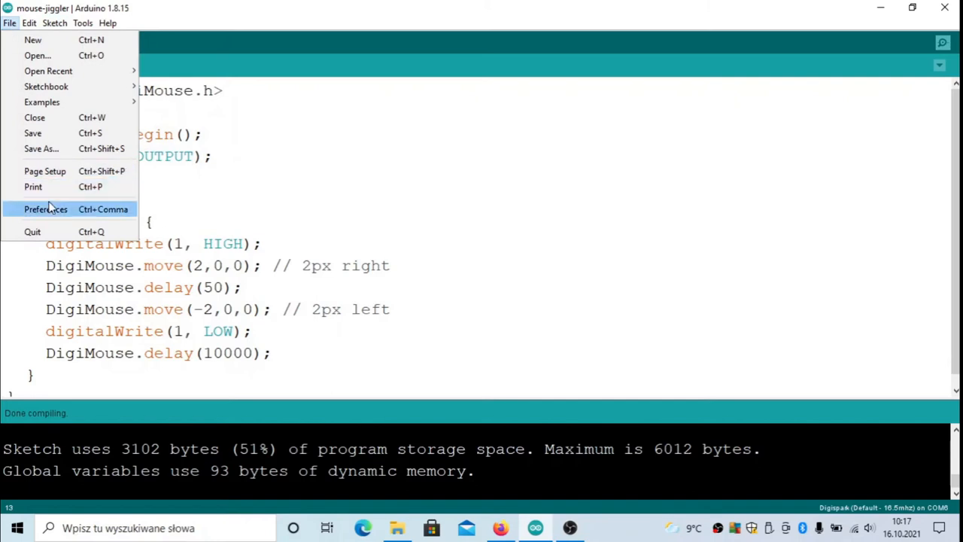
{"action": "left_click", "coordinate": [45, 209]}
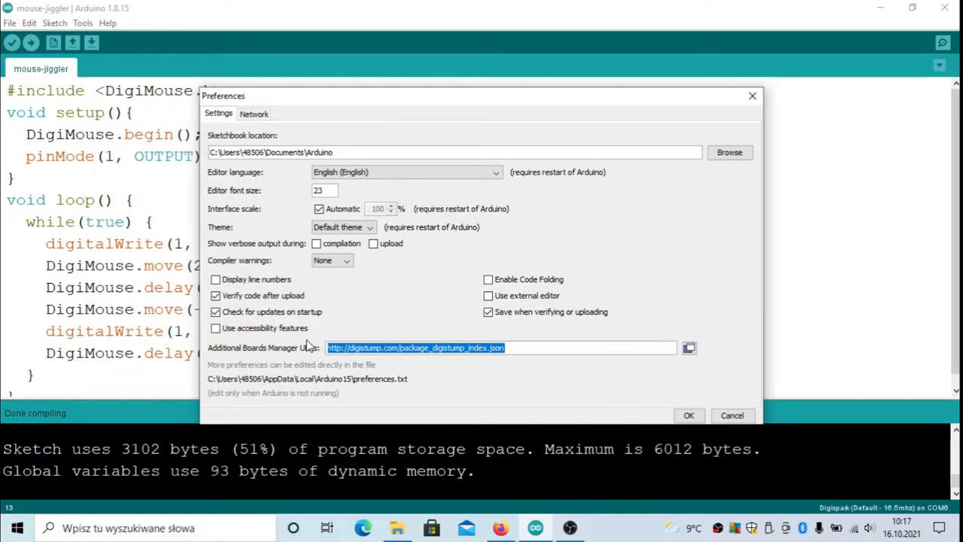
{"action": "mouse_move", "coordinate": [301, 361]}
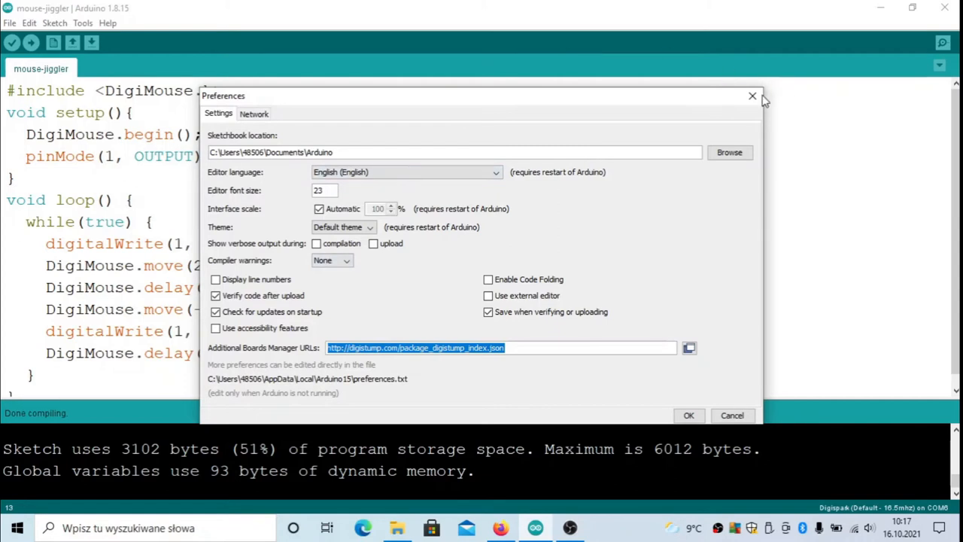
Check the Tools board menu and keep Digispark (Default - 16.5mhz) selected
{"action": "left_click", "coordinate": [751, 96]}
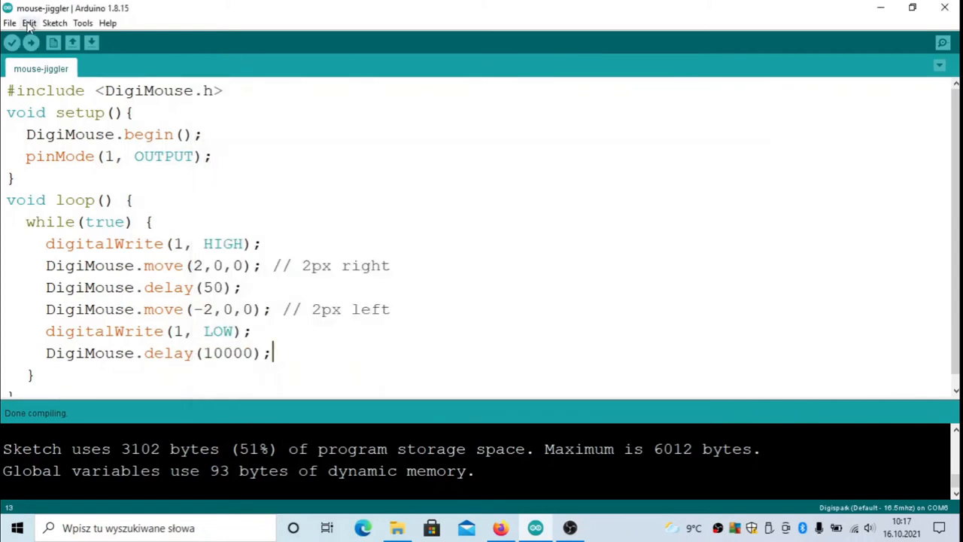
{"action": "left_click", "coordinate": [10, 22]}
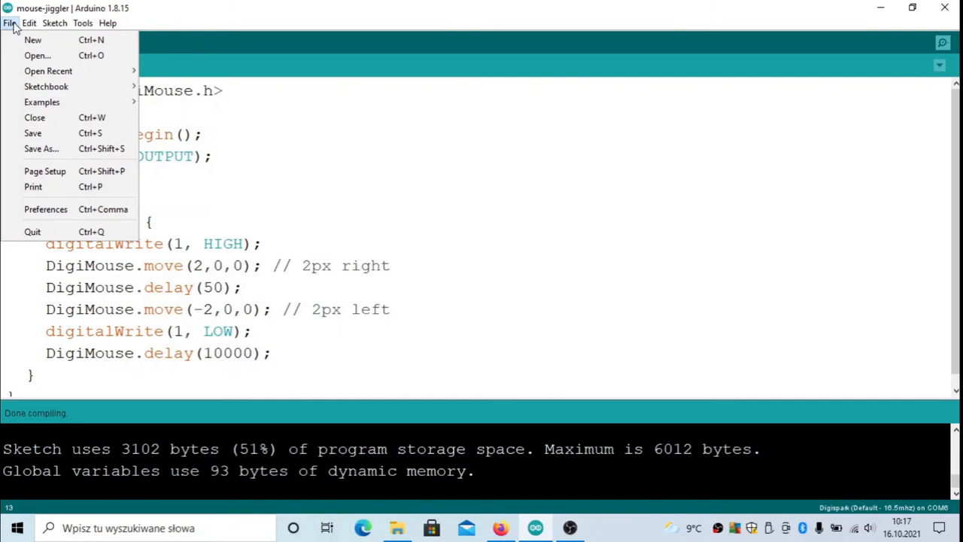
{"action": "left_click", "coordinate": [83, 23]}
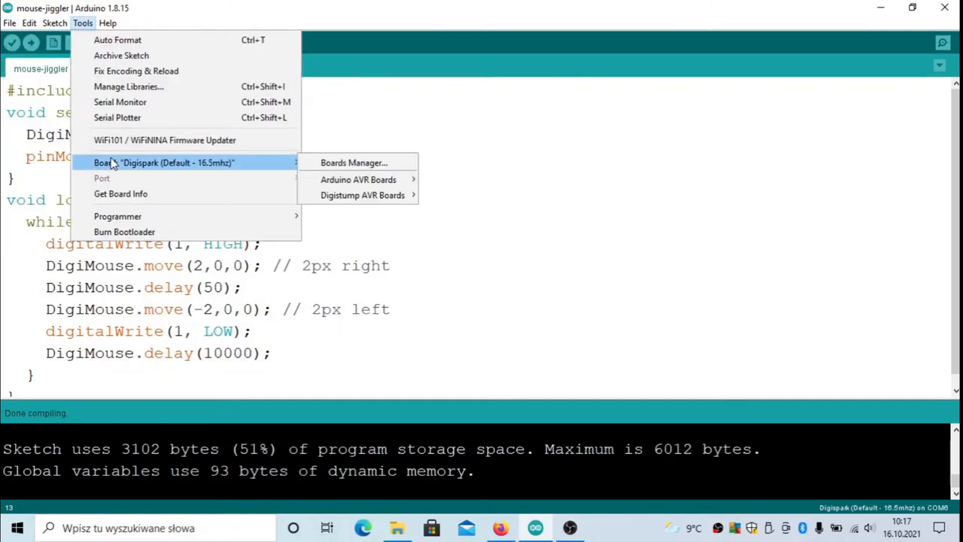
{"action": "mouse_move", "coordinate": [363, 195]}
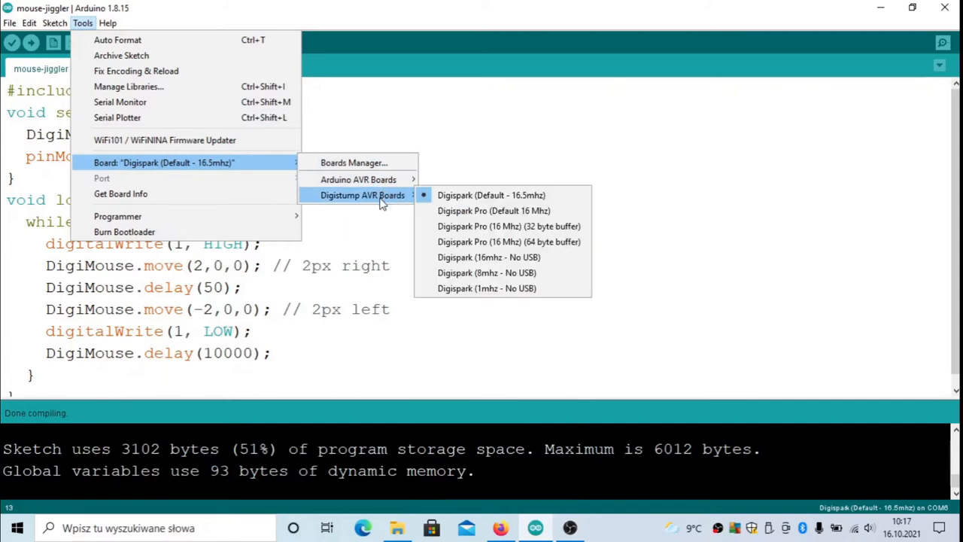
{"action": "mouse_move", "coordinate": [491, 194]}
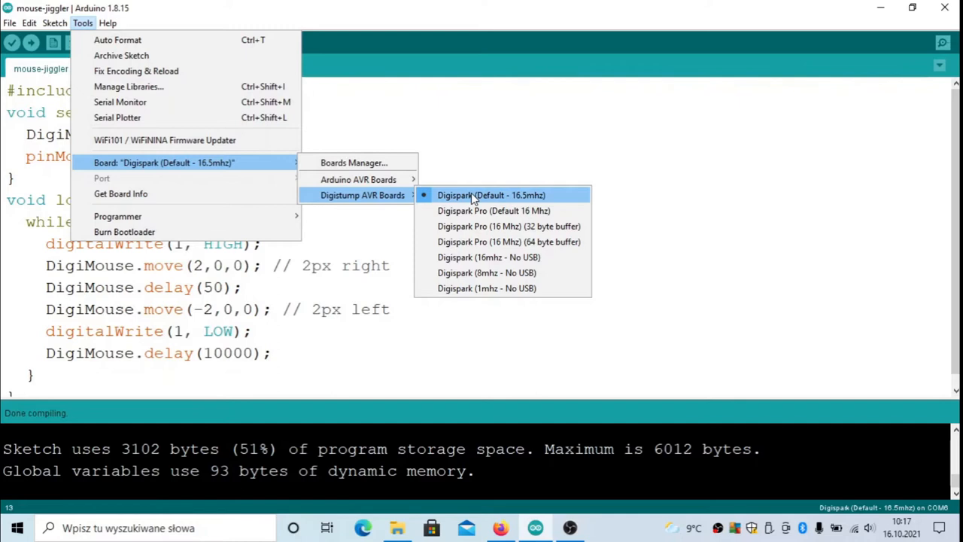
{"action": "left_click", "coordinate": [491, 195]}
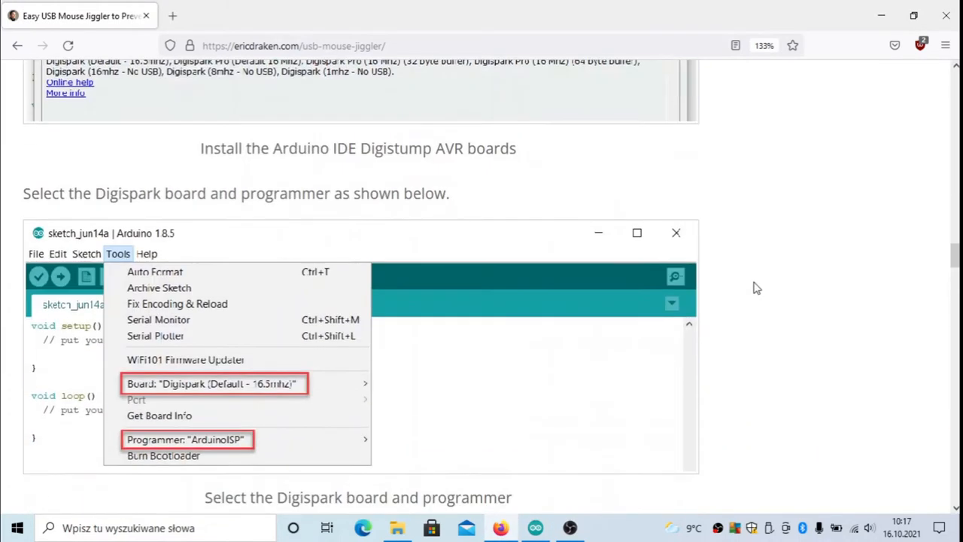
Scroll the tutorial to the 'Software – Arduino Sketch for Digistump' code section
{"action": "scroll", "scroll_direction": "down", "scroll_amount": 3}
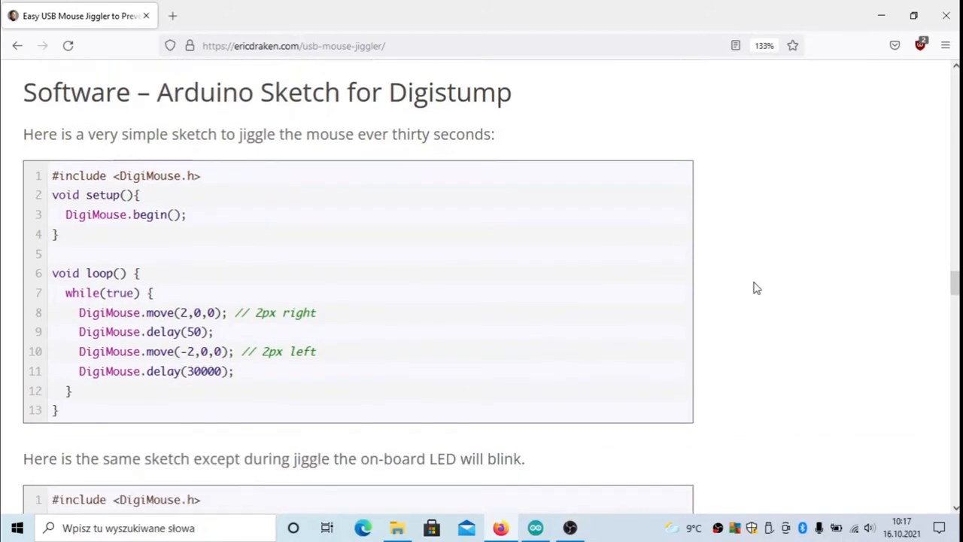
{"action": "mouse_move", "coordinate": [106, 410]}
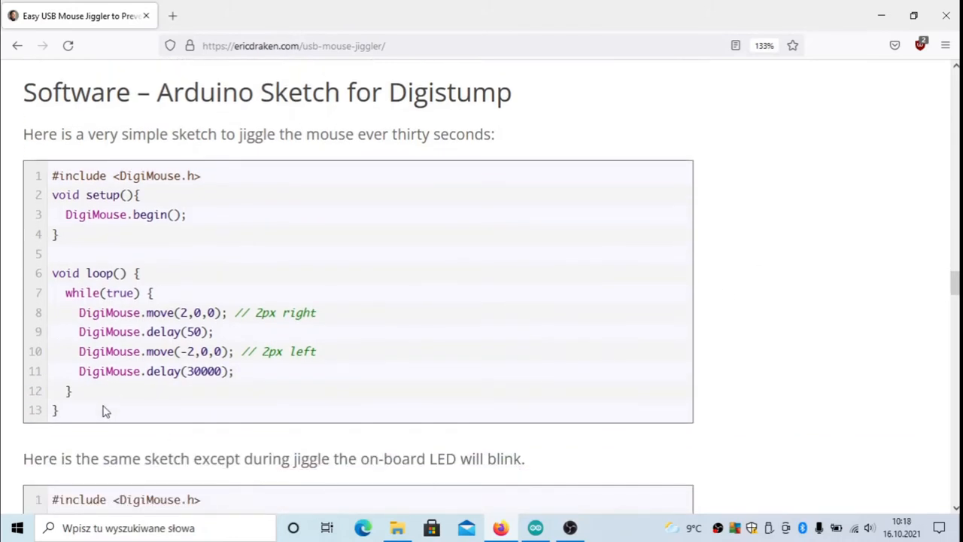
{"action": "mouse_move", "coordinate": [469, 478]}
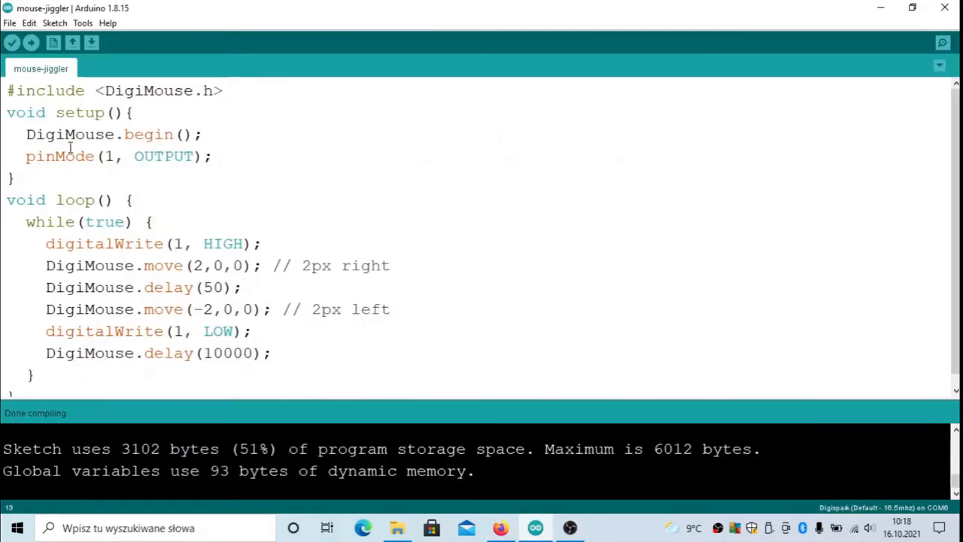
{"action": "left_click_drag", "start_coordinate": [25, 156], "coordinate": [173, 155]}
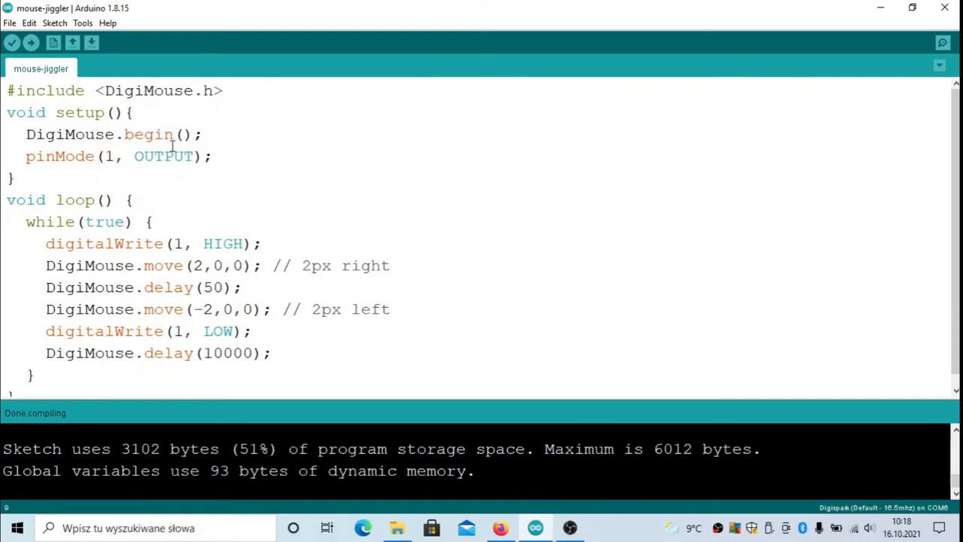
{"action": "mouse_move", "coordinate": [68, 122]}
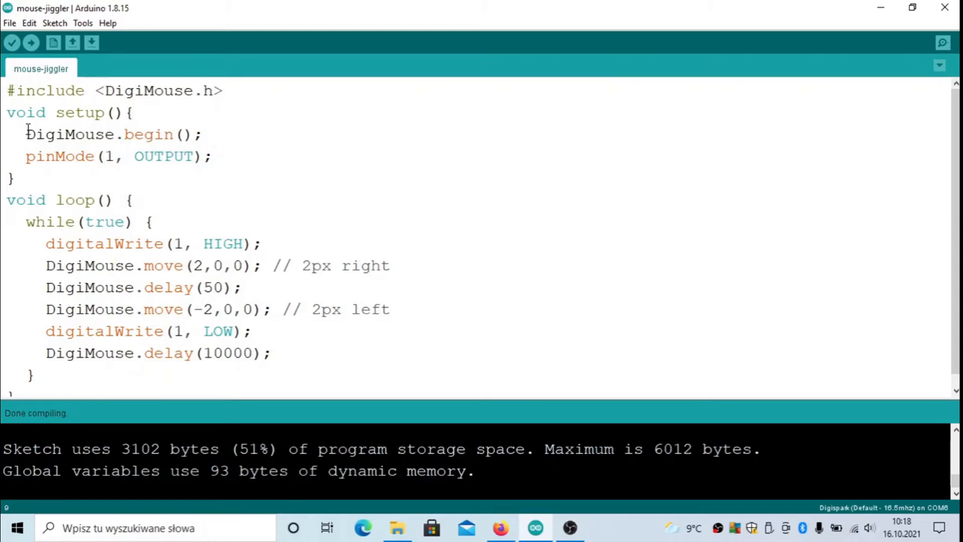
{"action": "mouse_move", "coordinate": [158, 251]}
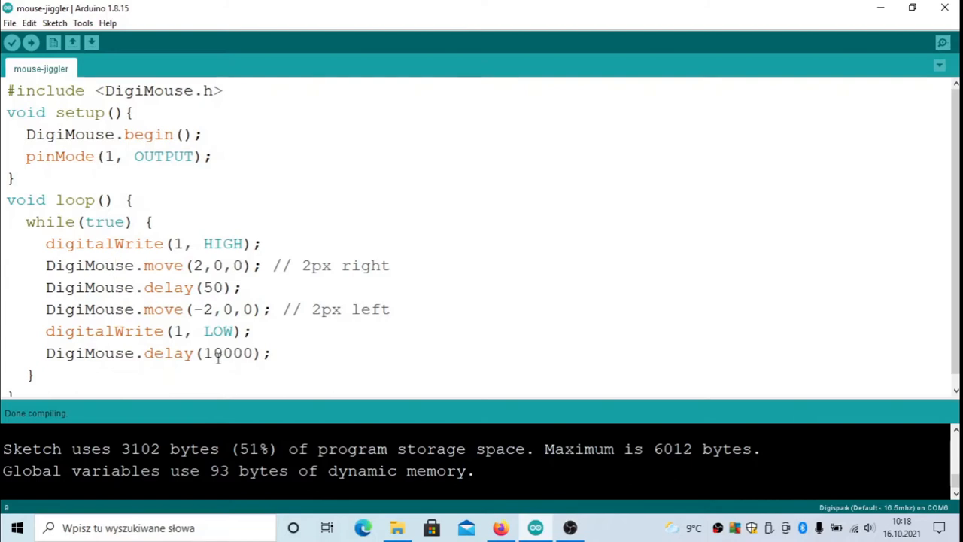
{"action": "double_click", "coordinate": [226, 353]}
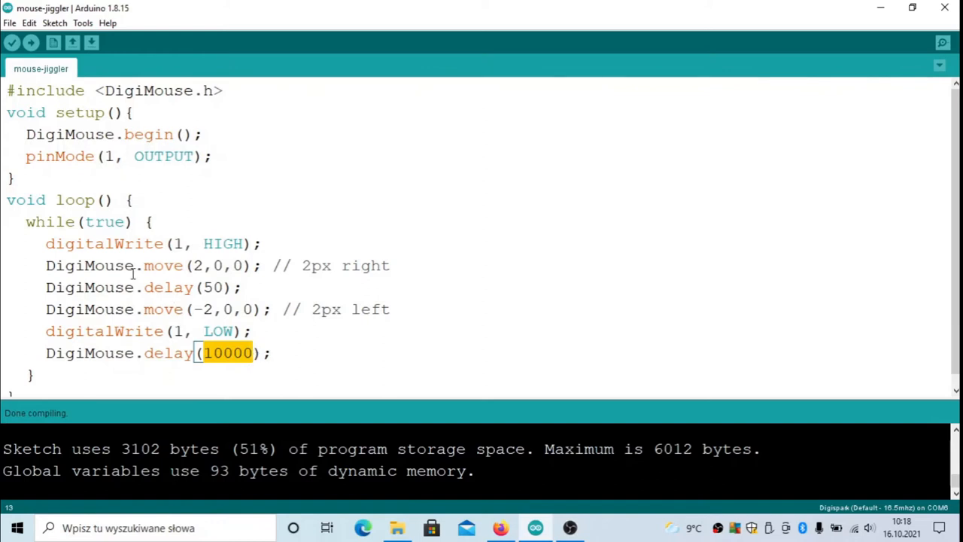
{"action": "left_click", "coordinate": [366, 265]}
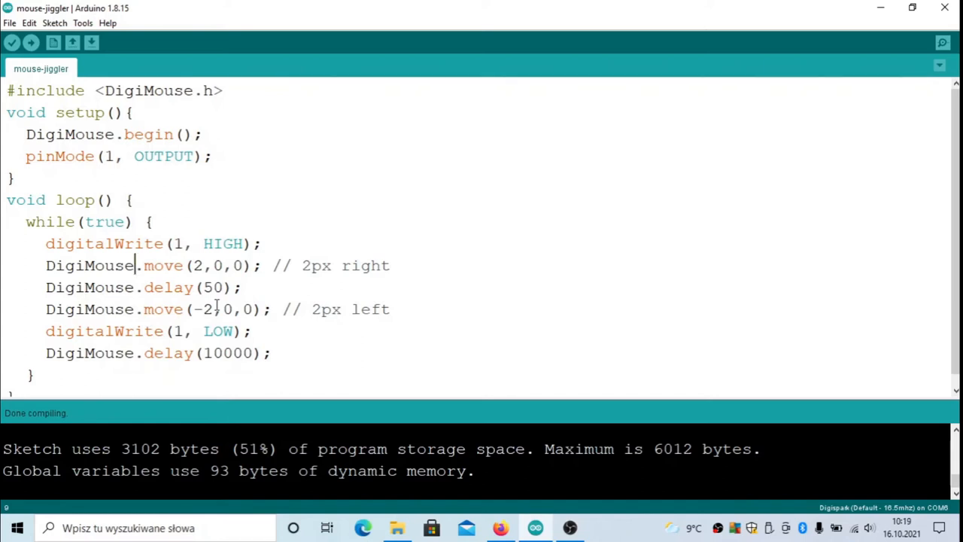
{"action": "mouse_move", "coordinate": [327, 468]}
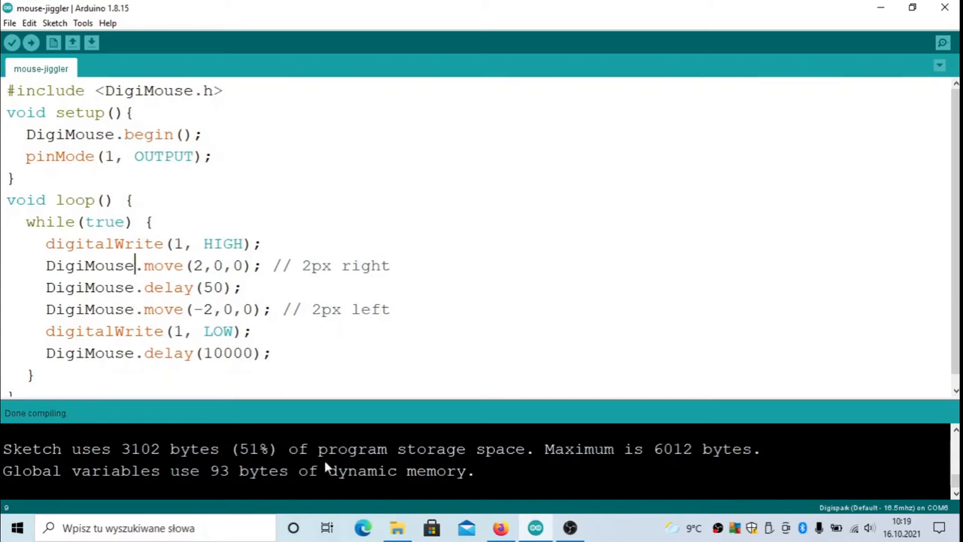
Return to the Firefox tutorial and scroll to the Advanced usbconfig.h Device Description code
{"action": "left_click", "coordinate": [500, 528]}
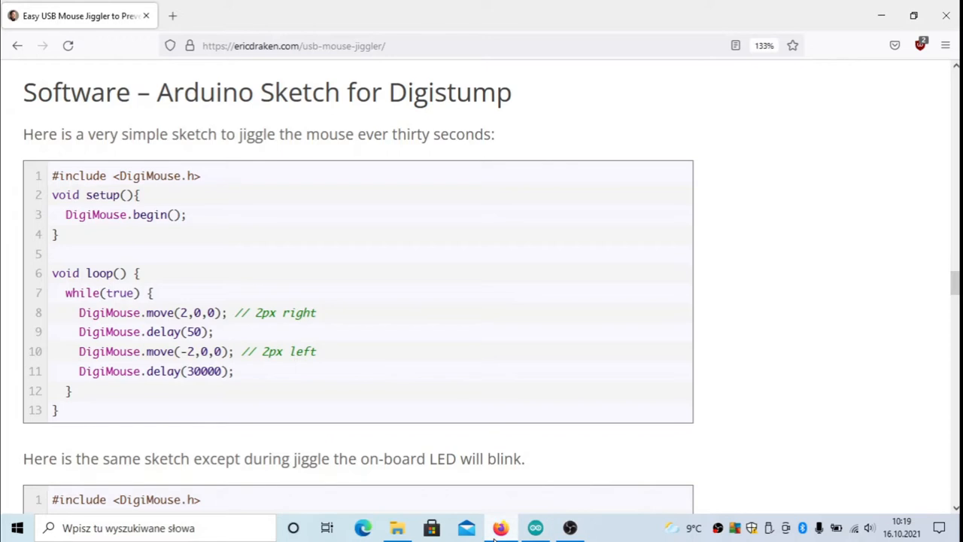
{"action": "scroll", "scroll_direction": "down", "scroll_amount": 3}
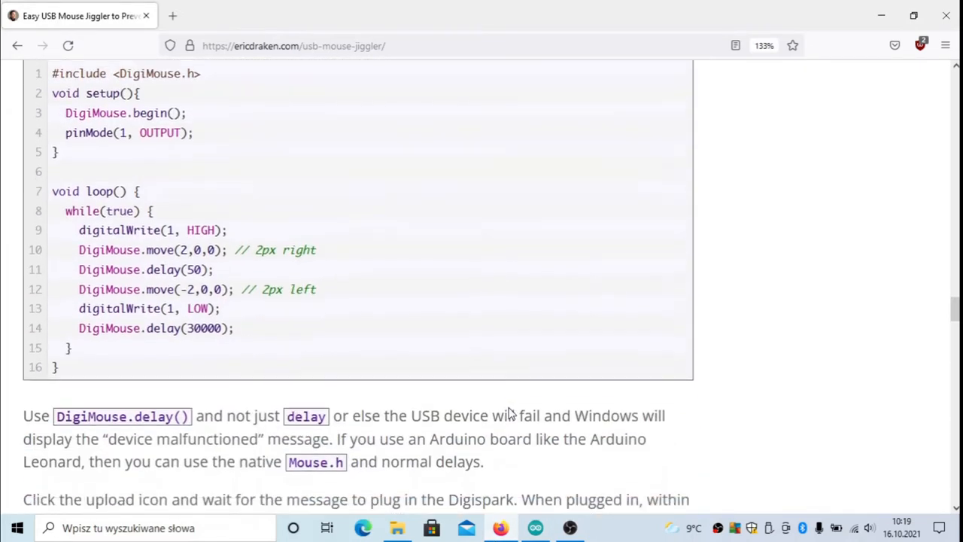
{"action": "scroll", "scroll_direction": "down", "scroll_amount": 3}
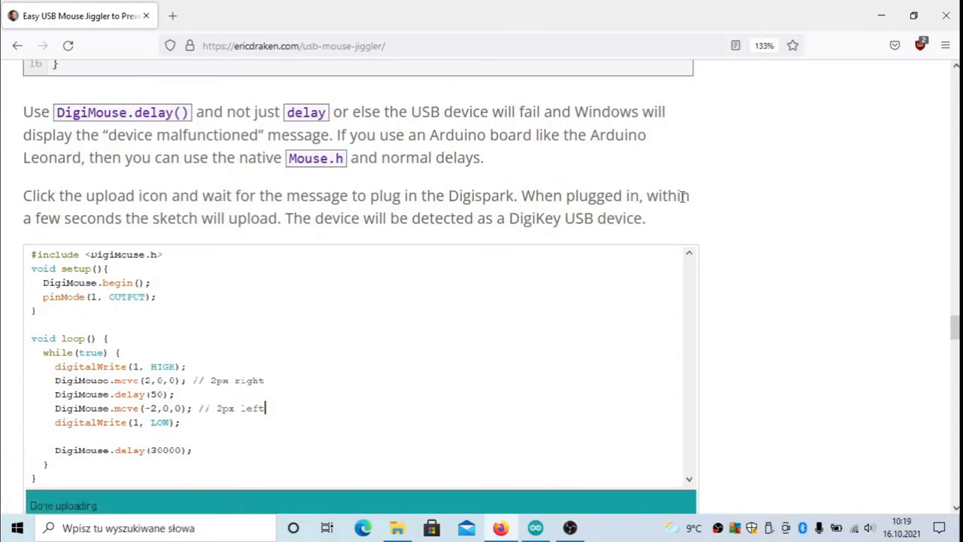
{"action": "scroll", "scroll_direction": "down", "scroll_amount": 3}
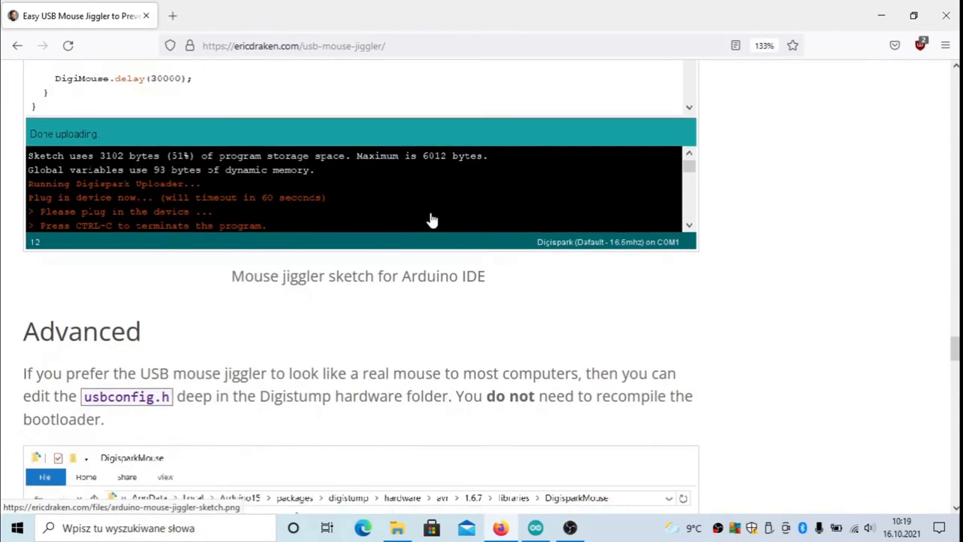
{"action": "scroll", "scroll_direction": "down", "scroll_amount": 3}
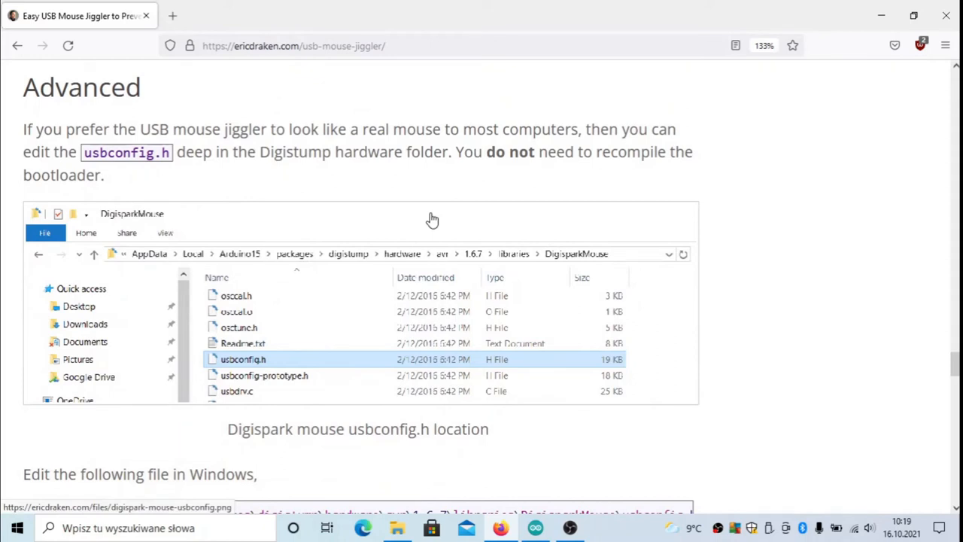
{"action": "scroll", "scroll_direction": "down", "scroll_amount": 3}
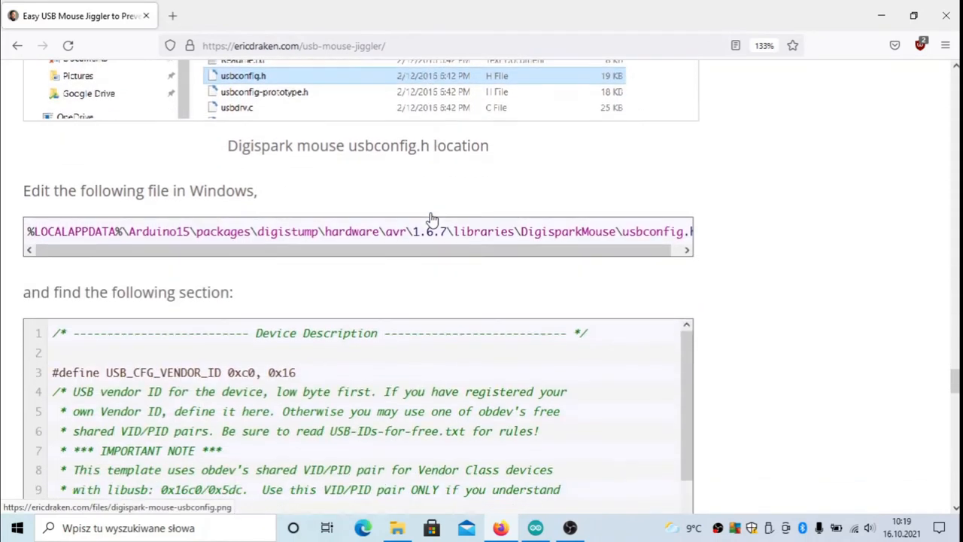
{"action": "scroll", "scroll_direction": "down", "scroll_amount": 3}
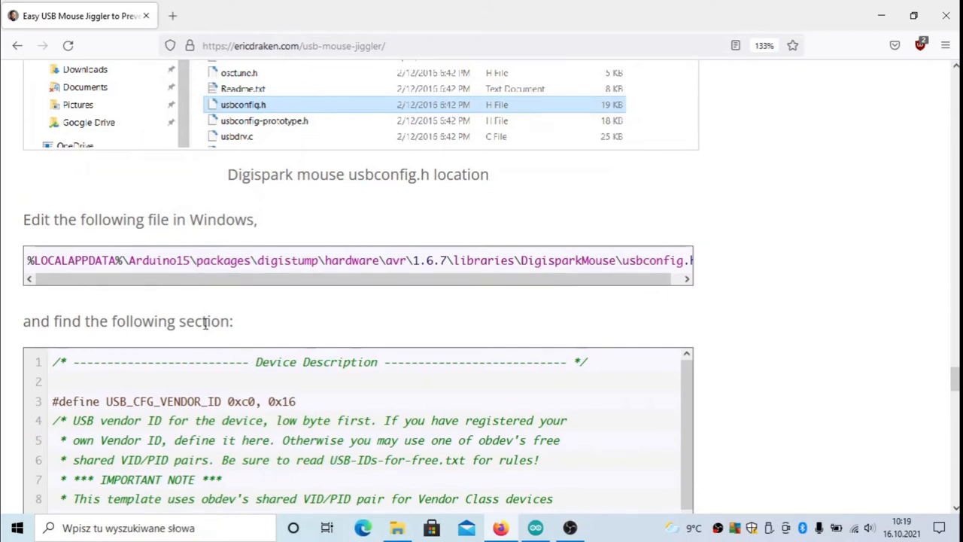
Search '%appd' in Windows and browse AppData > Local > Arduino15 > packages
{"action": "left_click", "coordinate": [151, 528]}
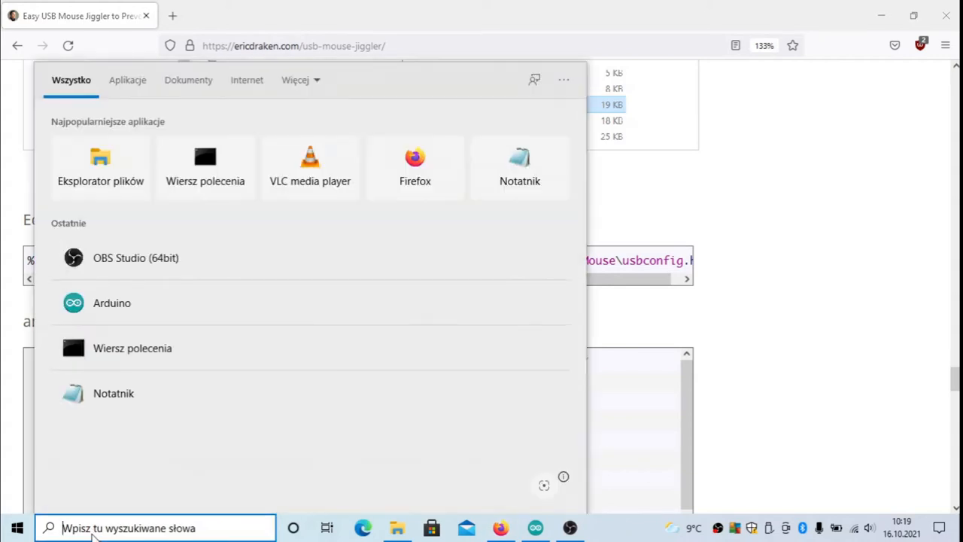
{"action": "type", "text": "%appd"}
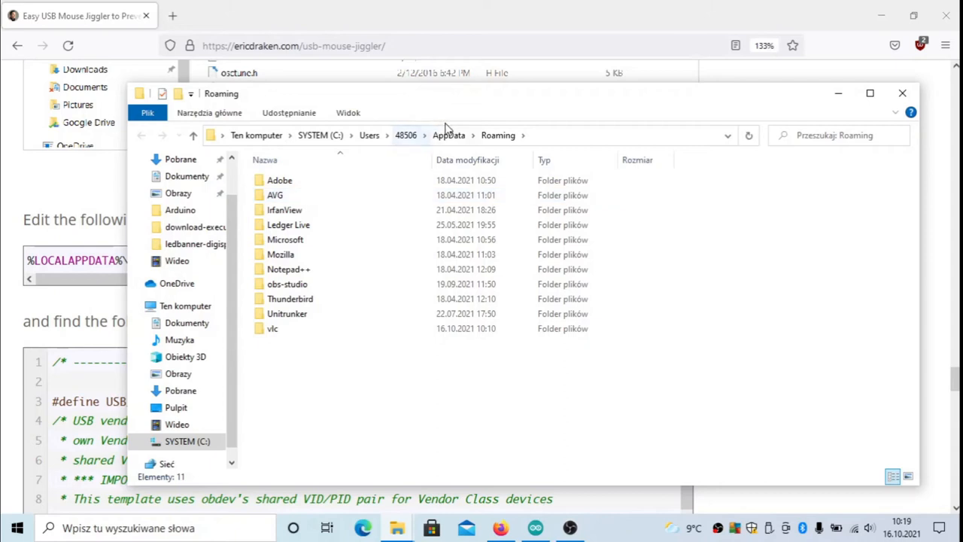
{"action": "left_click", "coordinate": [449, 135]}
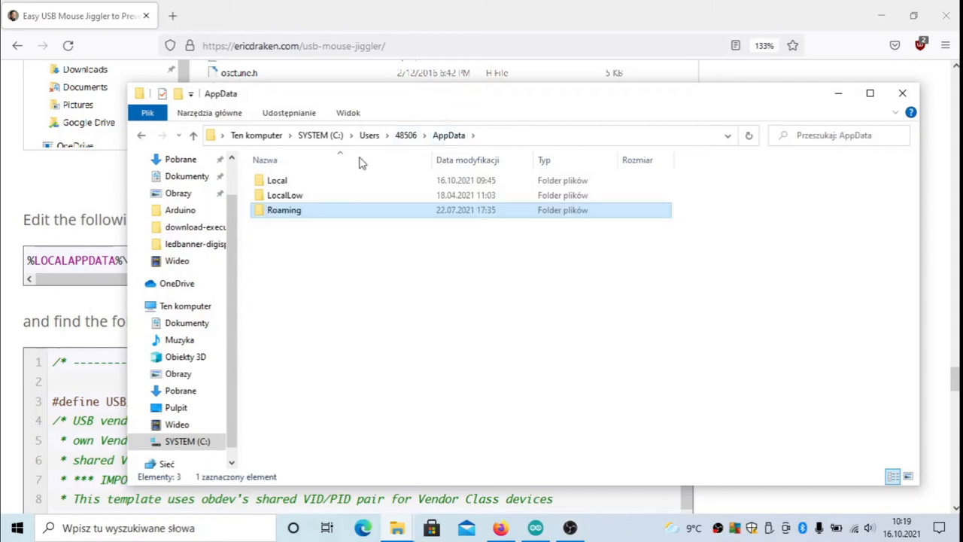
{"action": "double_click", "coordinate": [277, 180]}
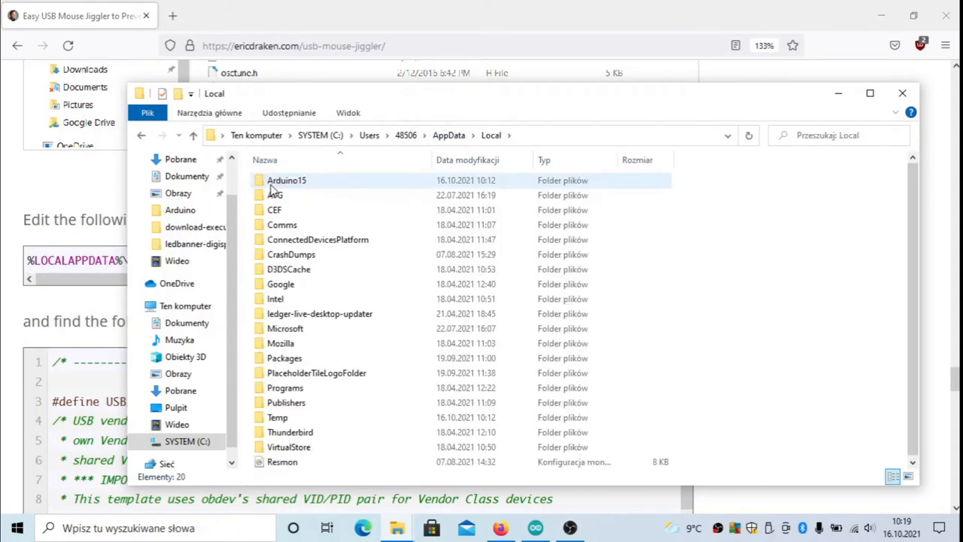
{"action": "double_click", "coordinate": [286, 180]}
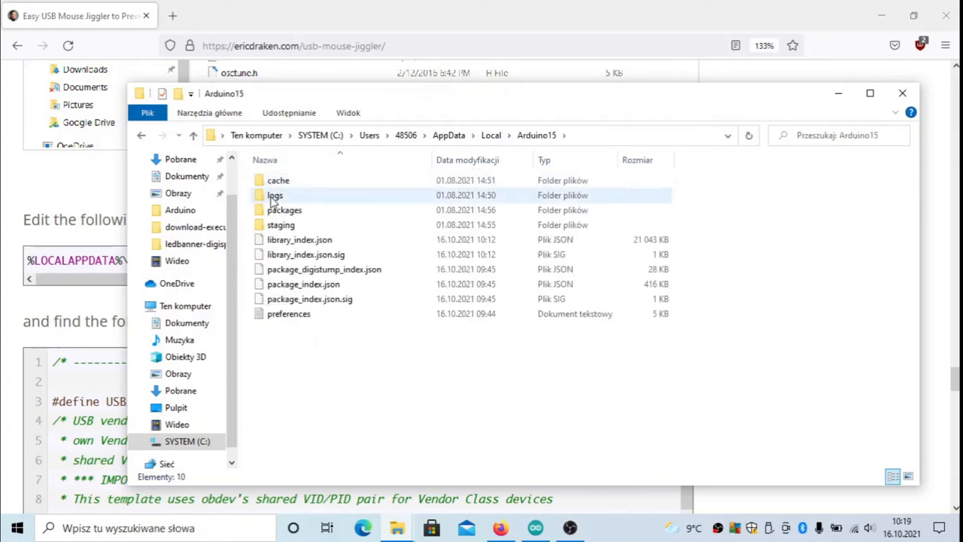
{"action": "double_click", "coordinate": [284, 210]}
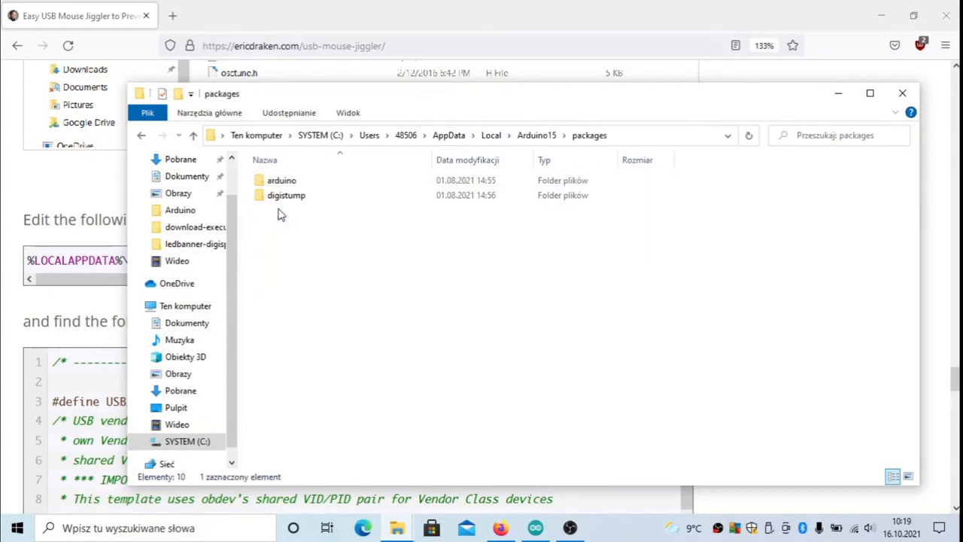
Browse digistump > hardware > avr > 1.6.7 > libraries > DigisparkMouse and select usbconfig.h
{"action": "double_click", "coordinate": [286, 194]}
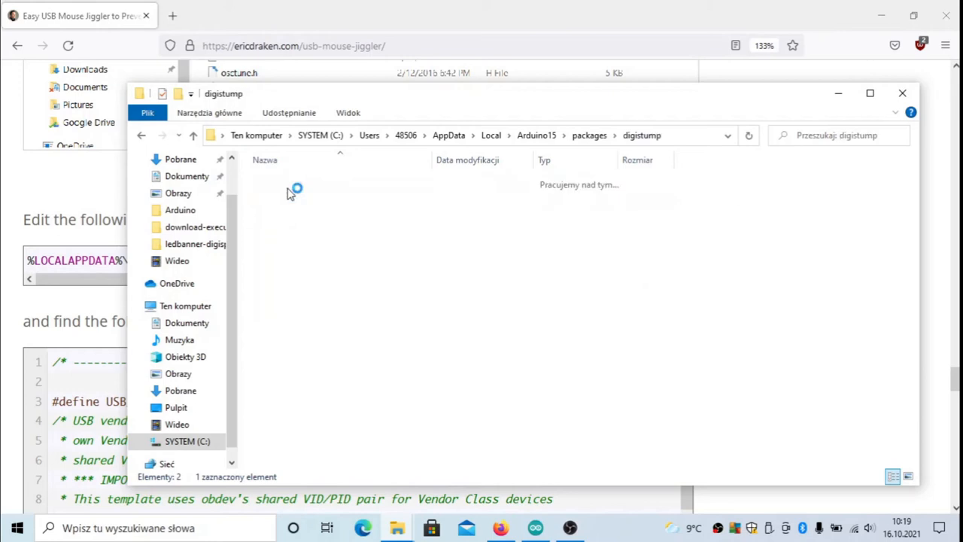
{"action": "double_click", "coordinate": [271, 181]}
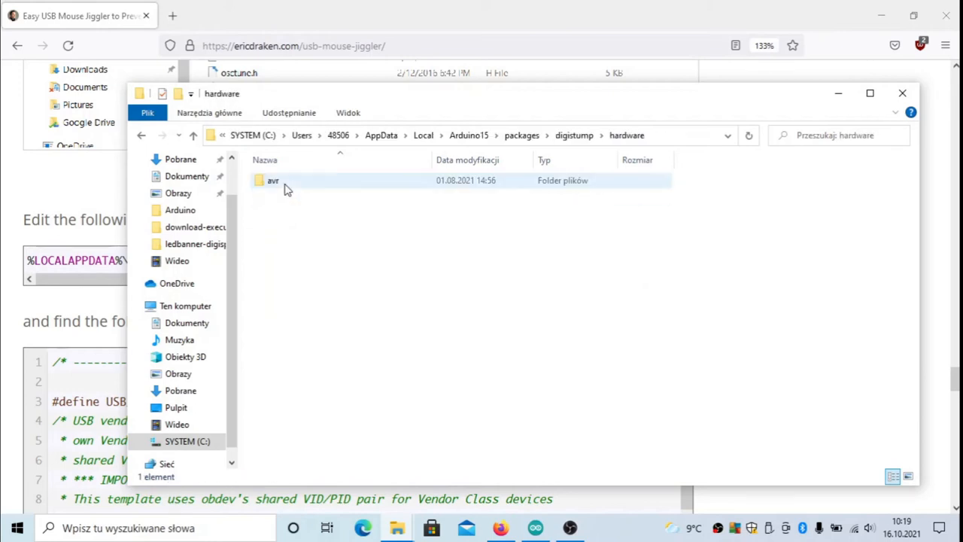
{"action": "double_click", "coordinate": [272, 180]}
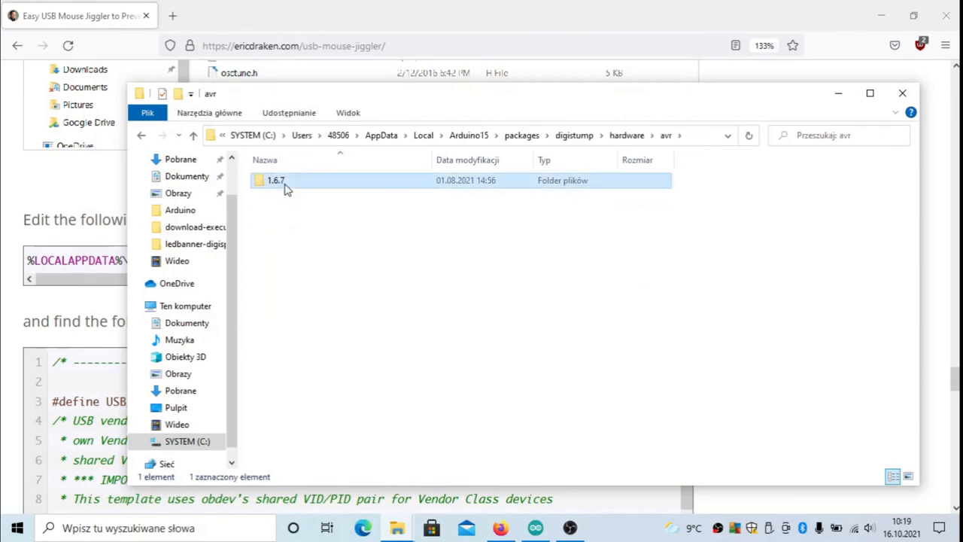
{"action": "double_click", "coordinate": [276, 180]}
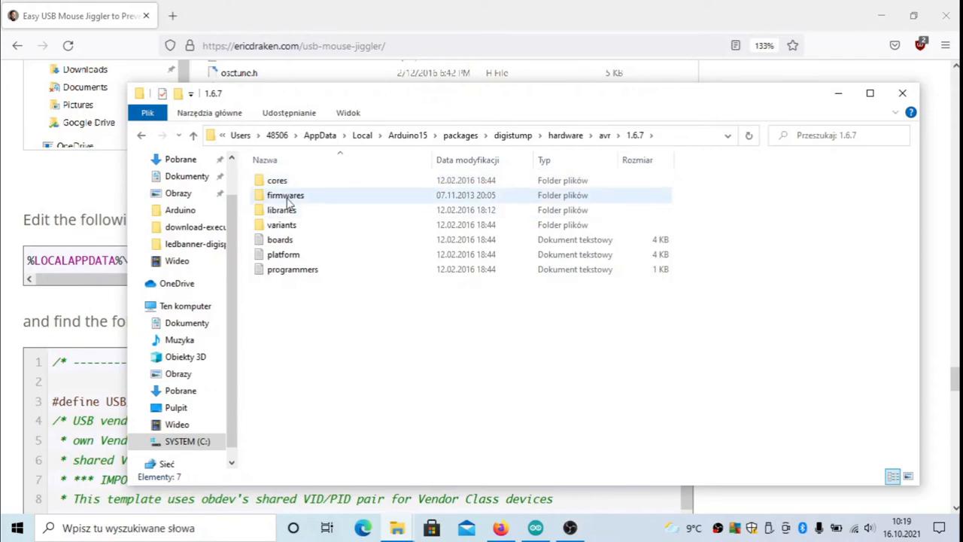
{"action": "double_click", "coordinate": [282, 210]}
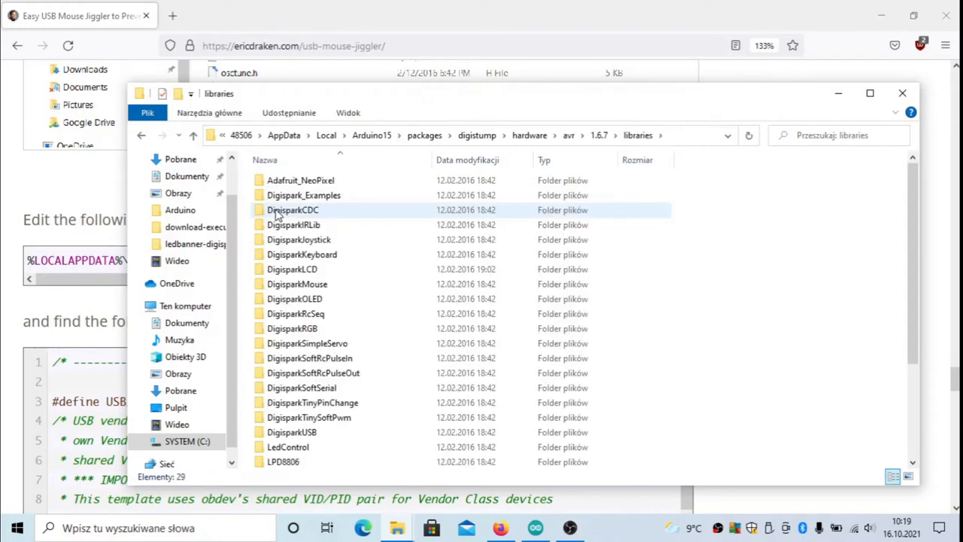
{"action": "left_click", "coordinate": [297, 284]}
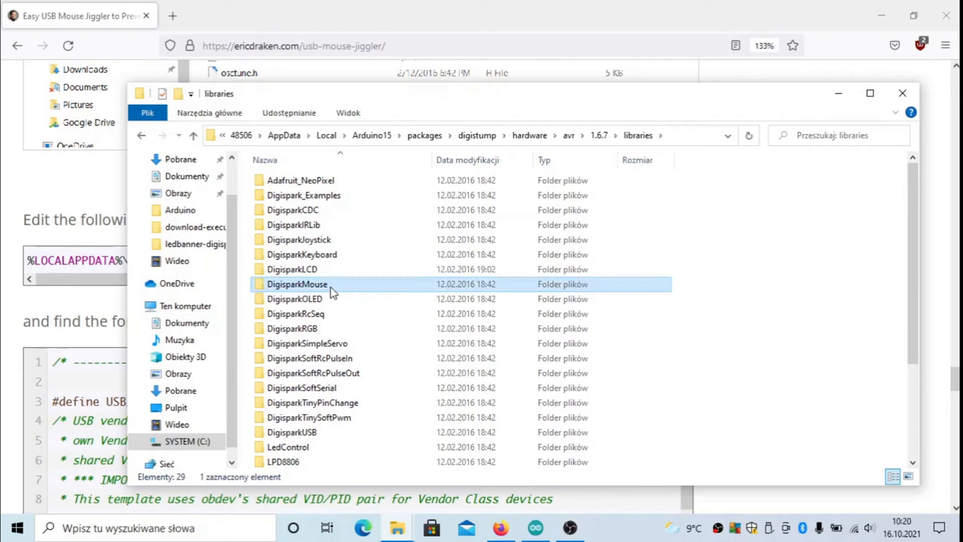
{"action": "double_click", "coordinate": [296, 283]}
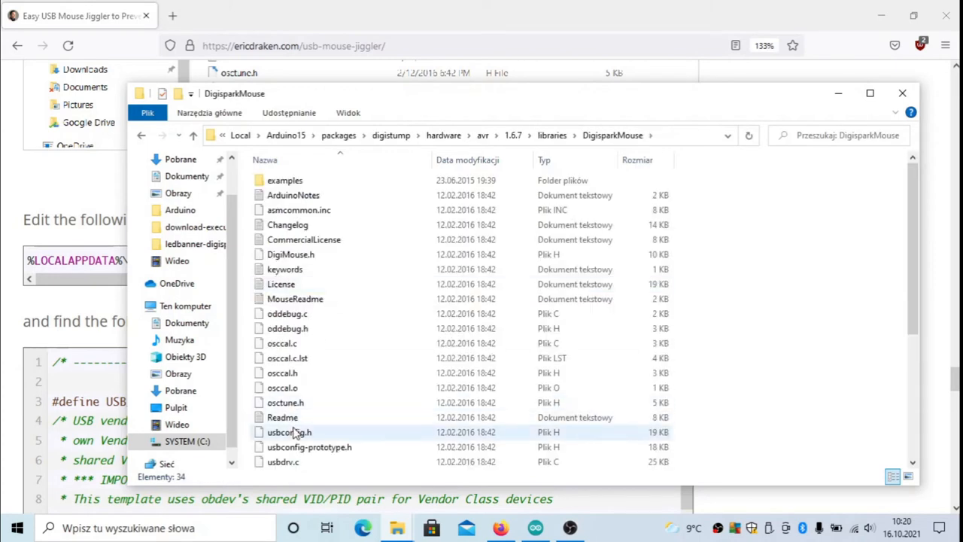
{"action": "left_click", "coordinate": [289, 432]}
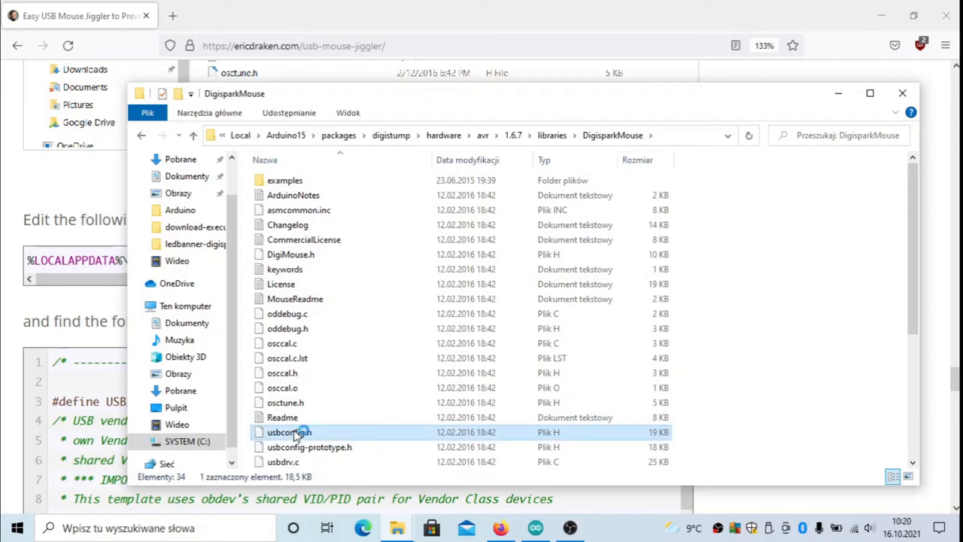
Read usbconfig.h in Notepad down to the device name defines, then close Notepad and Explorer
{"action": "double_click", "coordinate": [289, 432]}
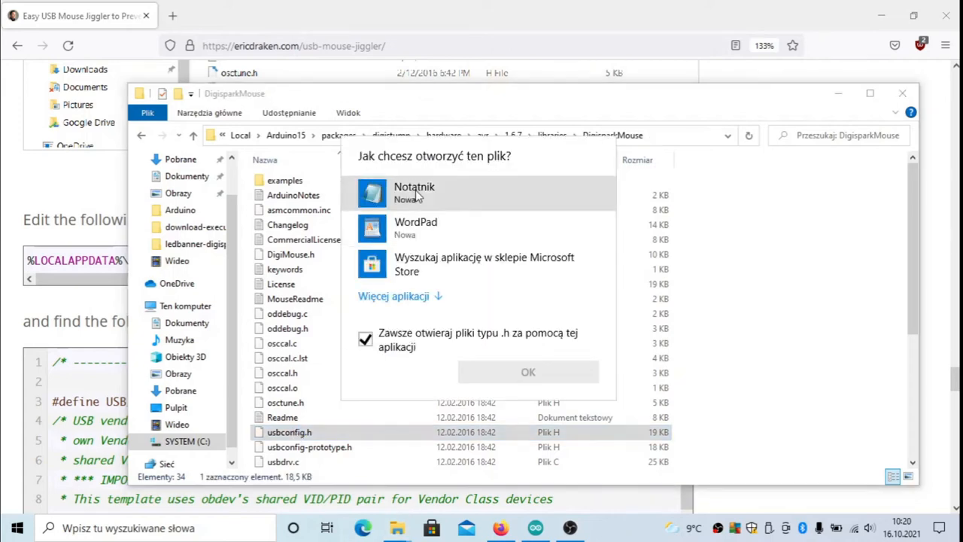
{"action": "left_click", "coordinate": [527, 371]}
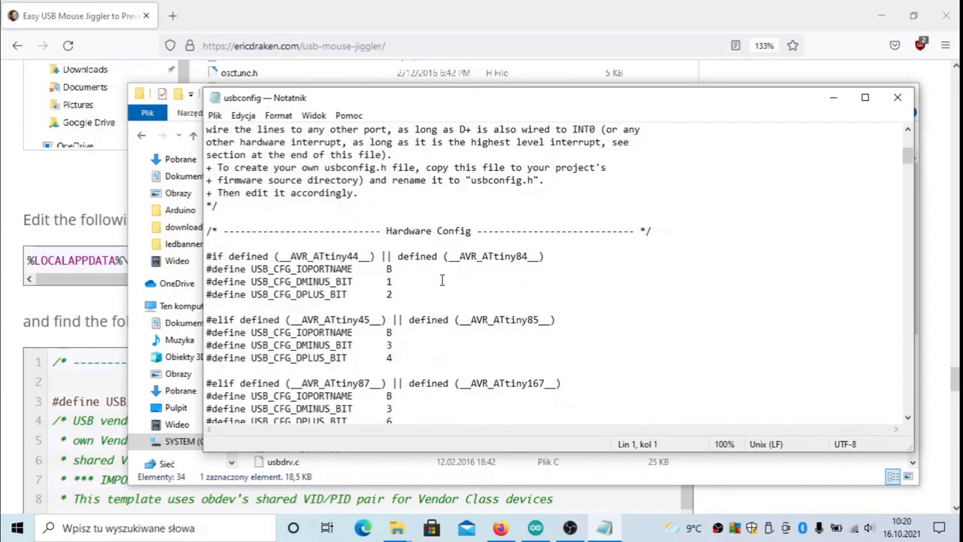
{"action": "scroll", "scroll_direction": "down", "scroll_amount": 3}
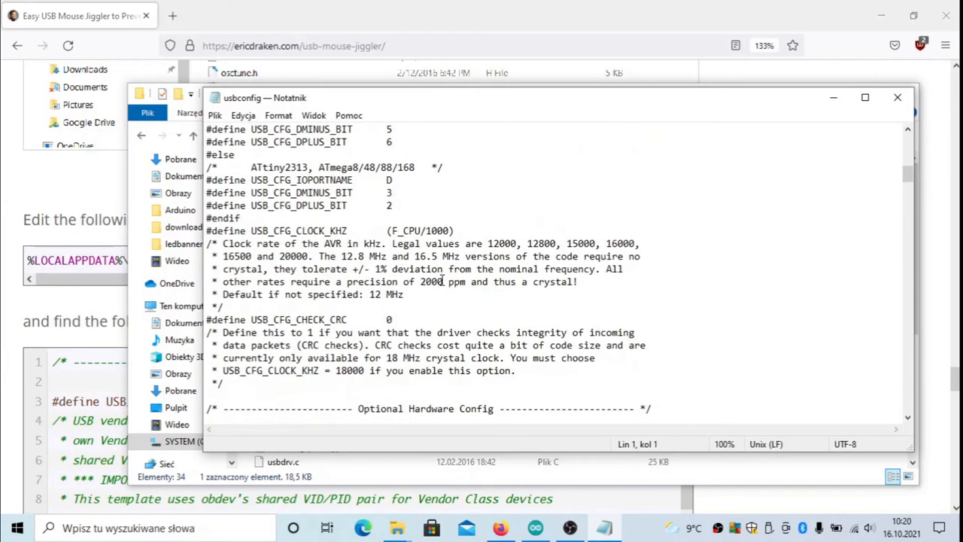
{"action": "scroll", "scroll_direction": "down", "scroll_amount": 3}
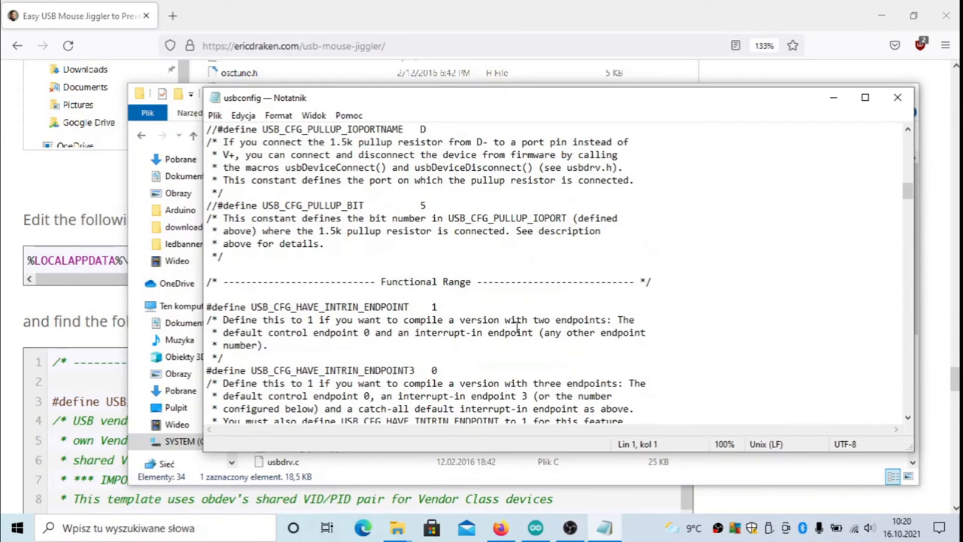
{"action": "scroll", "scroll_direction": "down", "scroll_amount": 3}
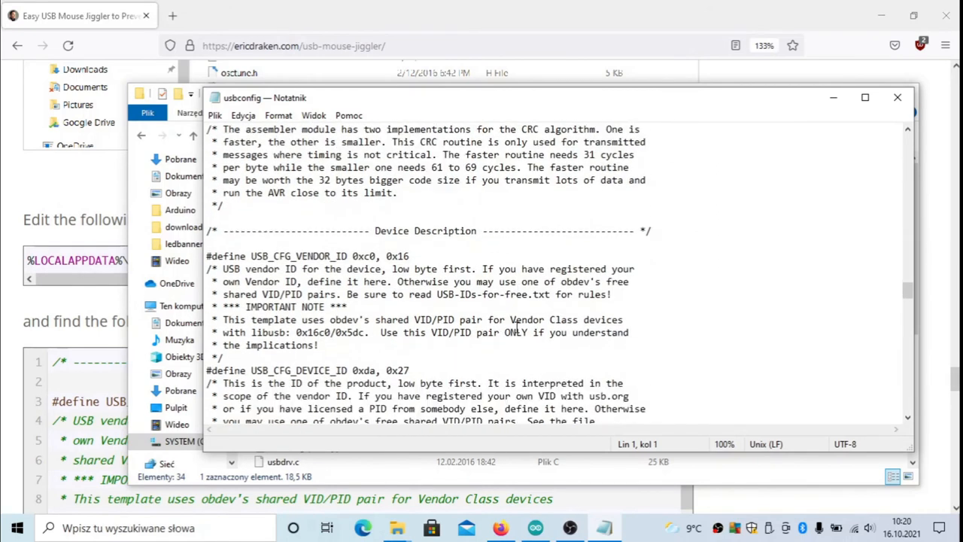
{"action": "scroll", "scroll_direction": "down", "scroll_amount": 3}
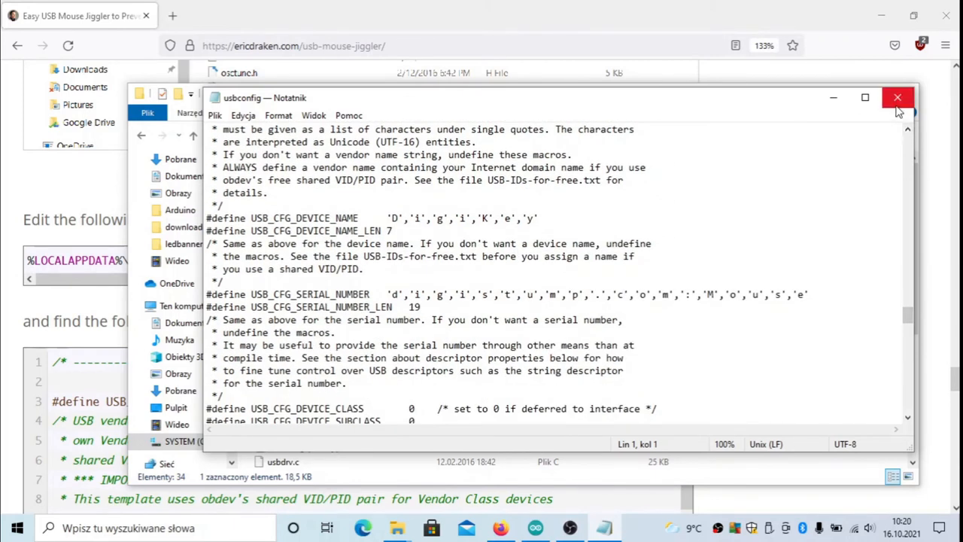
{"action": "left_click", "coordinate": [897, 97]}
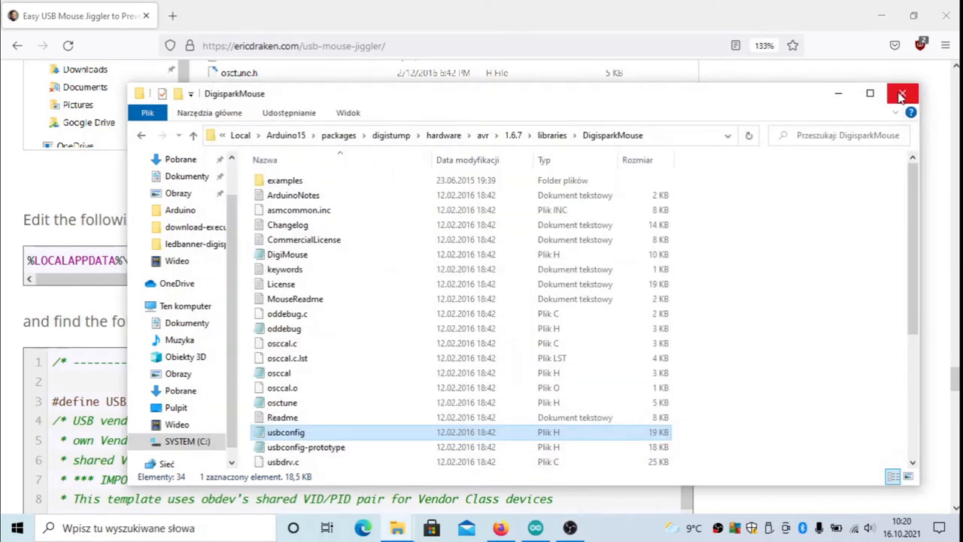
{"action": "left_click", "coordinate": [902, 93]}
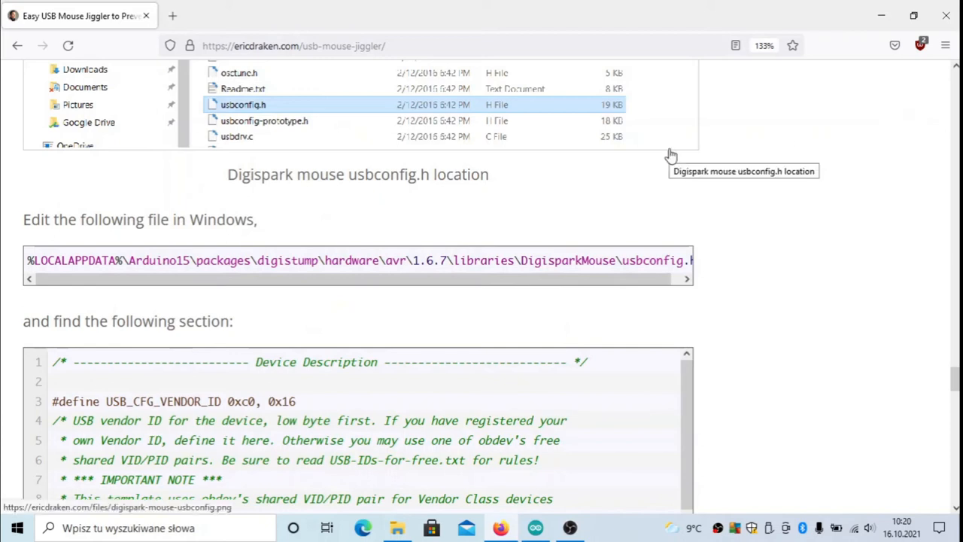
{"action": "mouse_move", "coordinate": [644, 344]}
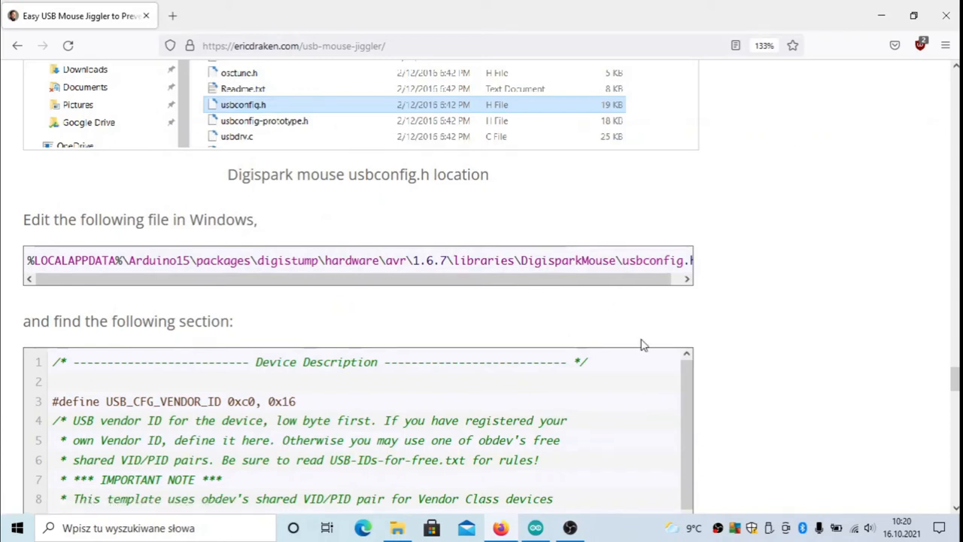
Search Windows for 'cont' and launch Device Manager from the recent items
{"action": "scroll", "scroll_direction": "down", "scroll_amount": 3}
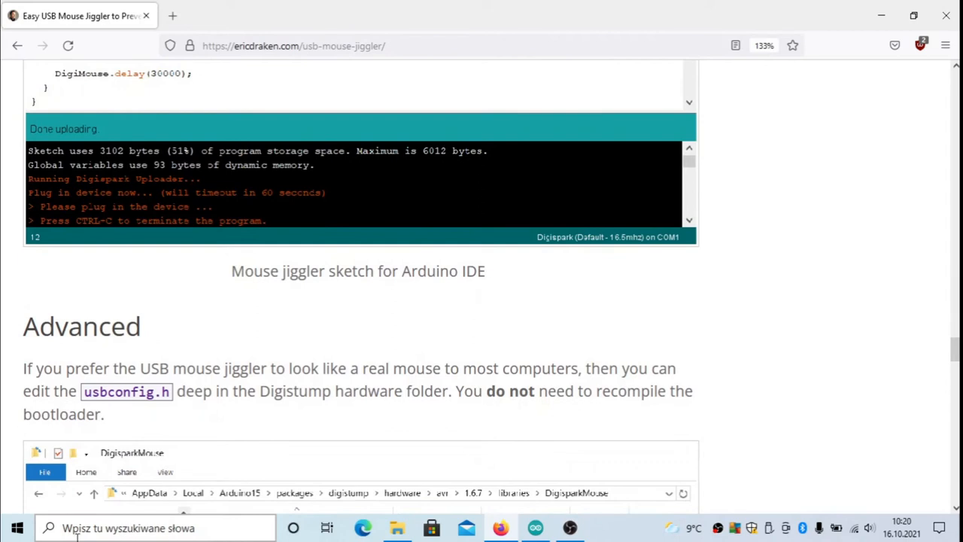
{"action": "left_click", "coordinate": [154, 527]}
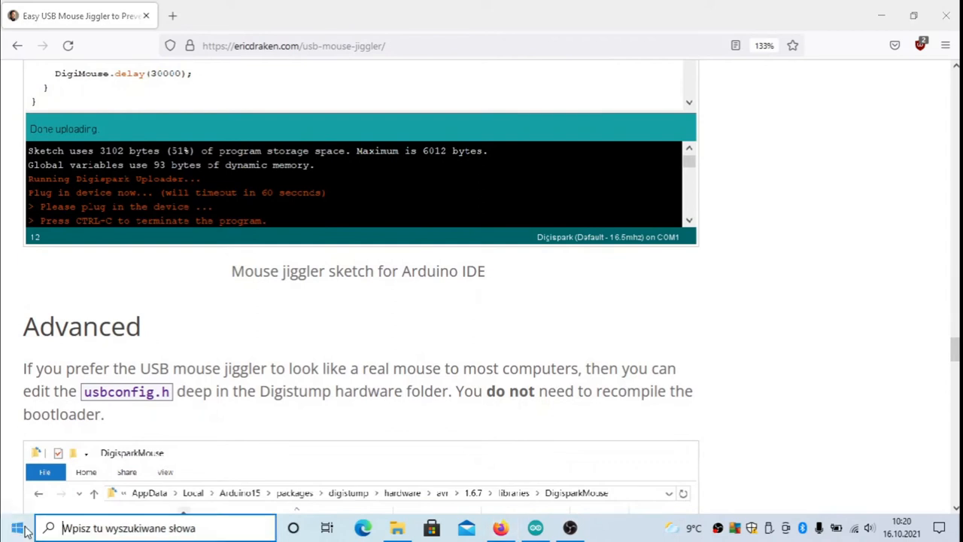
{"action": "type", "text": "cont"}
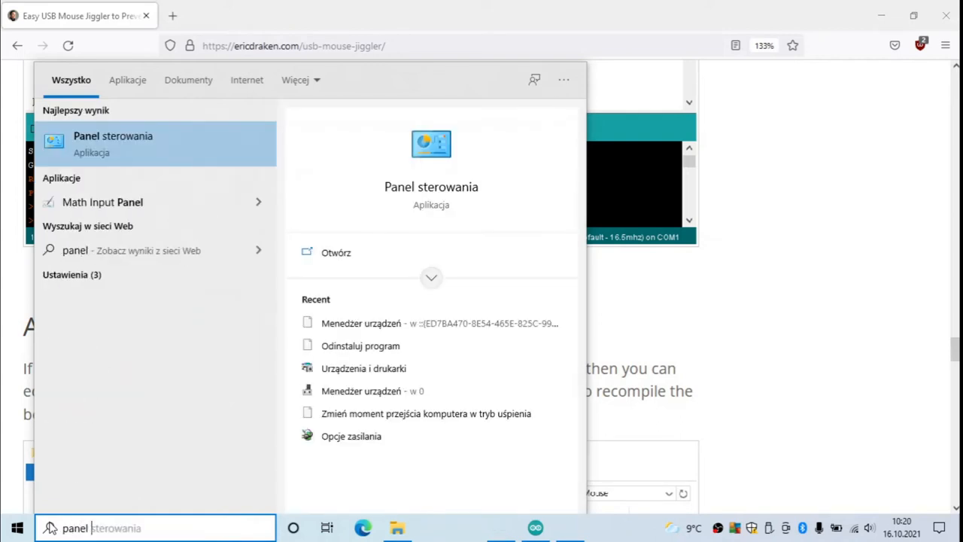
{"action": "mouse_move", "coordinate": [384, 323]}
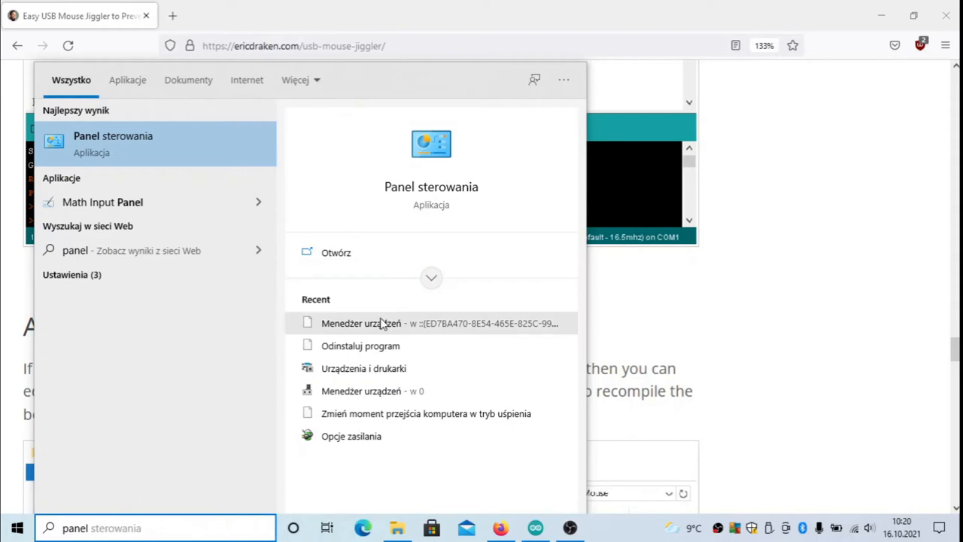
{"action": "left_click", "coordinate": [383, 318]}
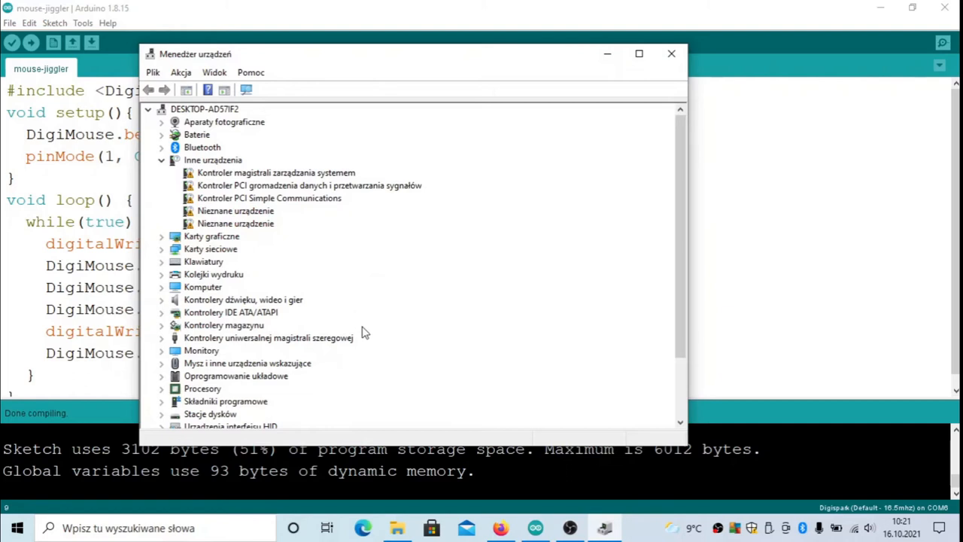
Expand 'Mysz i inne urządzenia wskazujące' to show the two HID-compliant mice
{"action": "scroll", "scroll_direction": "down", "scroll_amount": 3}
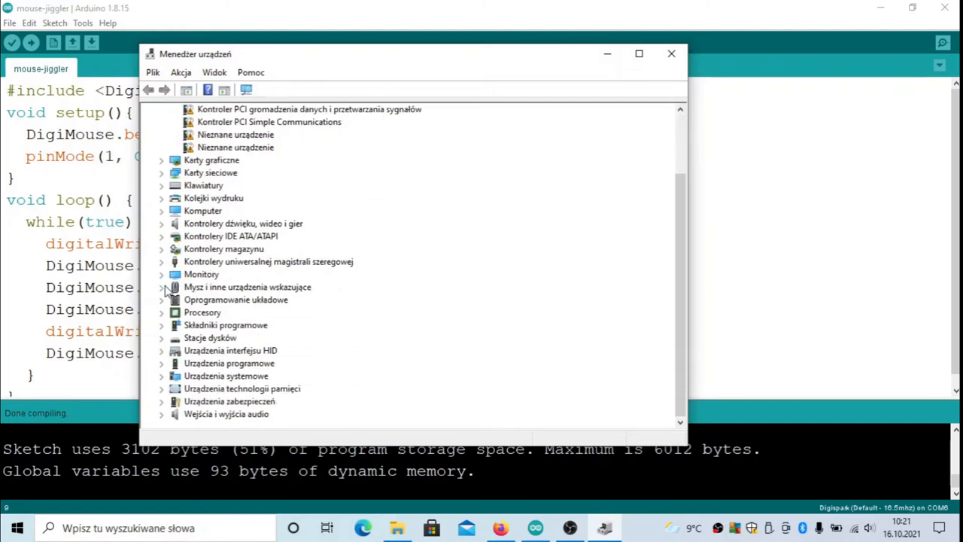
{"action": "left_click", "coordinate": [161, 286]}
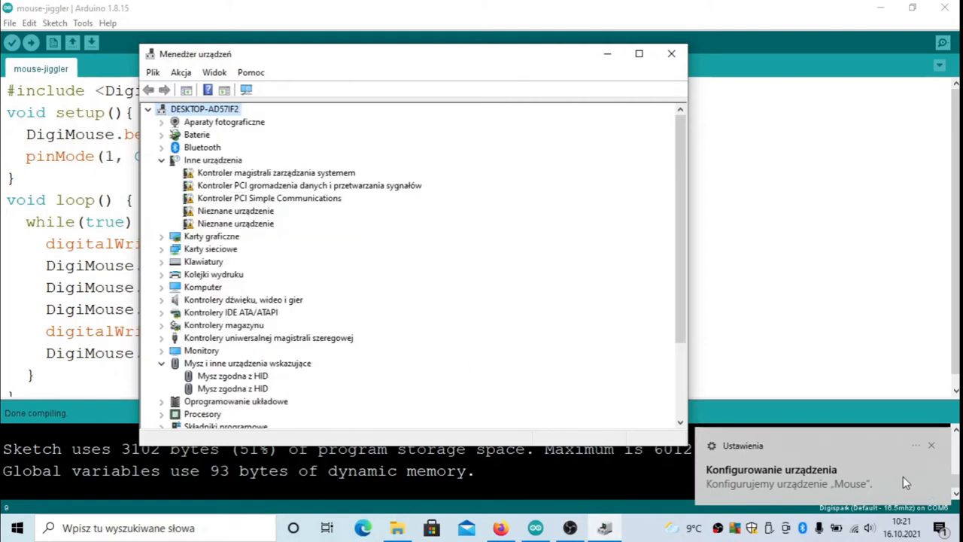
Check the two 'Mysz zgodna z HID' entries, then close Device Manager
{"action": "left_click", "coordinate": [233, 388]}
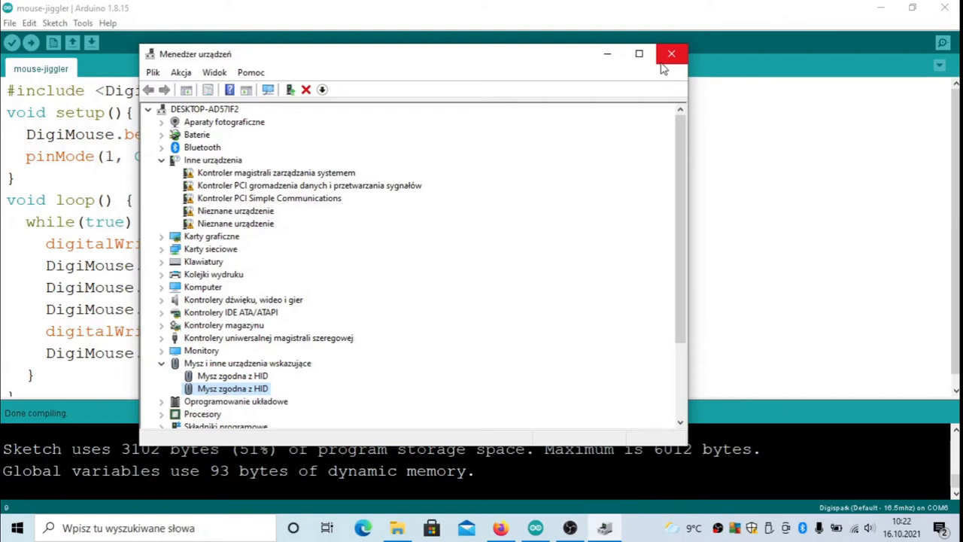
{"action": "left_click", "coordinate": [672, 53]}
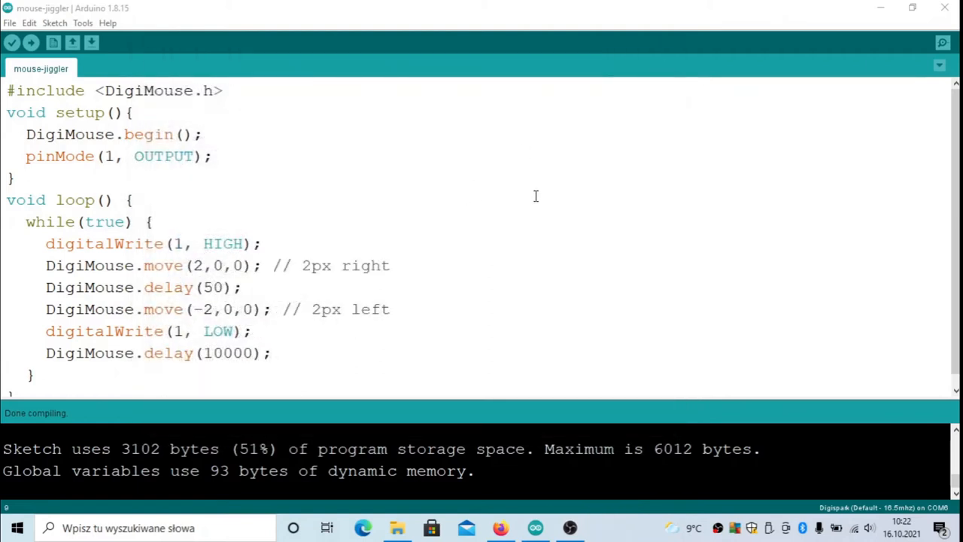
Bring the Firefox mouse jiggler article forward and scroll through its Advanced section
{"action": "left_click", "coordinate": [499, 527]}
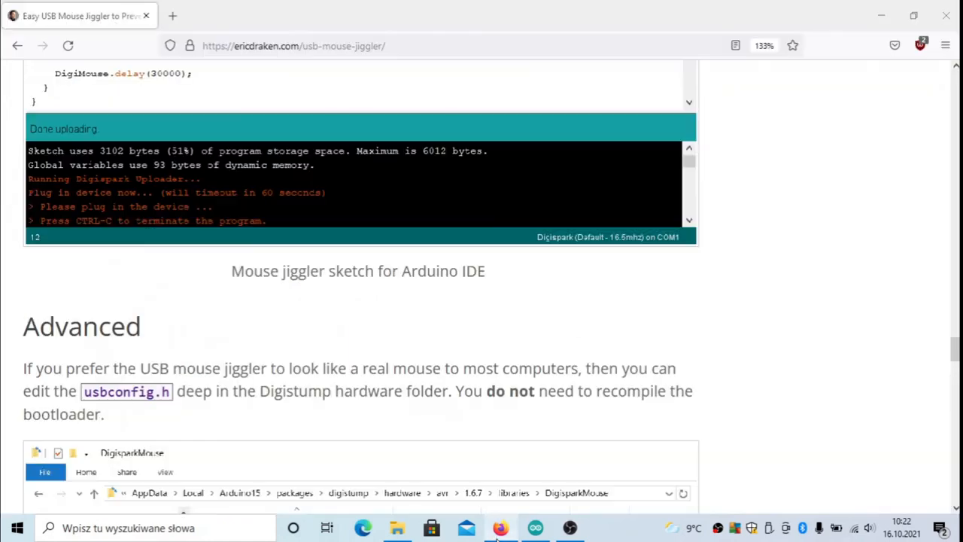
{"action": "scroll", "scroll_direction": "down", "scroll_amount": 3}
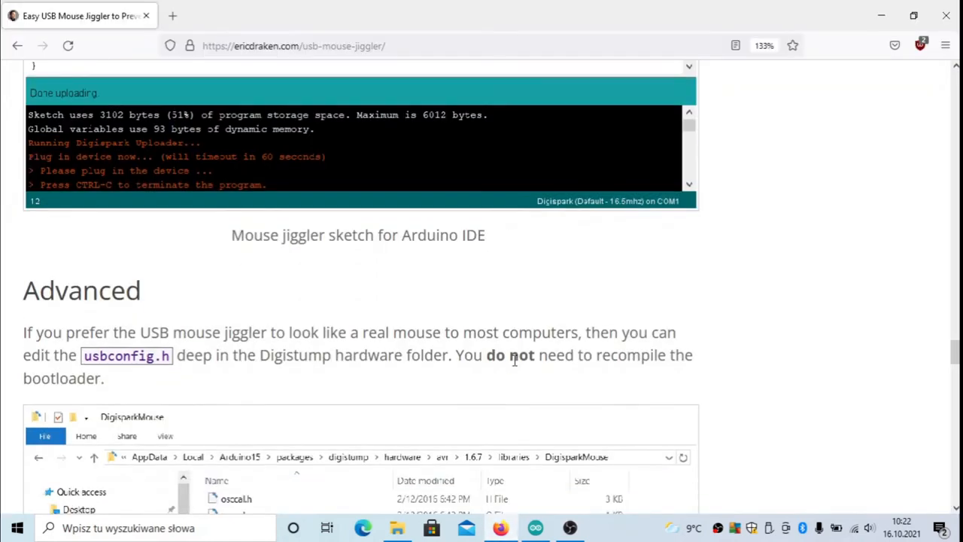
{"action": "scroll", "scroll_direction": "down", "scroll_amount": 3}
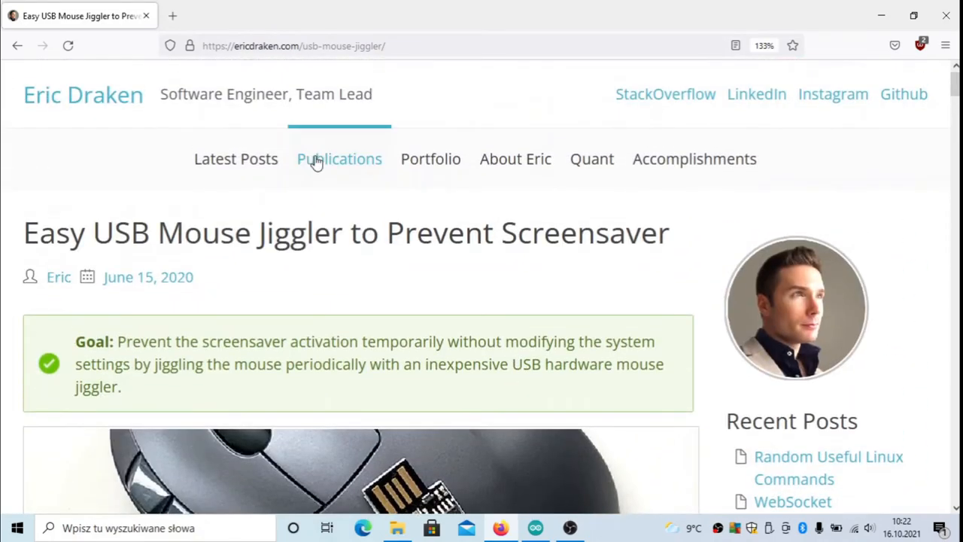
{"action": "mouse_move", "coordinate": [344, 79]}
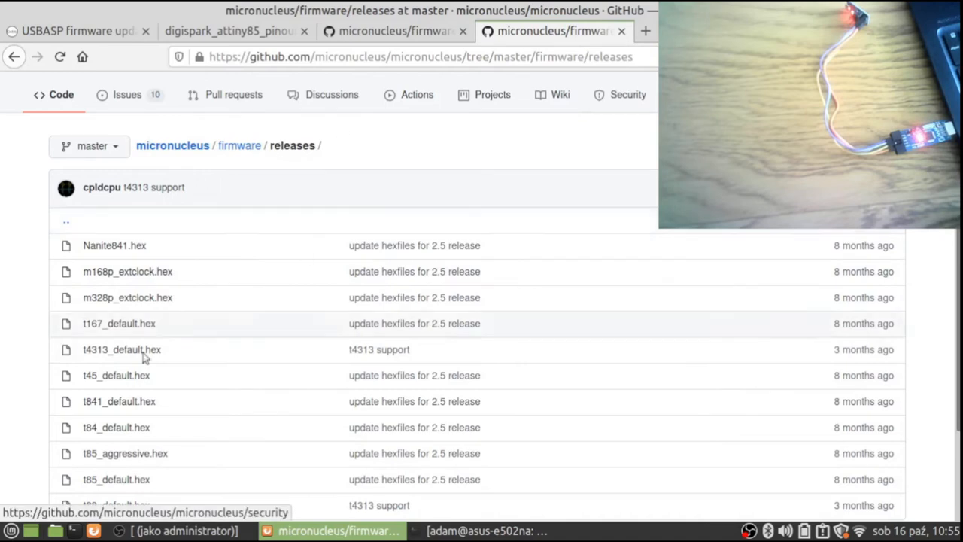
Scroll the micronucleus releases file list, then switch to the USBASP firmware update article
{"action": "scroll", "scroll_direction": "down", "scroll_amount": 3}
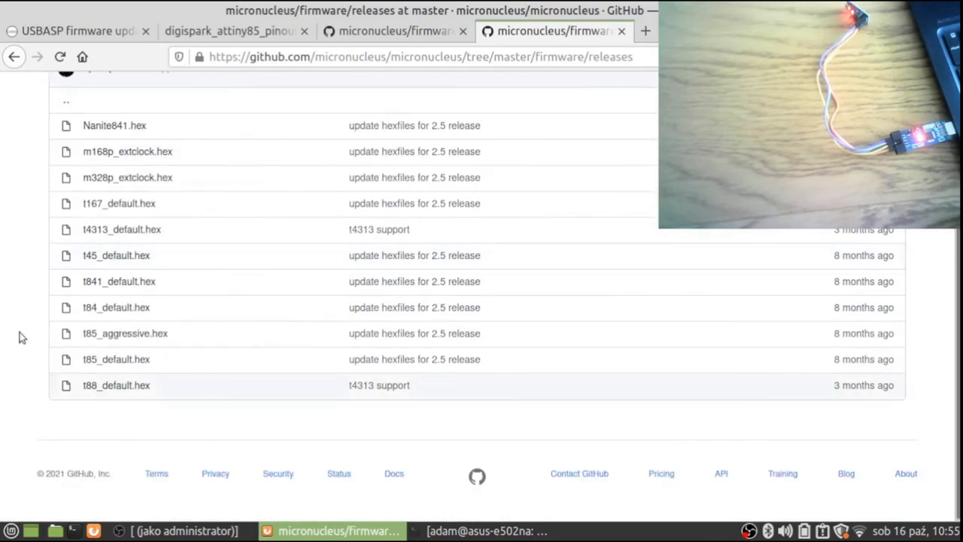
{"action": "mouse_move", "coordinate": [117, 365]}
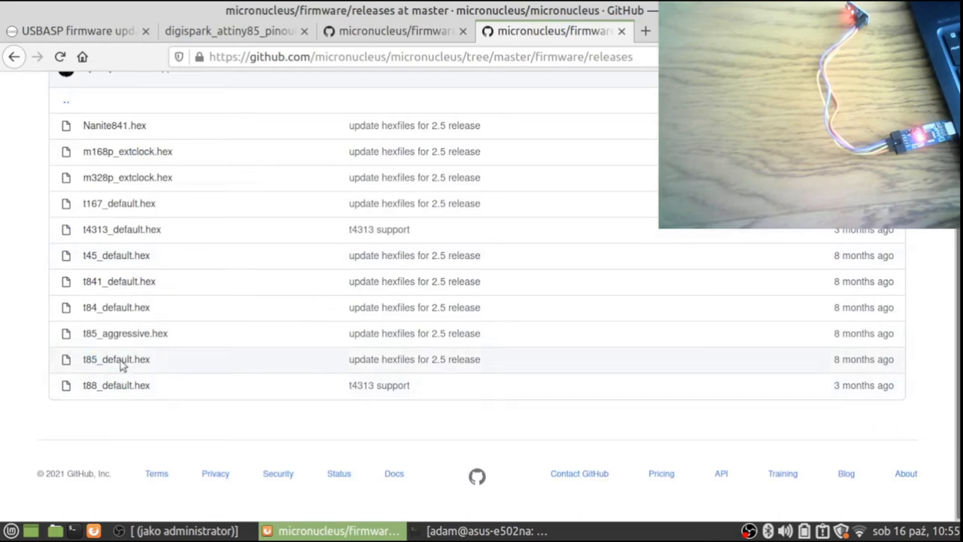
{"action": "mouse_move", "coordinate": [166, 367]}
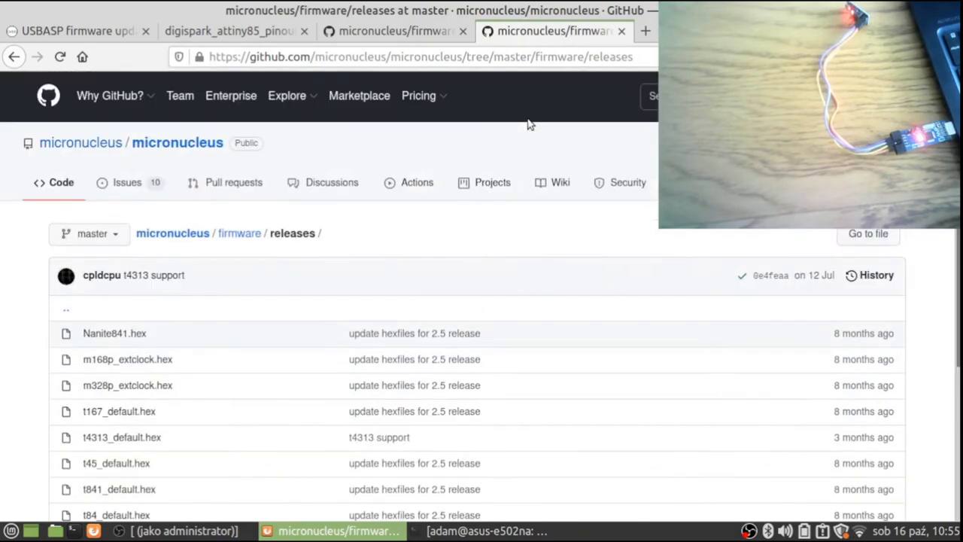
{"action": "mouse_move", "coordinate": [399, 49]}
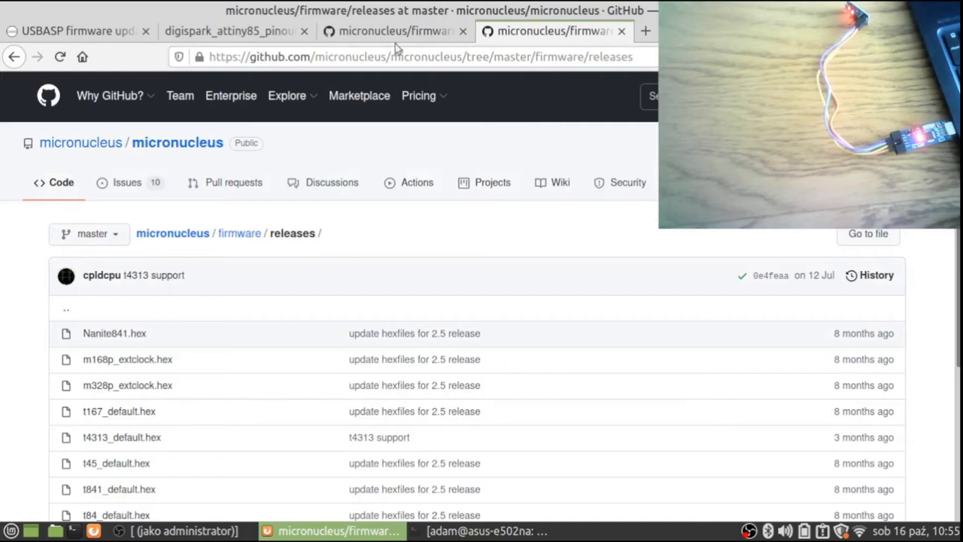
{"action": "mouse_move", "coordinate": [334, 50]}
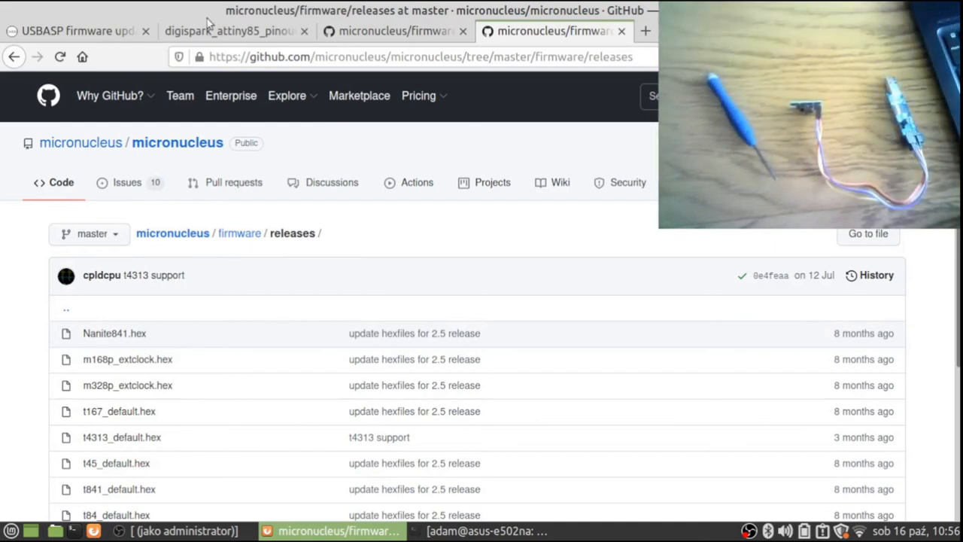
{"action": "left_click", "coordinate": [76, 31]}
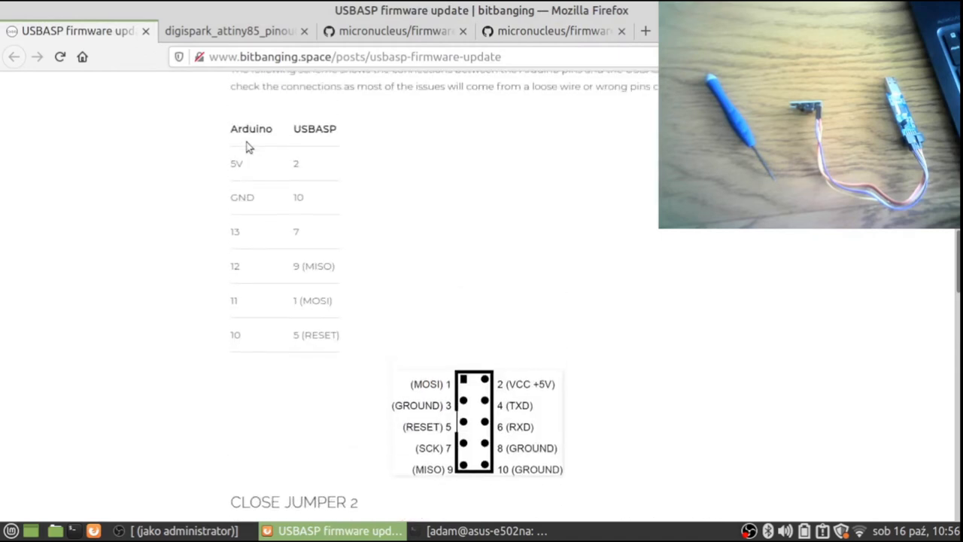
{"action": "mouse_move", "coordinate": [512, 376]}
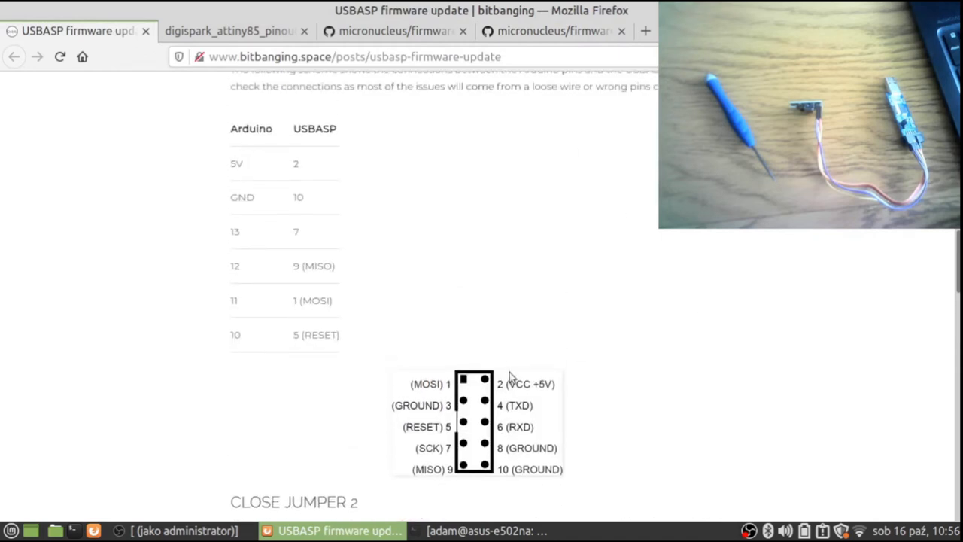
{"action": "mouse_move", "coordinate": [597, 417]}
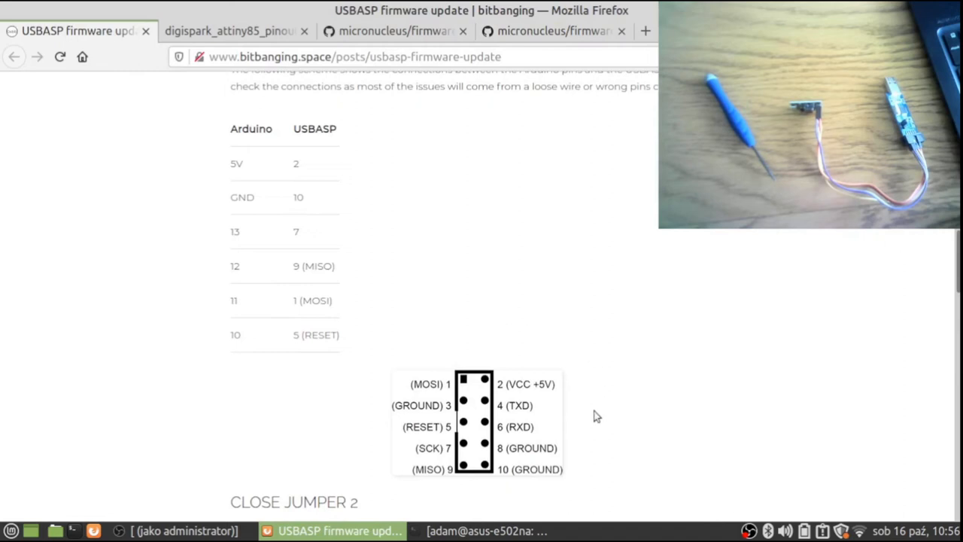
{"action": "mouse_move", "coordinate": [429, 480]}
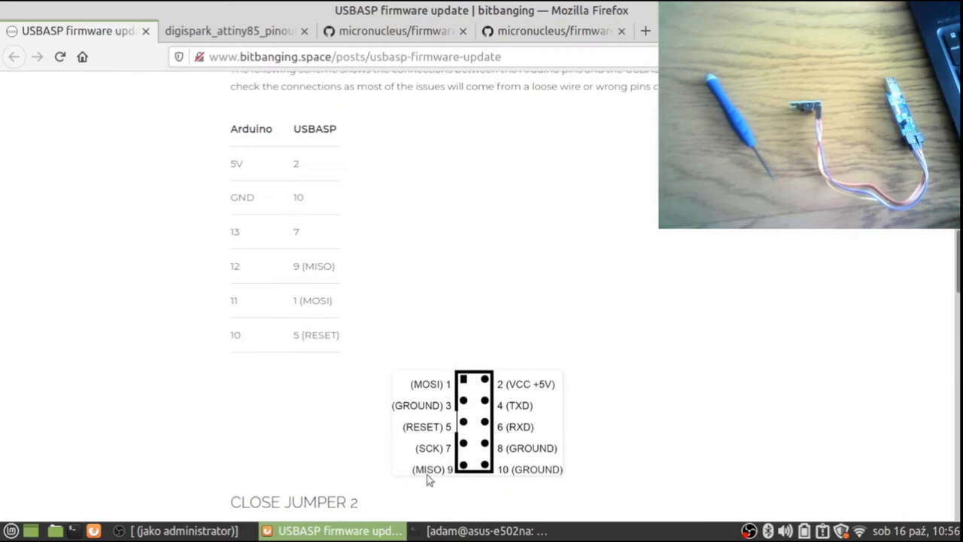
{"action": "mouse_move", "coordinate": [543, 397]}
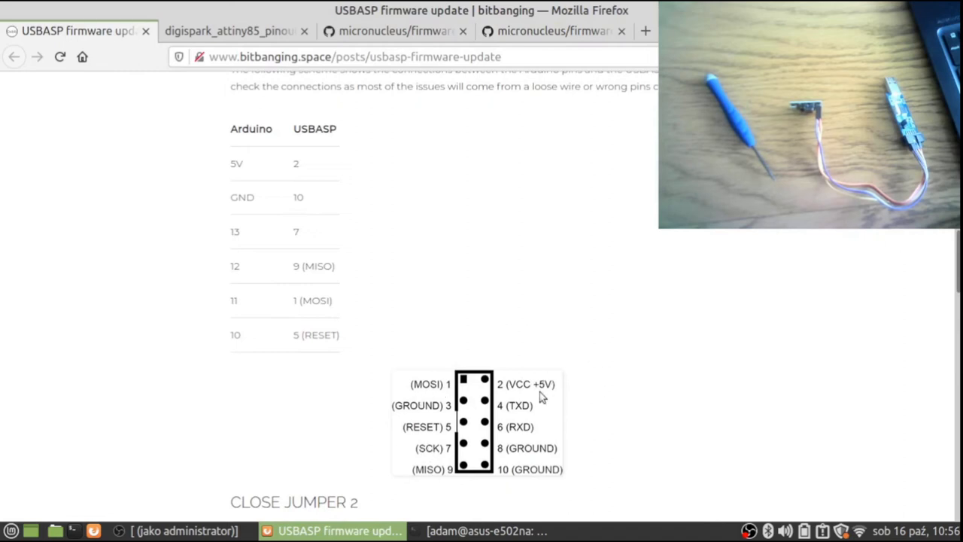
{"action": "mouse_move", "coordinate": [433, 436]}
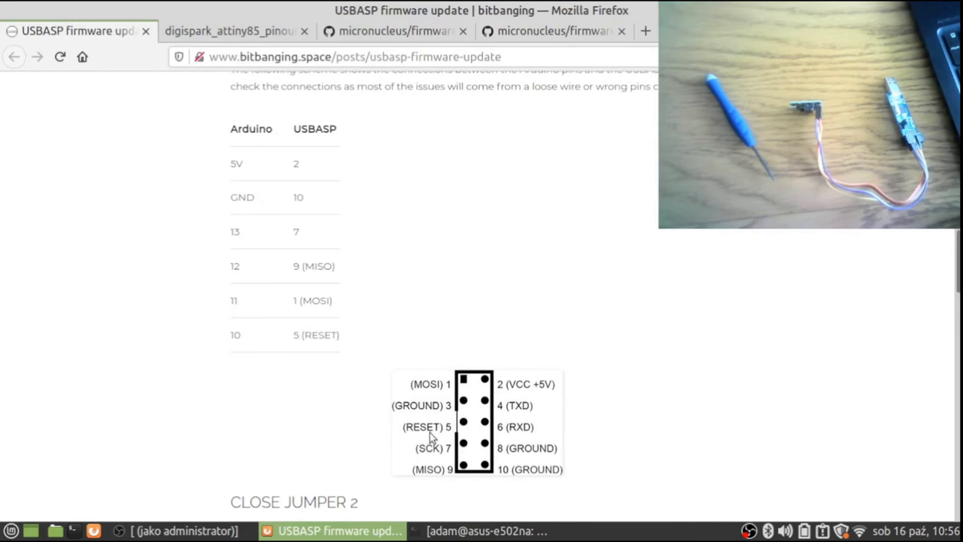
{"action": "mouse_move", "coordinate": [501, 388]}
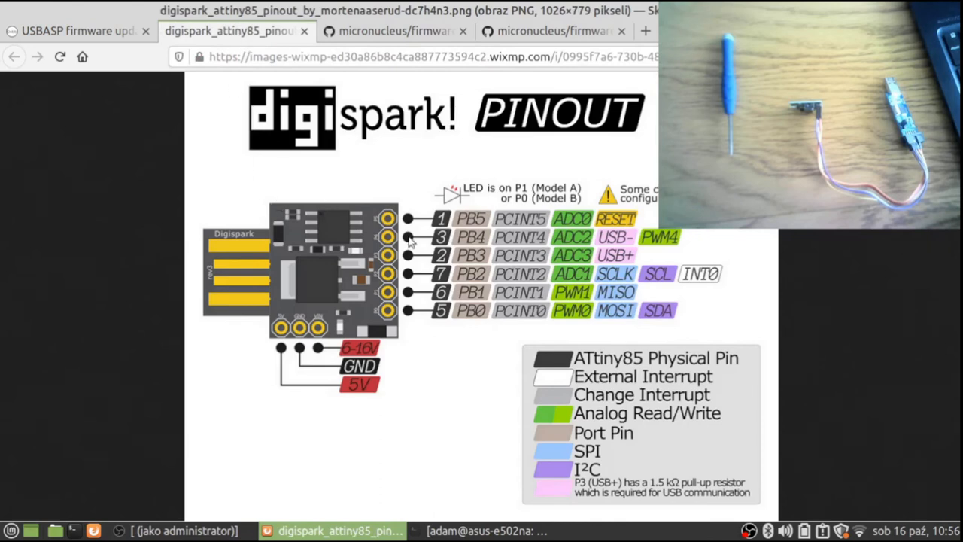
{"action": "mouse_move", "coordinate": [394, 303]}
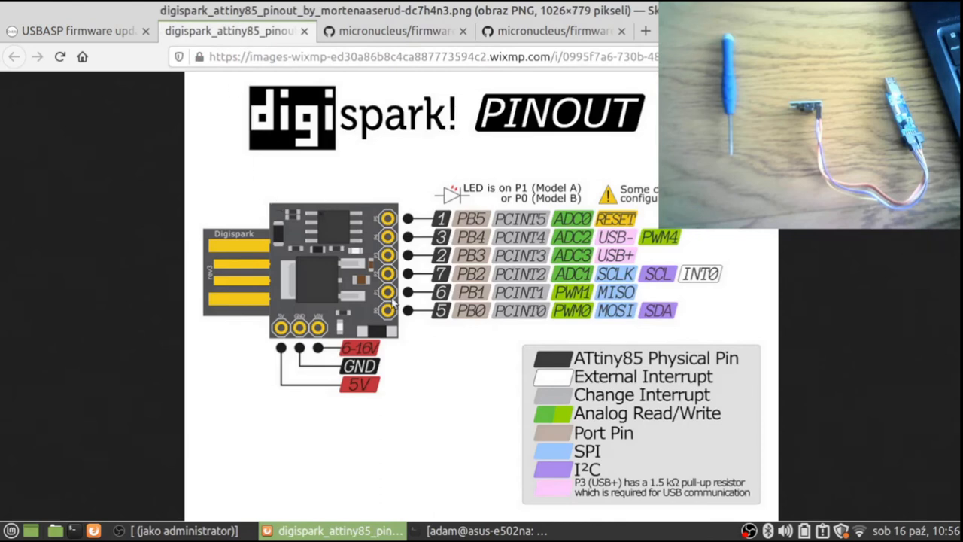
{"action": "mouse_move", "coordinate": [380, 320]}
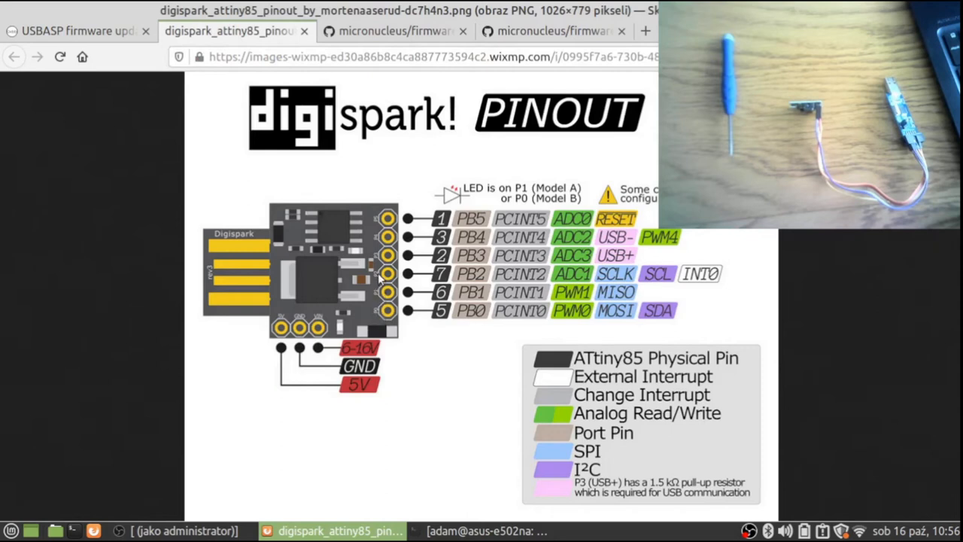
{"action": "mouse_move", "coordinate": [376, 226]}
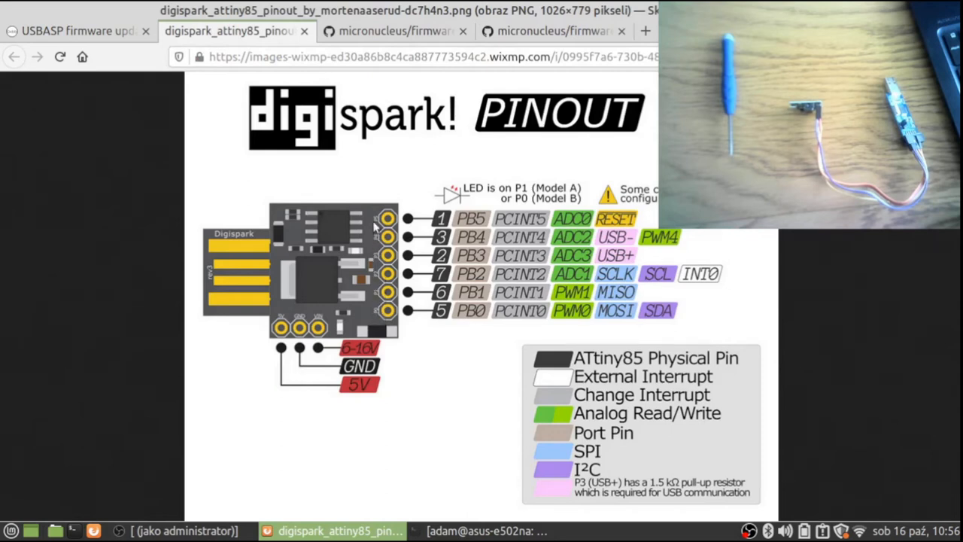
{"action": "mouse_move", "coordinate": [335, 343]}
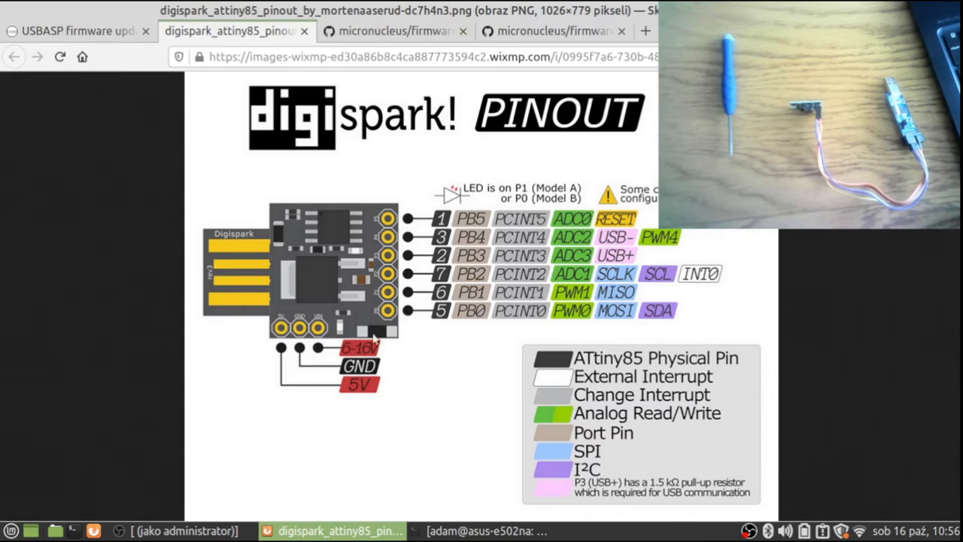
{"action": "mouse_move", "coordinate": [553, 312]}
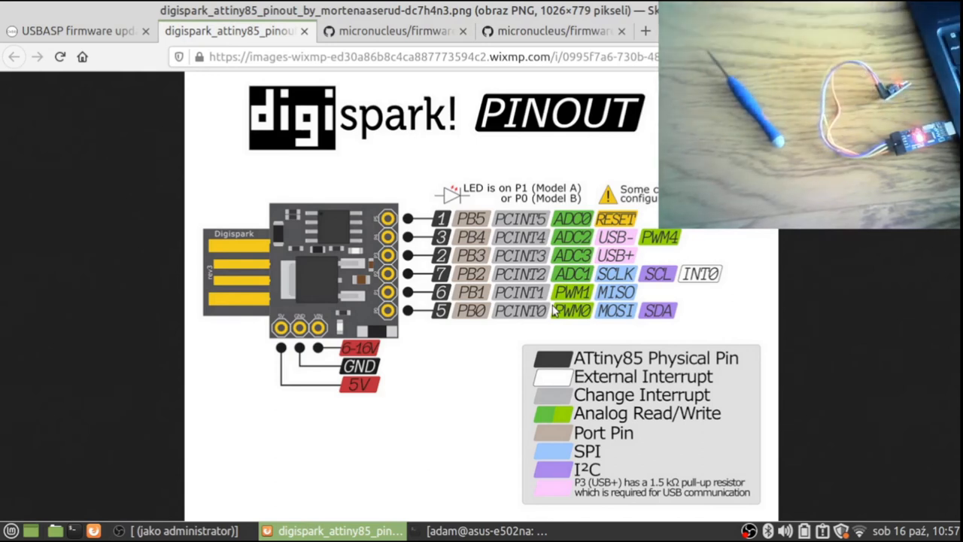
{"action": "mouse_move", "coordinate": [267, 519]}
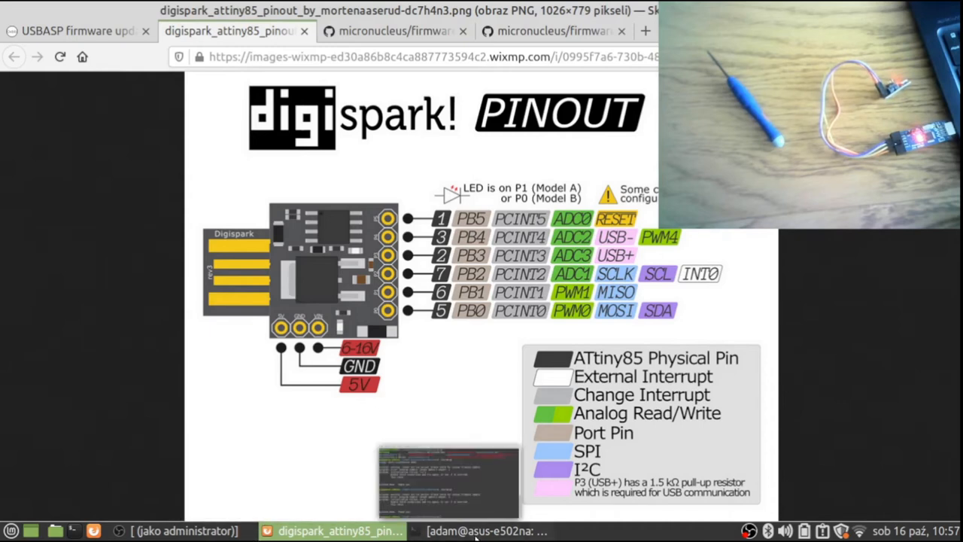
Bring the terminal at the atmel-projects micronucleus folder to the front
{"action": "left_click", "coordinate": [485, 530]}
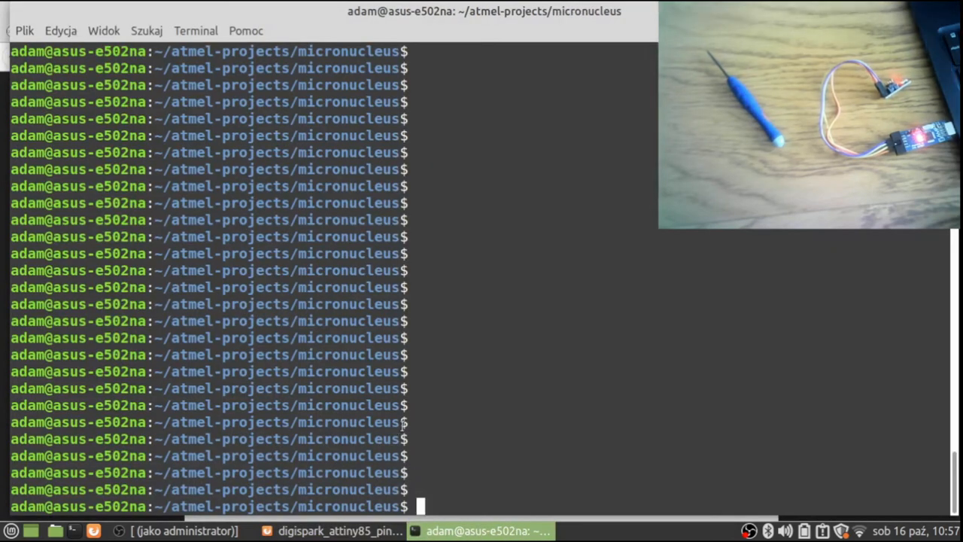
View the burndigi script, list the *.hex files, and enter ./burndigi at the prompt
{"action": "type", "text": "more burndigi"}
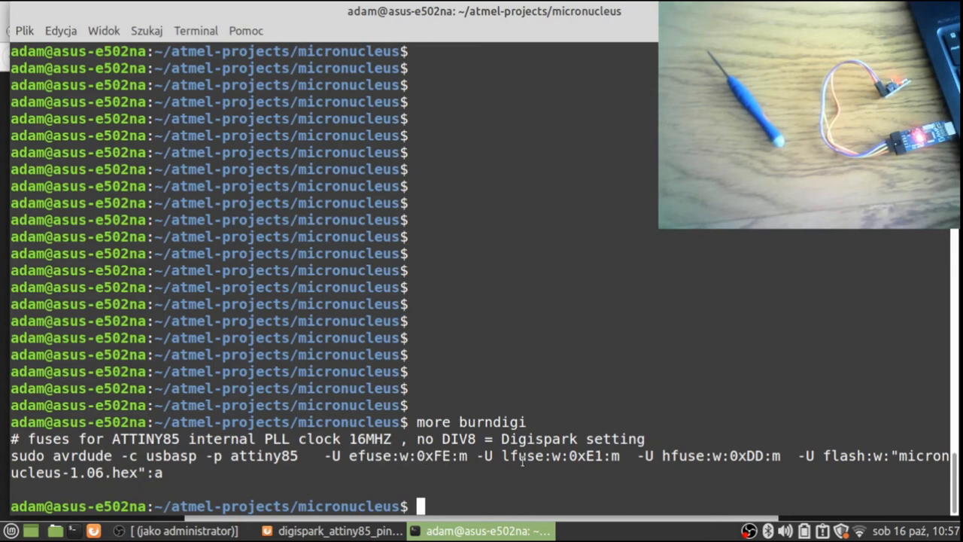
{"action": "mouse_move", "coordinate": [587, 452]}
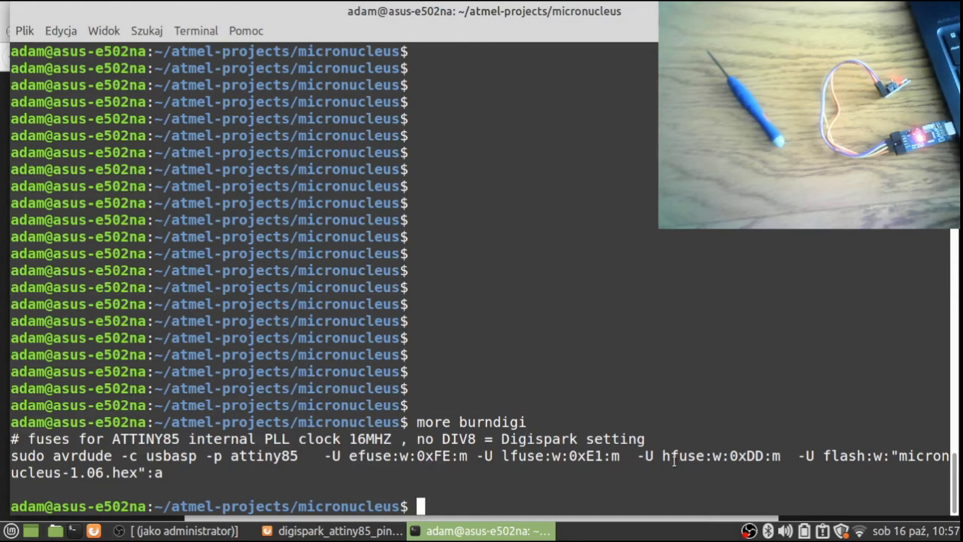
{"action": "mouse_move", "coordinate": [728, 454]}
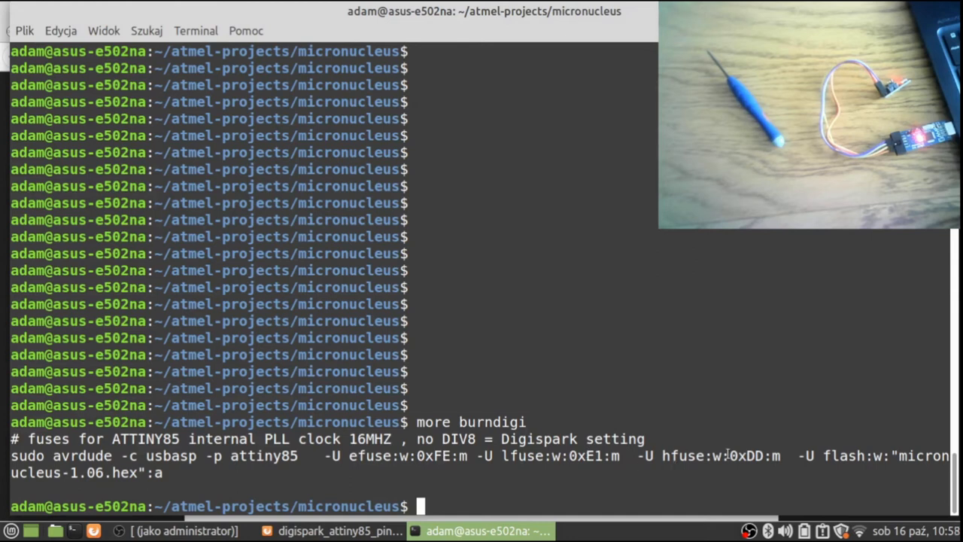
{"action": "mouse_move", "coordinate": [610, 497]}
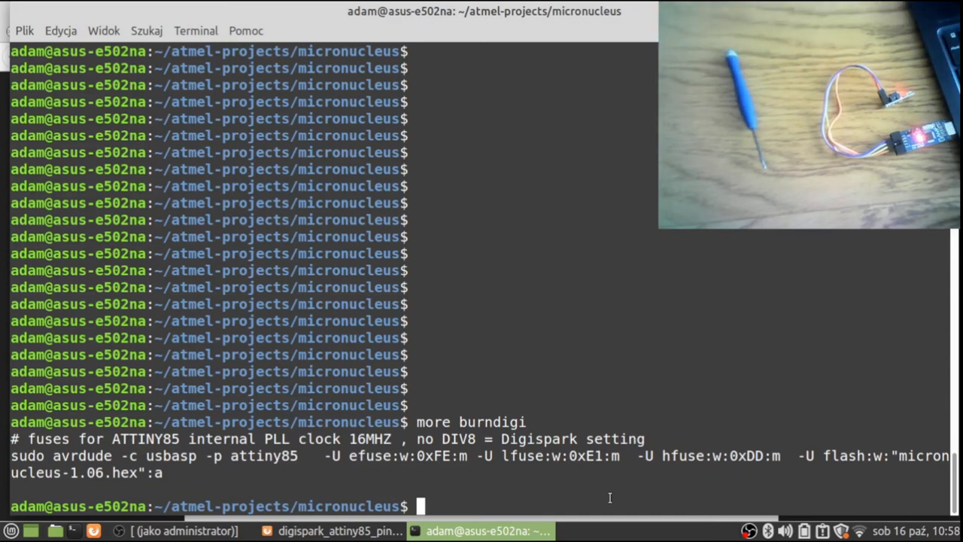
{"action": "type", "text": "./b"}
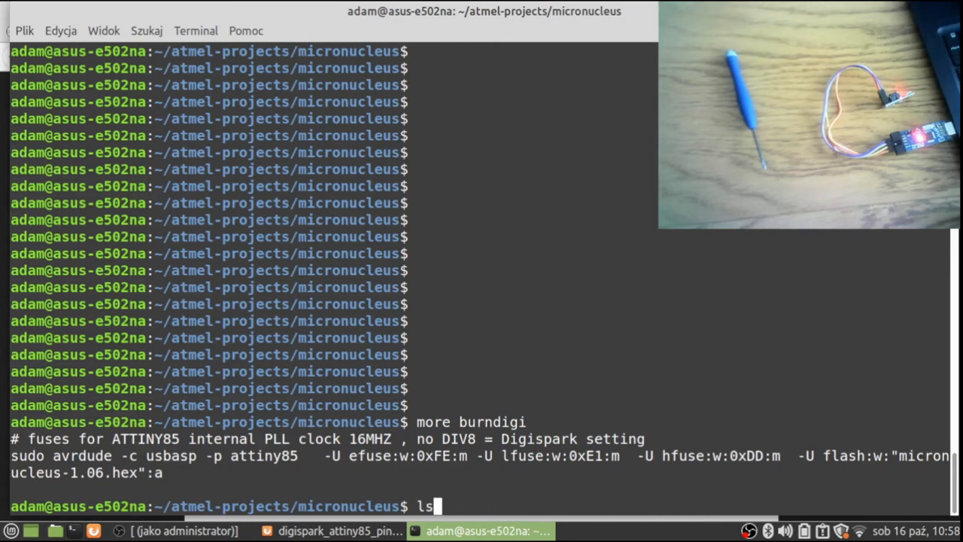
{"action": "mouse_move", "coordinate": [927, 499]}
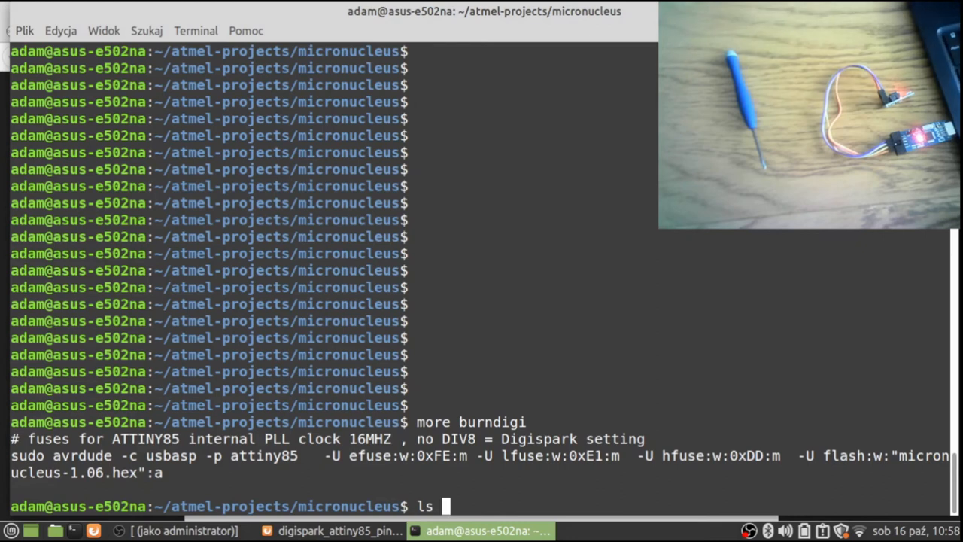
{"action": "type", "text": "*.hex"}
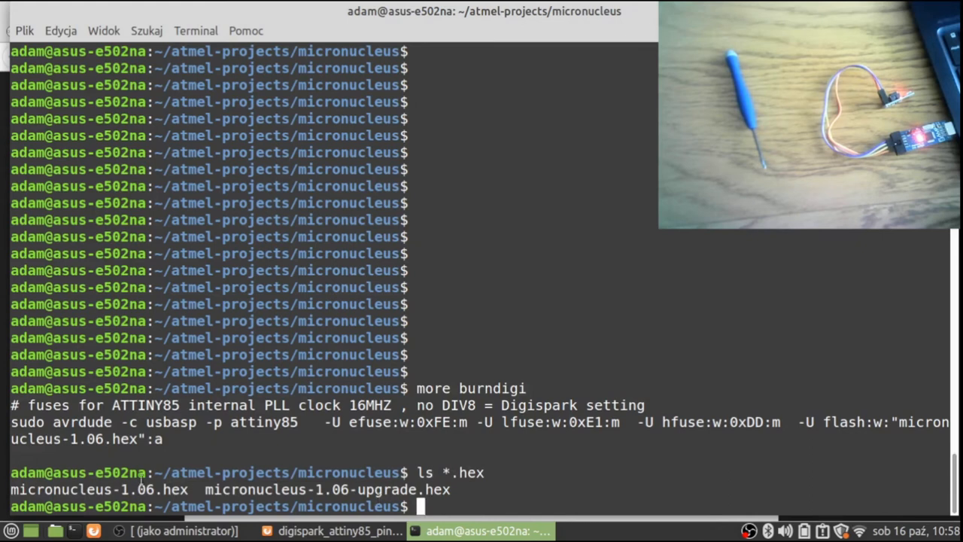
{"action": "type", "text": "./bu"}
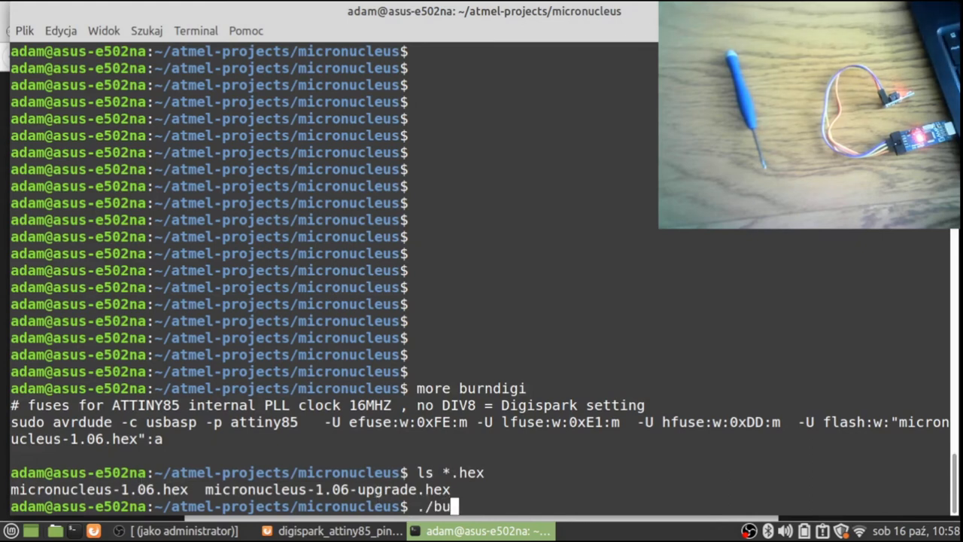
{"action": "type", "text": "rndigi"}
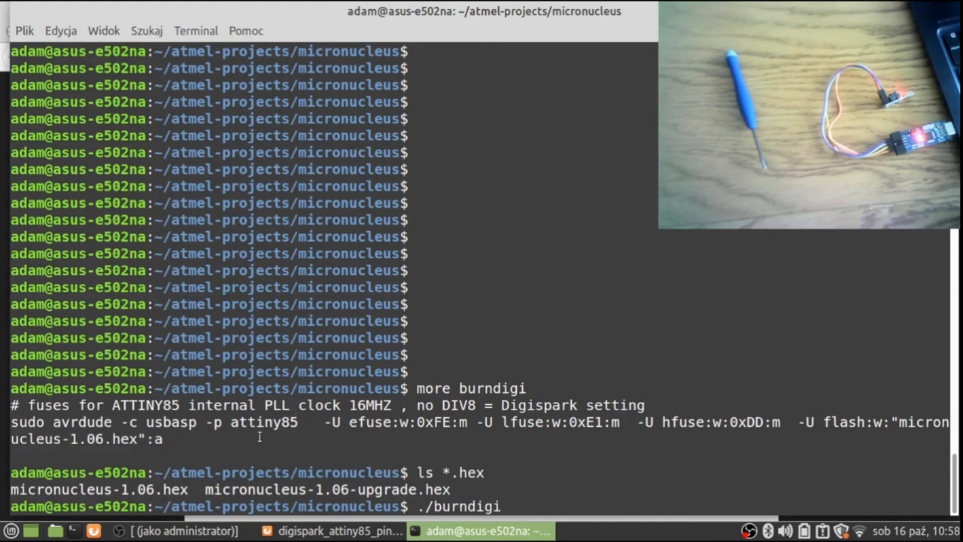
Run ./burndigi to write the fuses and 8162-byte micronucleus-1.06 bootloader
{"action": "key", "text": "Return"}
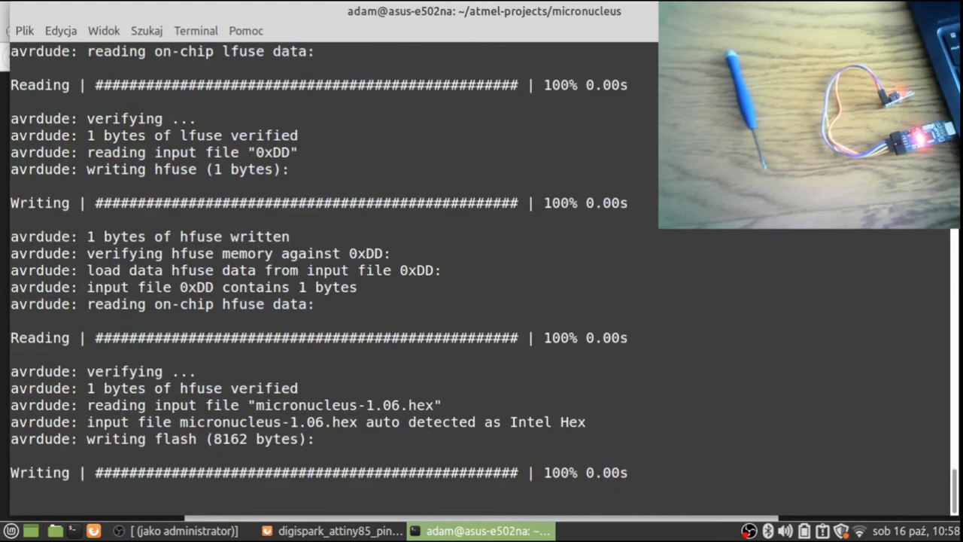
{"action": "scroll", "scroll_direction": "down", "scroll_amount": 3}
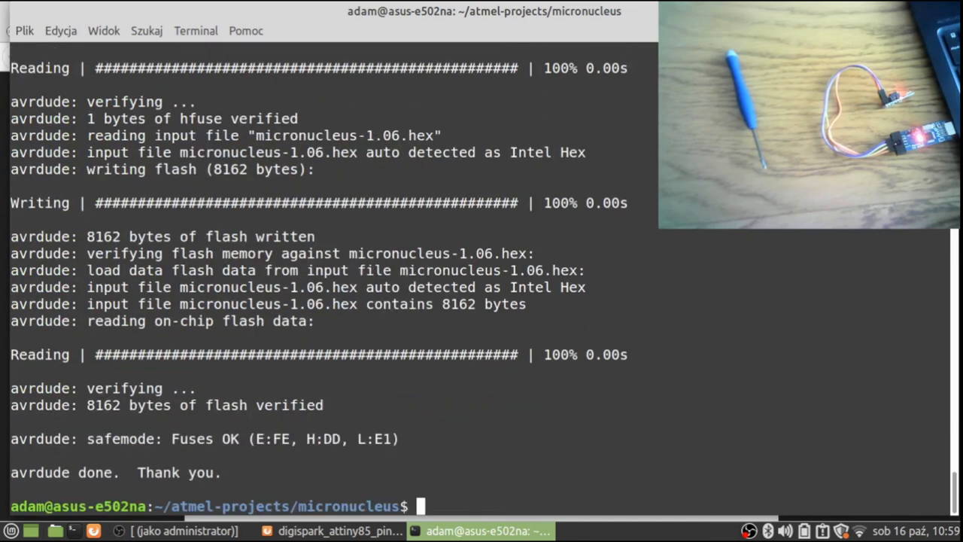
{"action": "type", "text": "./burndigi"}
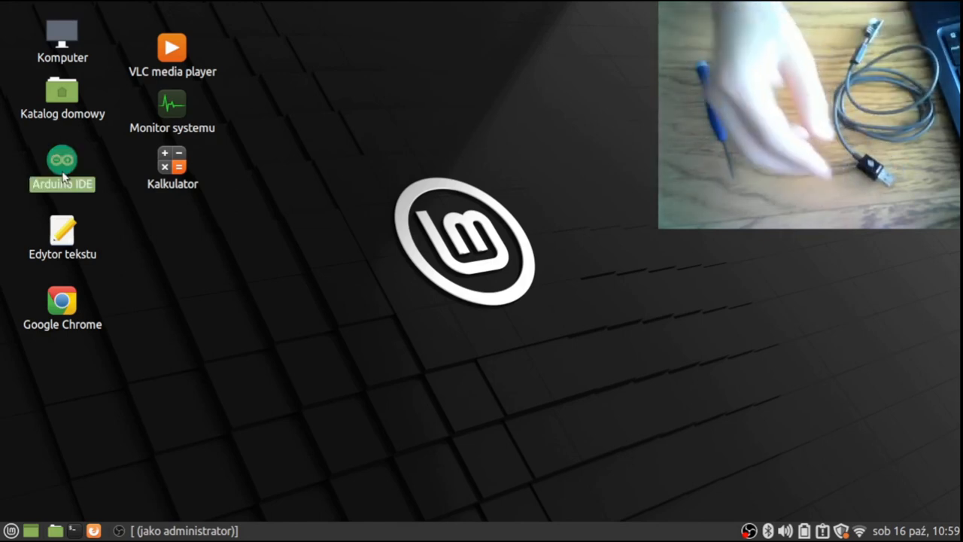
Launch Arduino IDE 1.8.13 from the desktop with the mouse-jiggler sketch loaded
{"action": "double_click", "coordinate": [62, 160]}
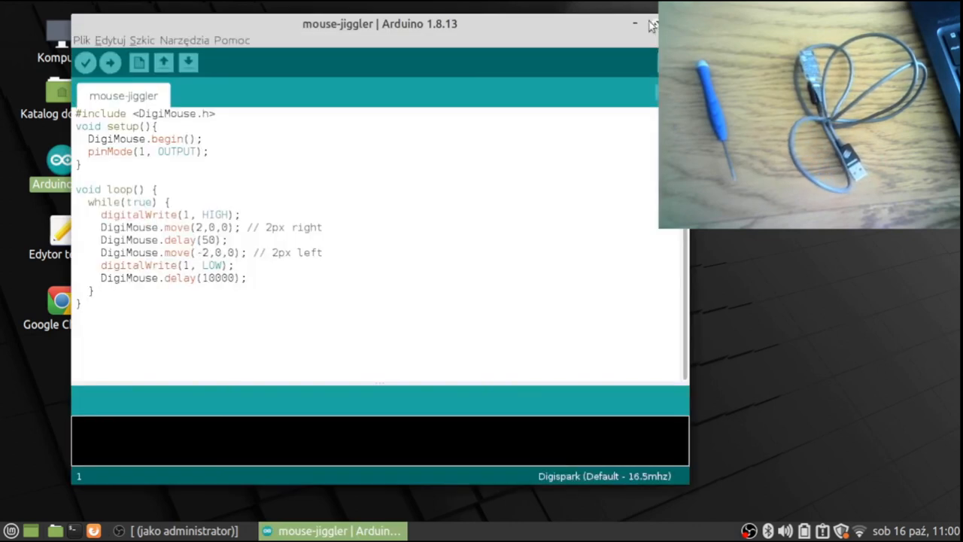
Maximize the IDE, enlarge the editor font, and start uploading the jiggler sketch
{"action": "left_click", "coordinate": [652, 24]}
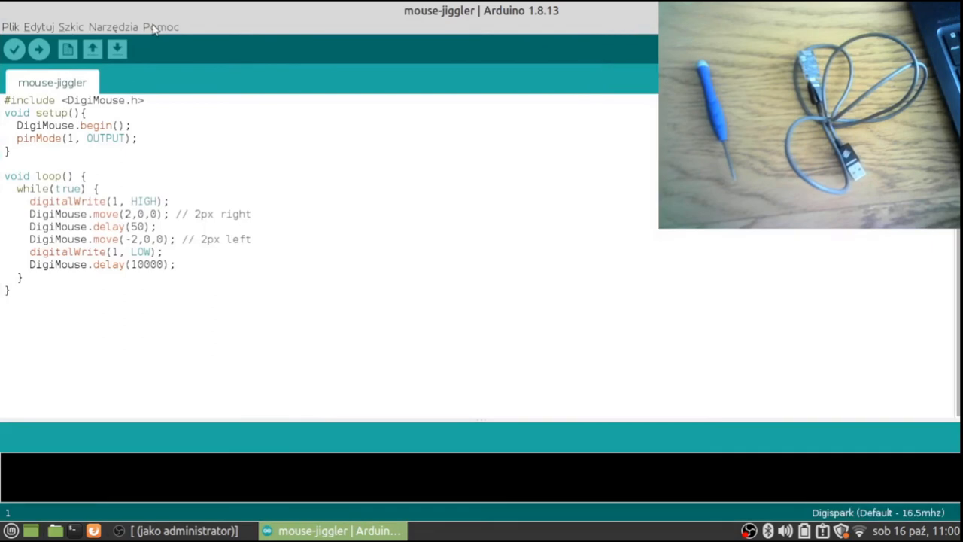
{"action": "left_click", "coordinate": [38, 27]}
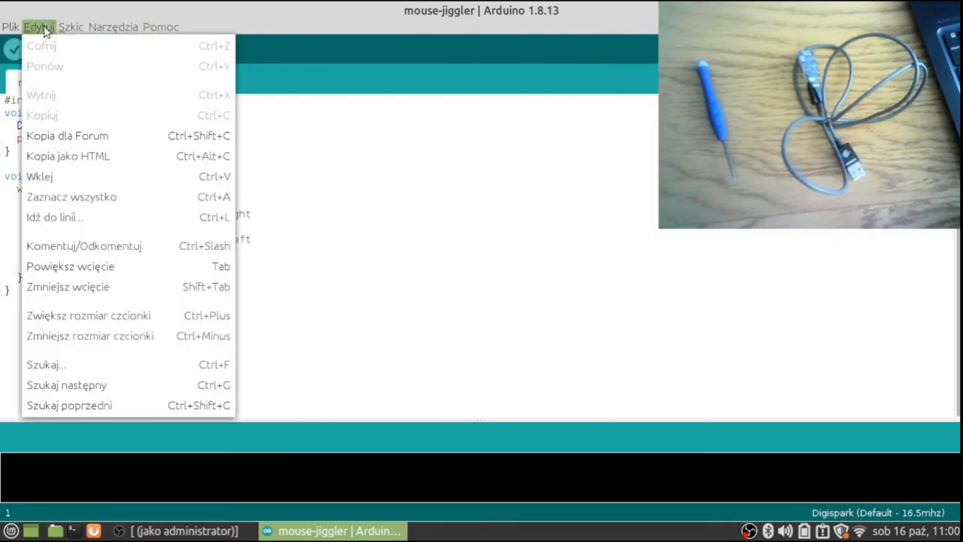
{"action": "mouse_move", "coordinate": [132, 256]}
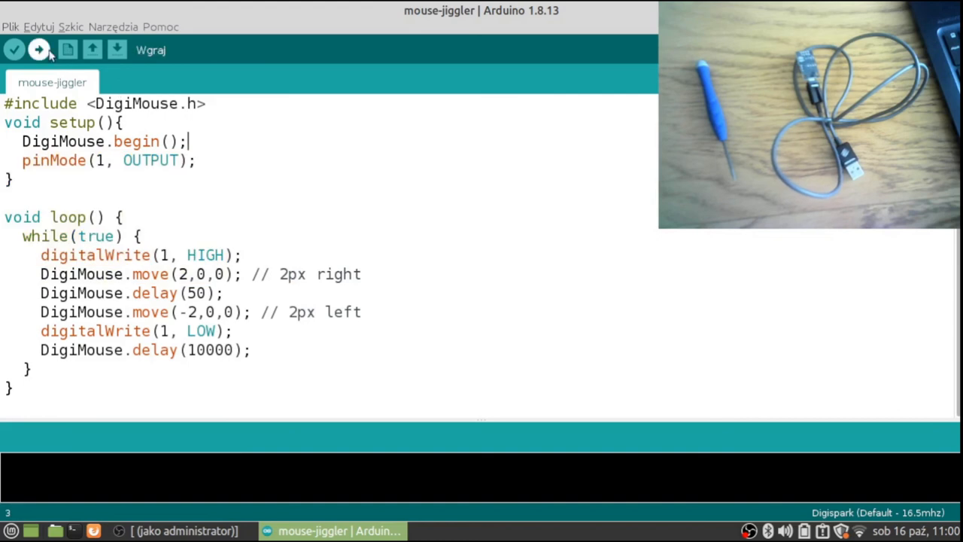
{"action": "left_click", "coordinate": [39, 50]}
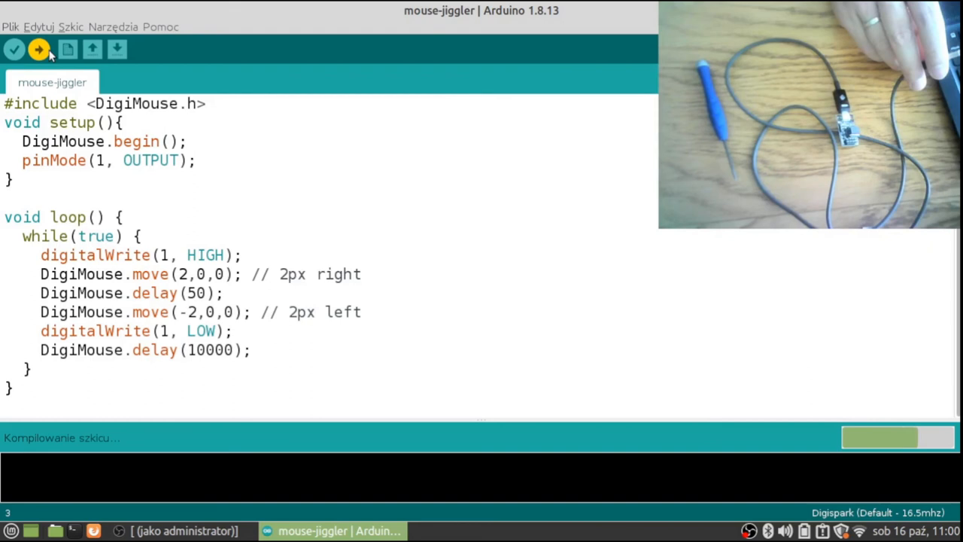
Re-run the upload until the Digispark uploader asks for the board to be plugged in
{"action": "left_click", "coordinate": [38, 49]}
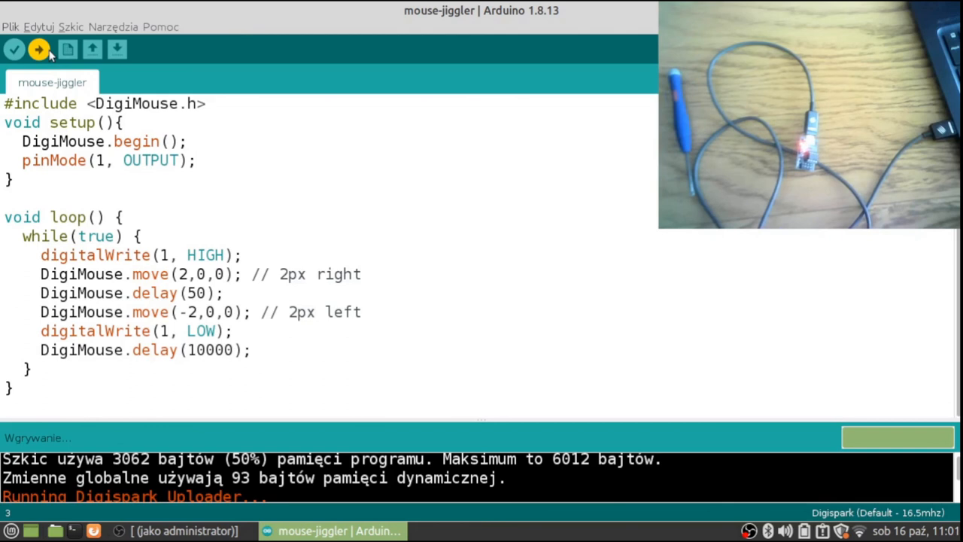
{"action": "left_click", "coordinate": [188, 141]}
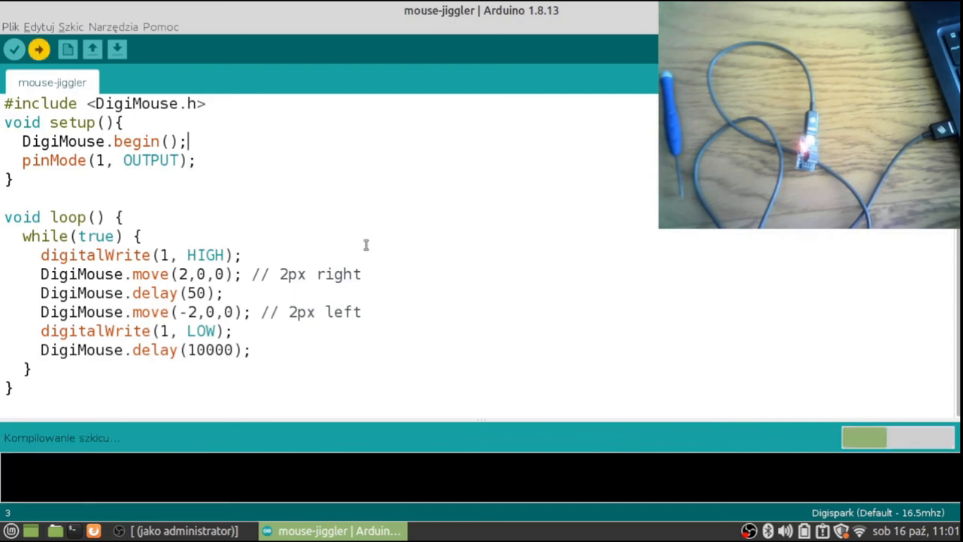
{"action": "left_click", "coordinate": [38, 48]}
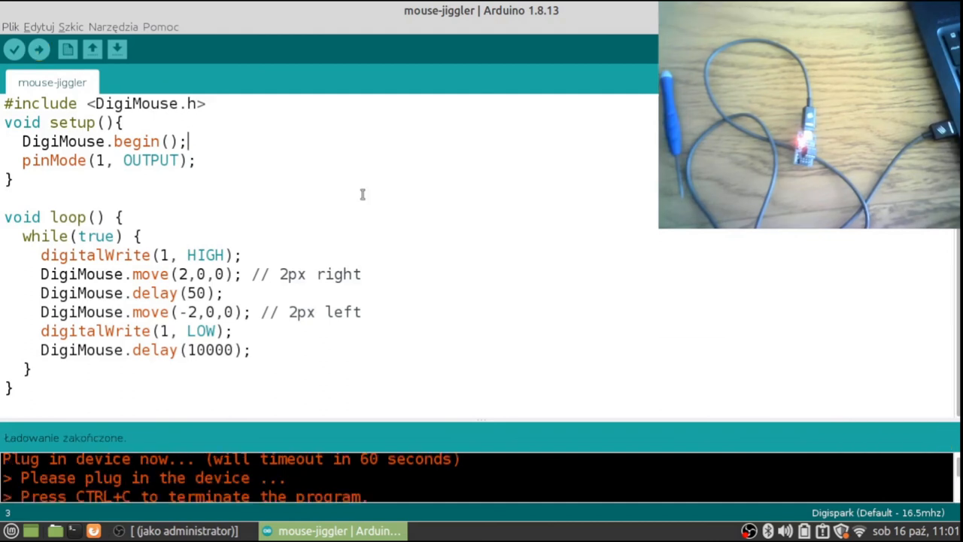
{"action": "mouse_move", "coordinate": [171, 419]}
{"action": "type", "text": "tail"}
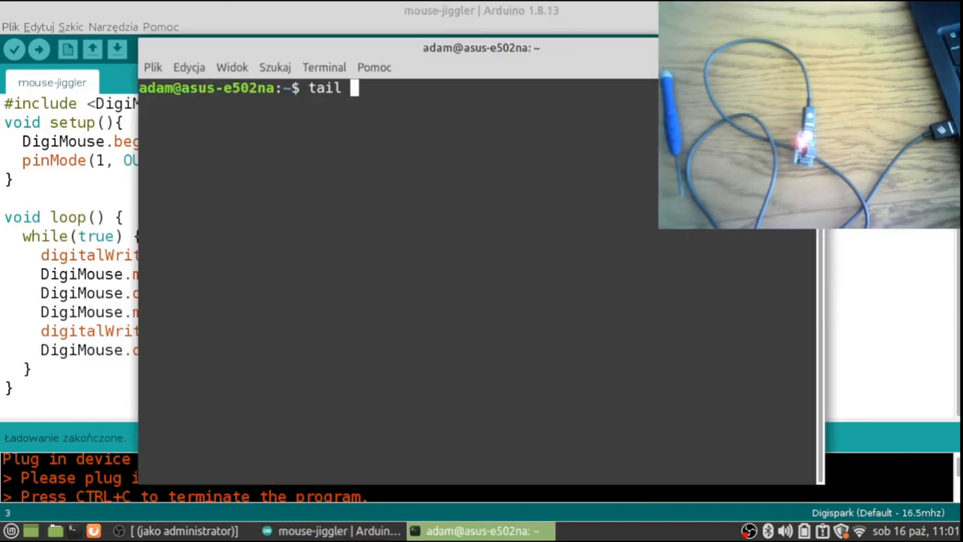
Follow /var/log/syslog with tail -f to watch the Digispark enumerate
{"action": "type", "text": "-f /var"}
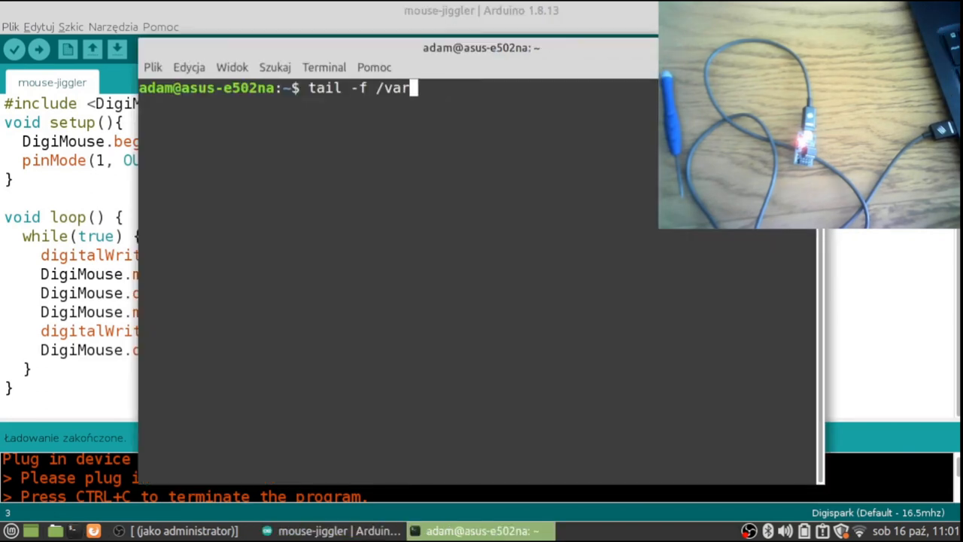
{"action": "type", "text": "/lo"}
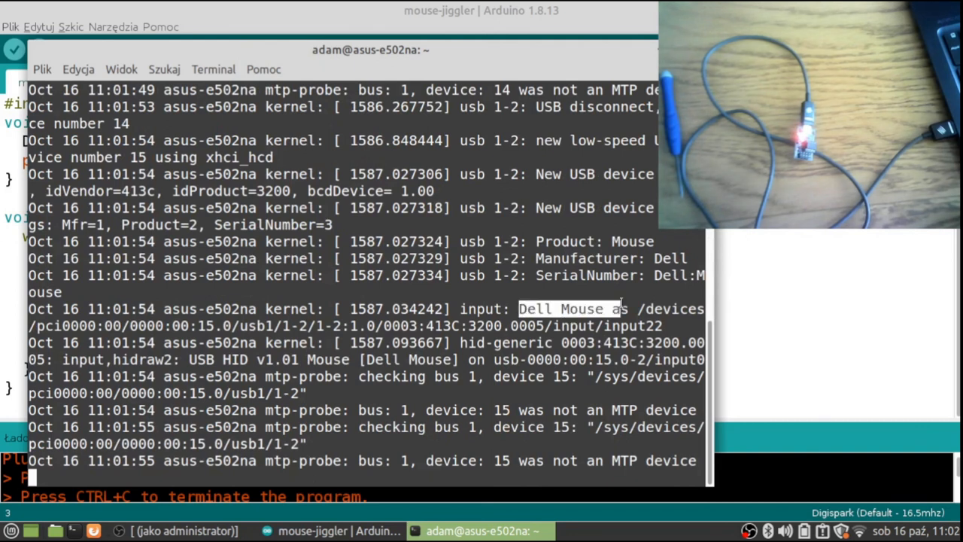
{"action": "mouse_move", "coordinate": [459, 361]}
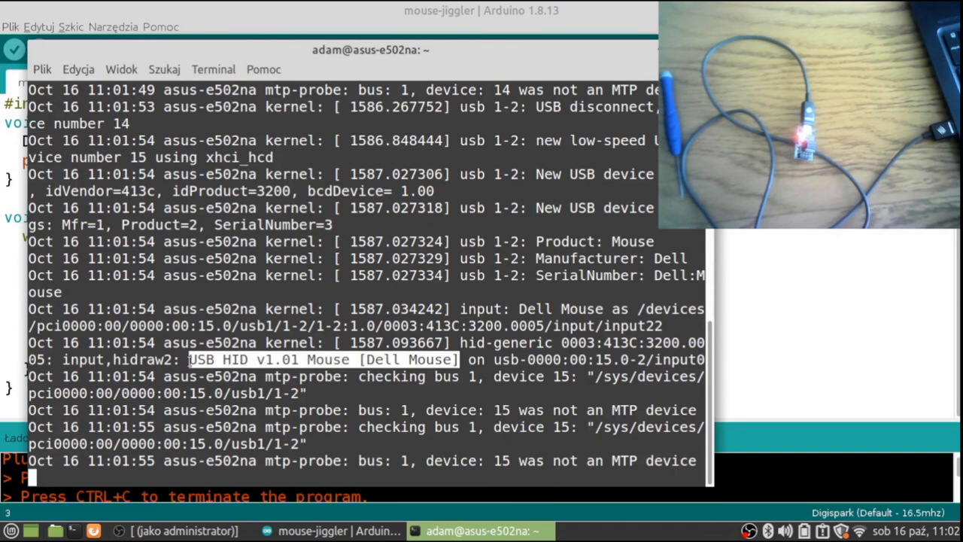
{"action": "scroll", "scroll_direction": "down", "scroll_amount": 3}
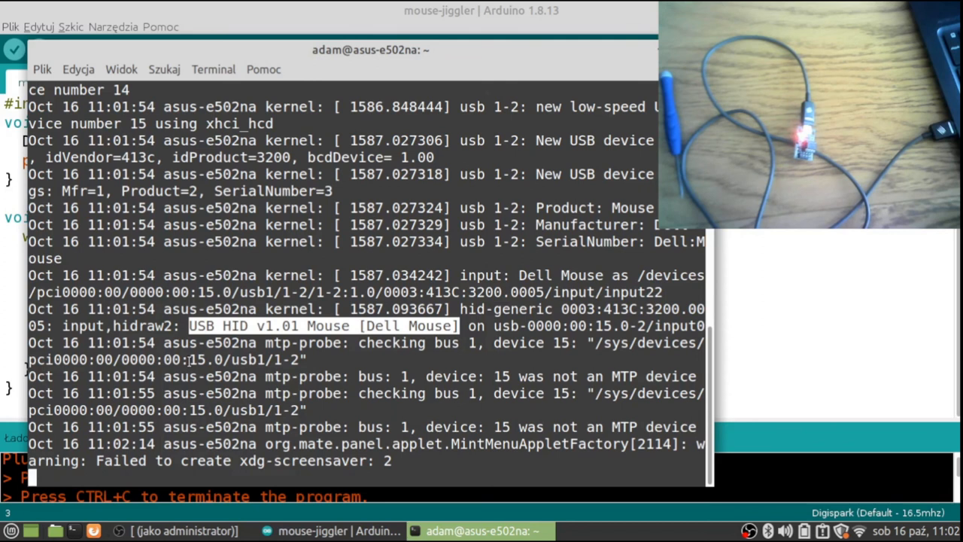
{"action": "mouse_move", "coordinate": [533, 302]}
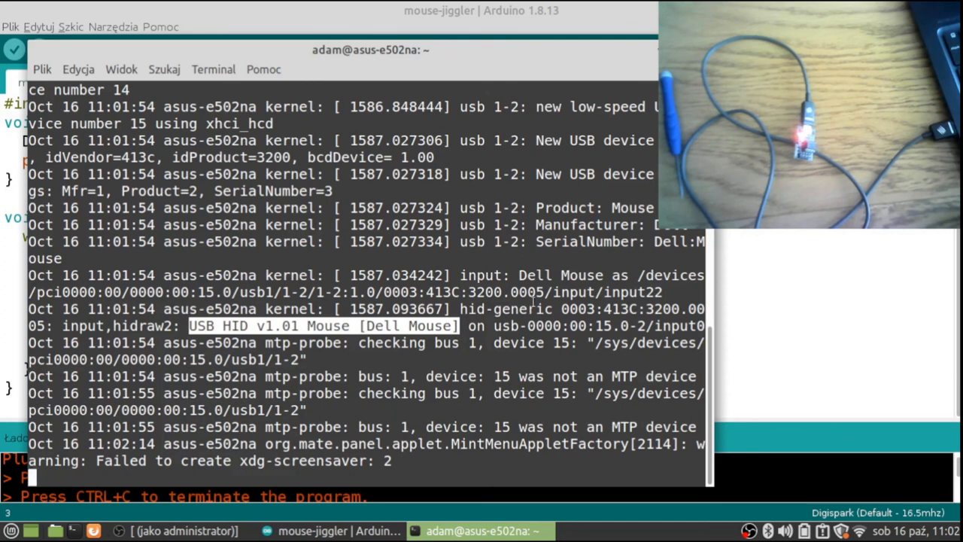